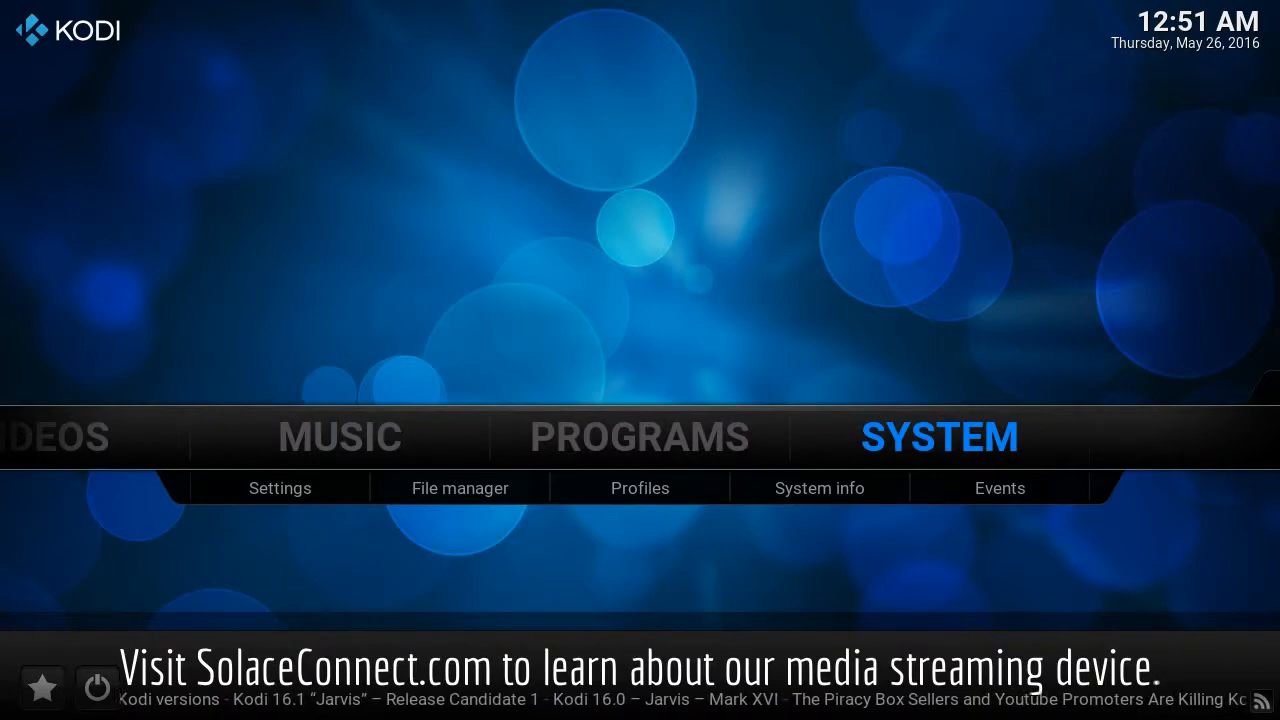
mouse_move(460, 488)
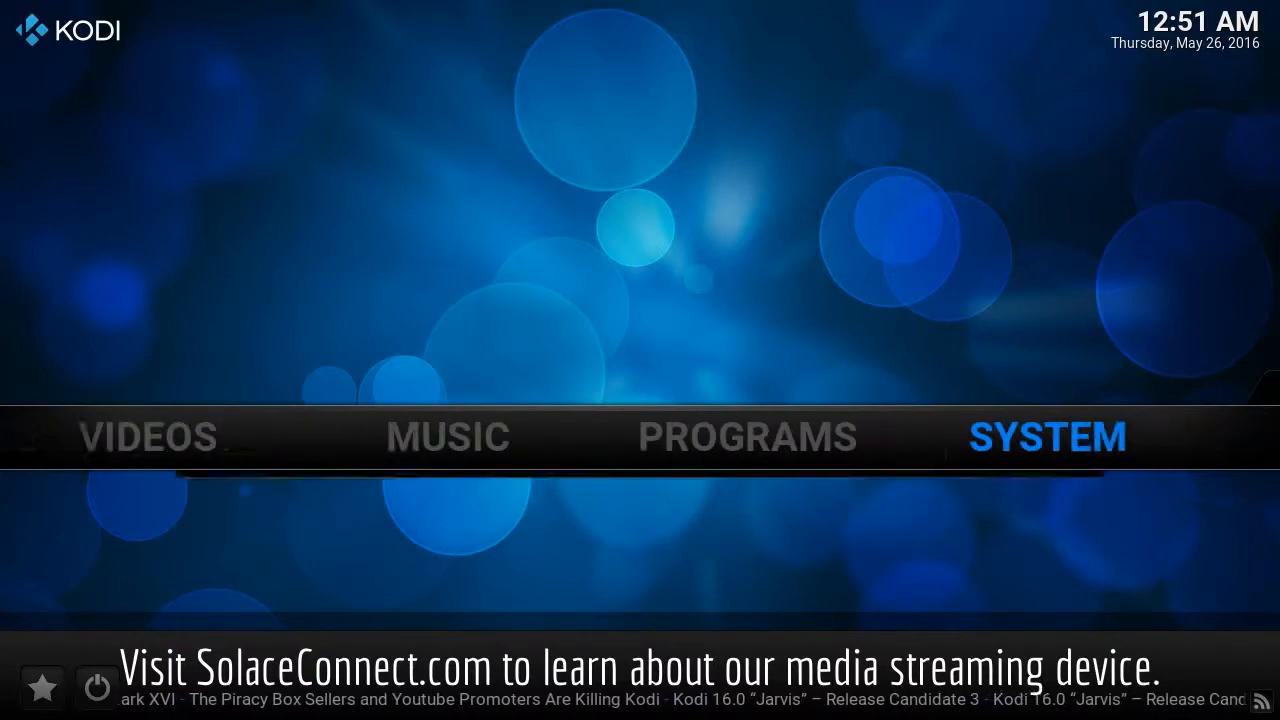
Step: Open the File manager from Kodi's SYSTEM menu
click(1048, 436)
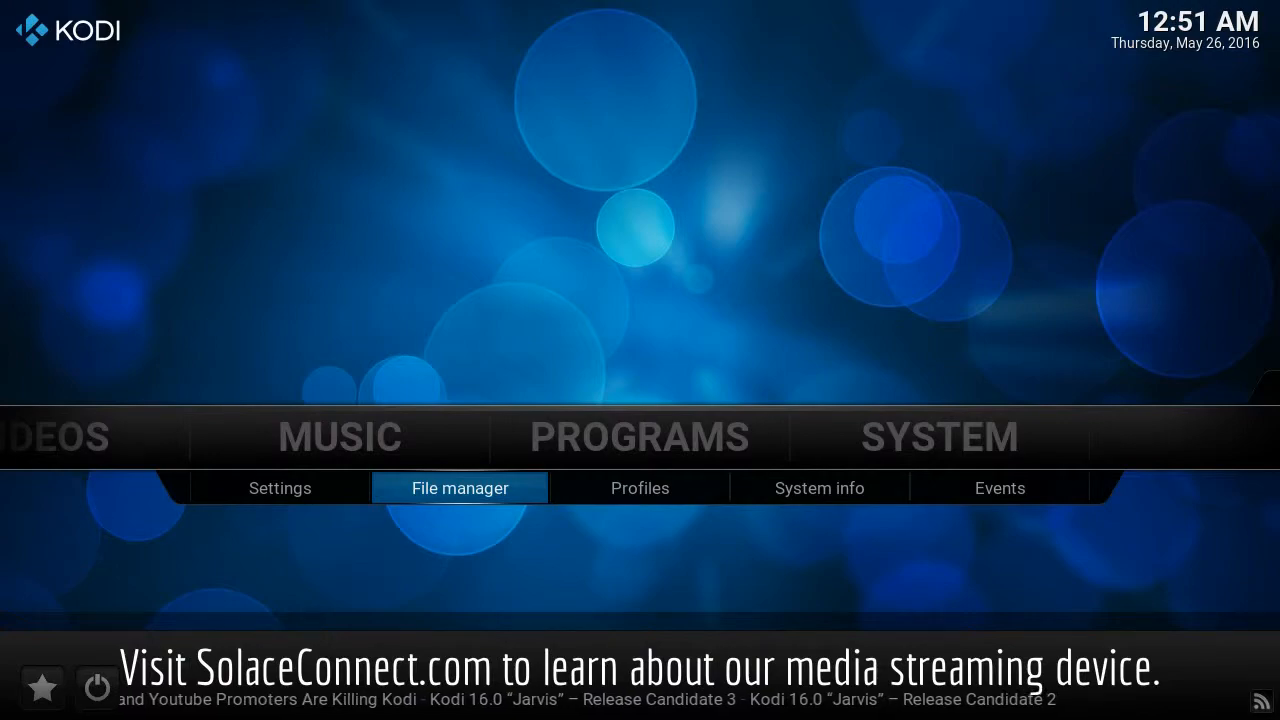
click(460, 488)
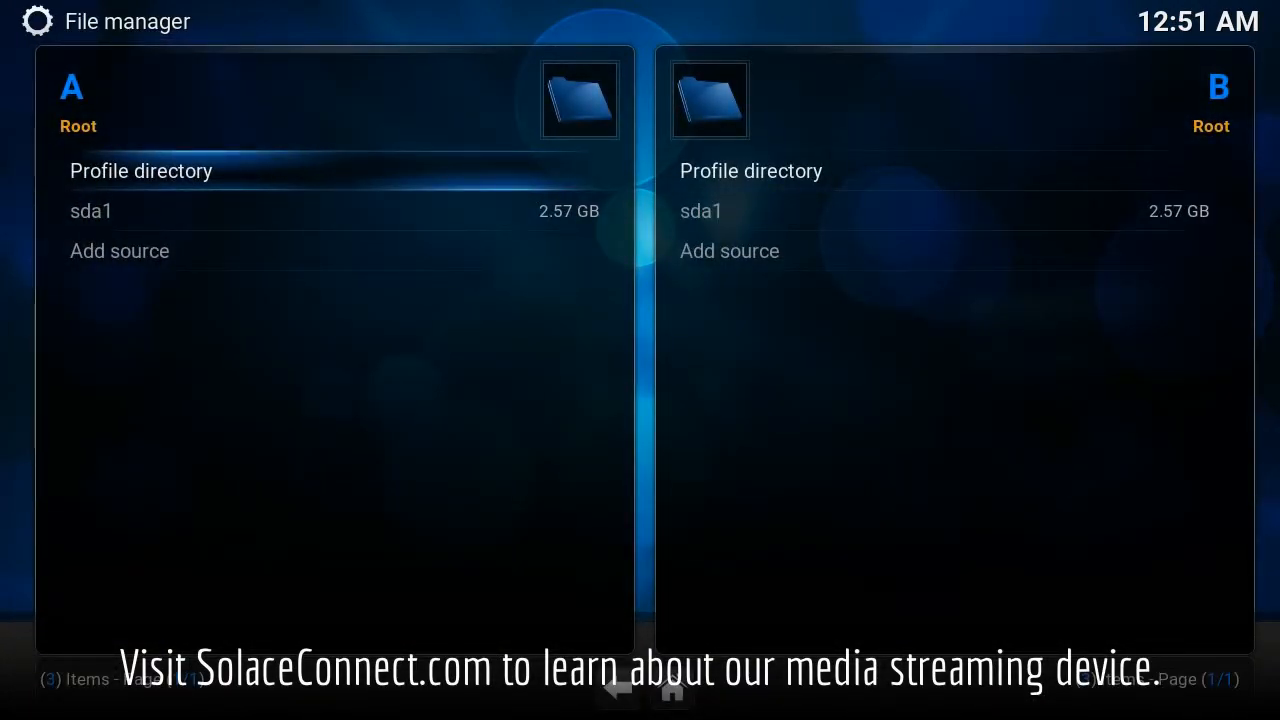
Step: Start adding a new file source from the left pane
click(120, 252)
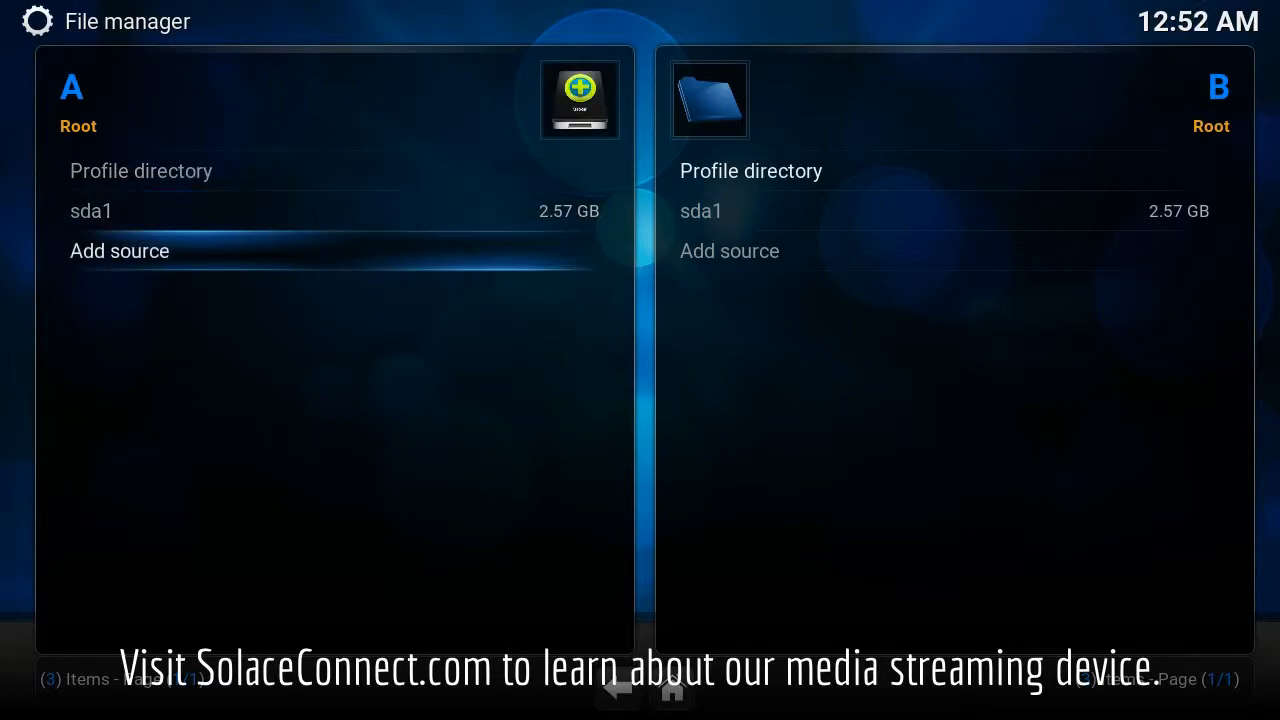
click(120, 252)
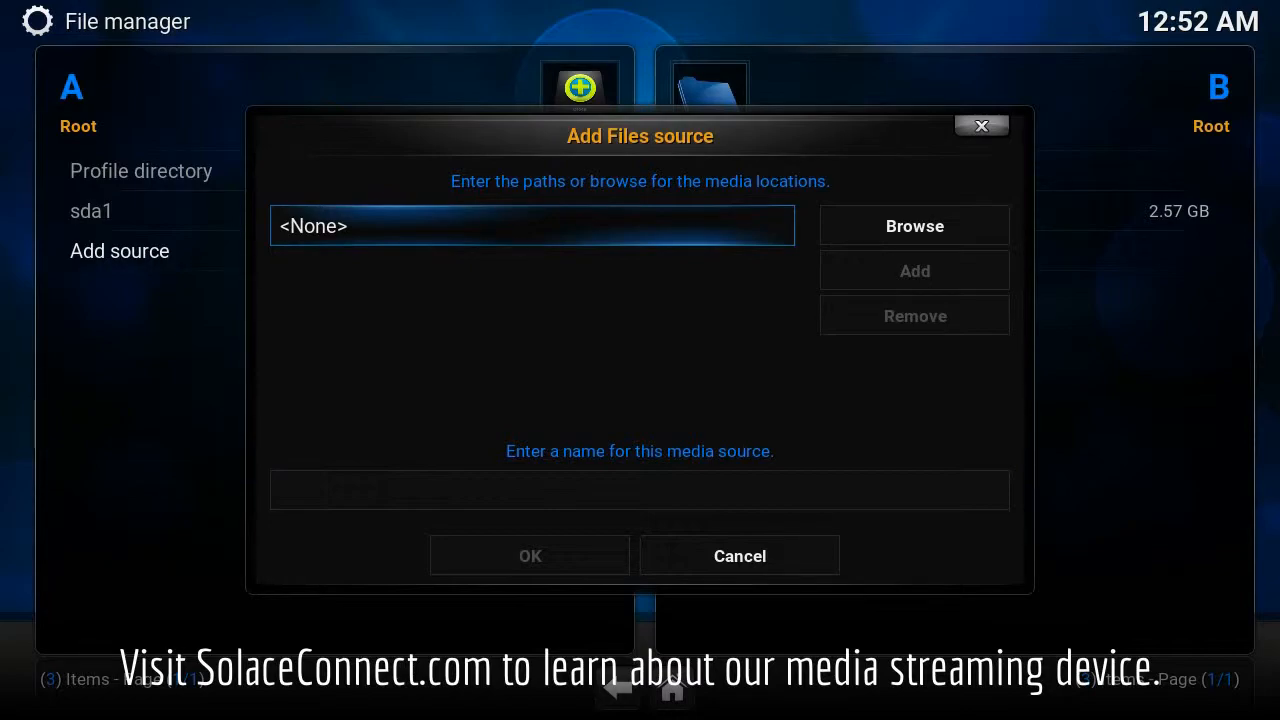
click(532, 224)
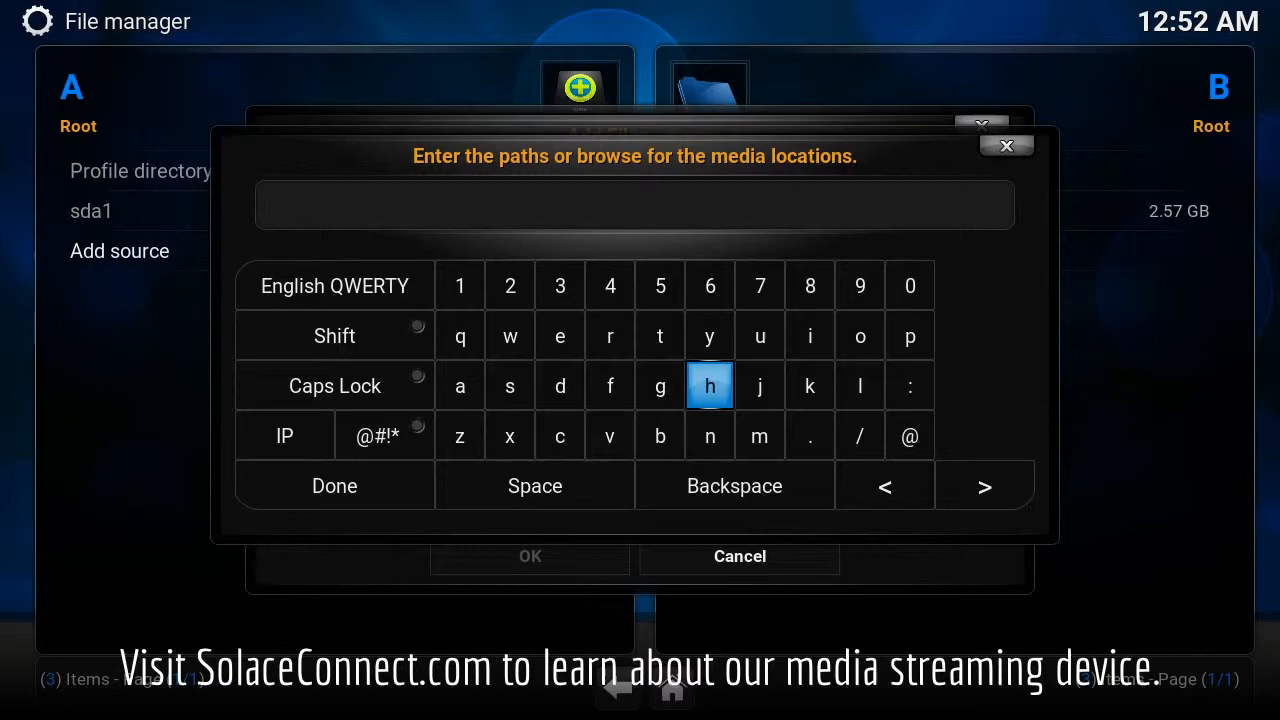
click(660, 336)
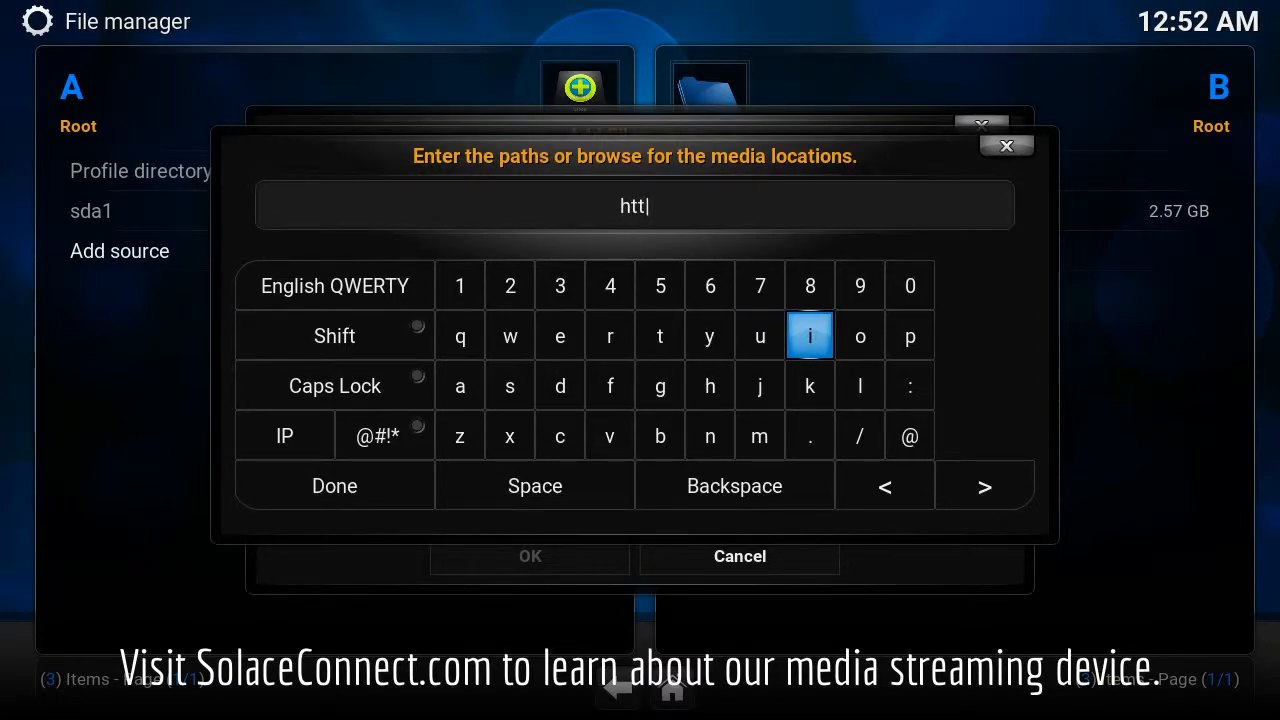
click(908, 336)
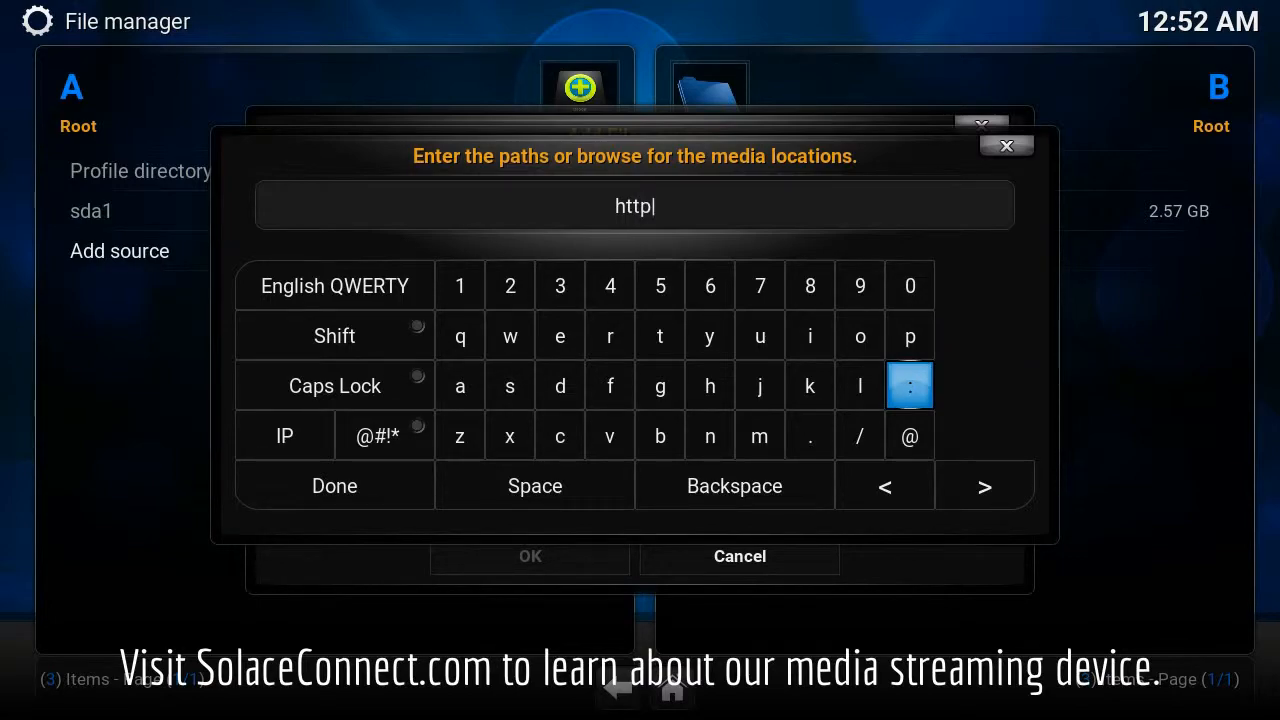
click(908, 384)
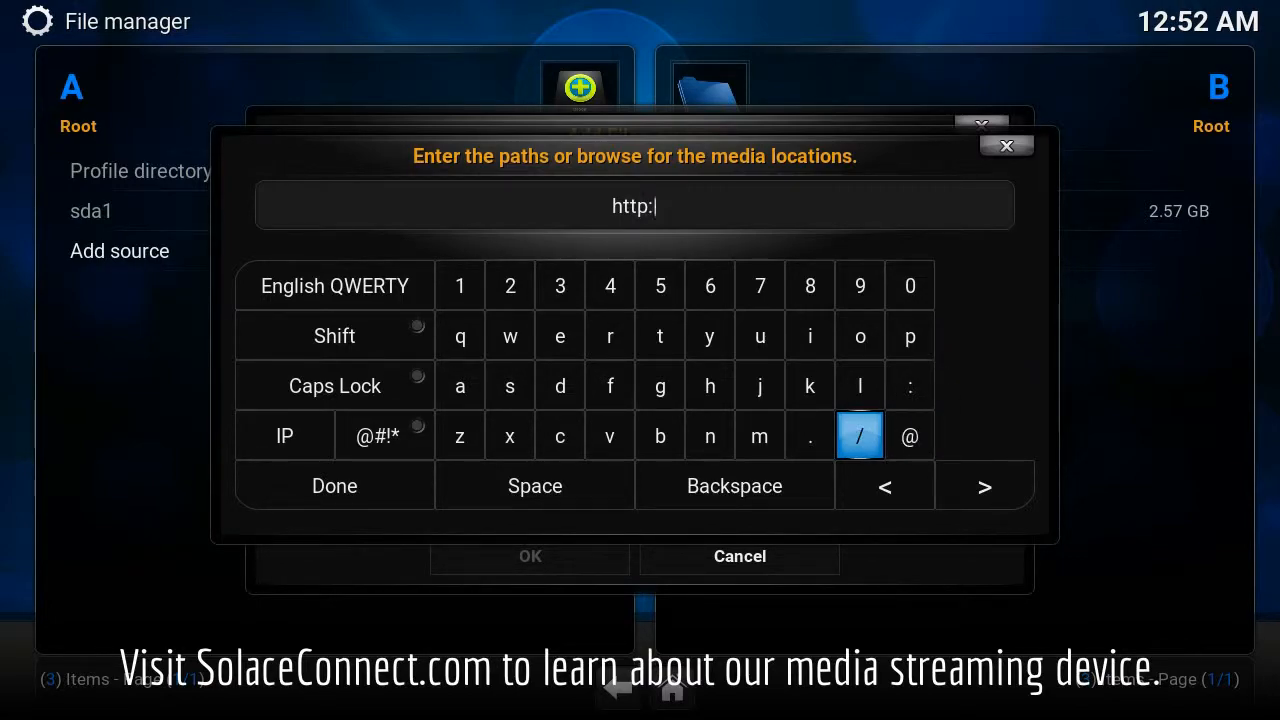
click(860, 436)
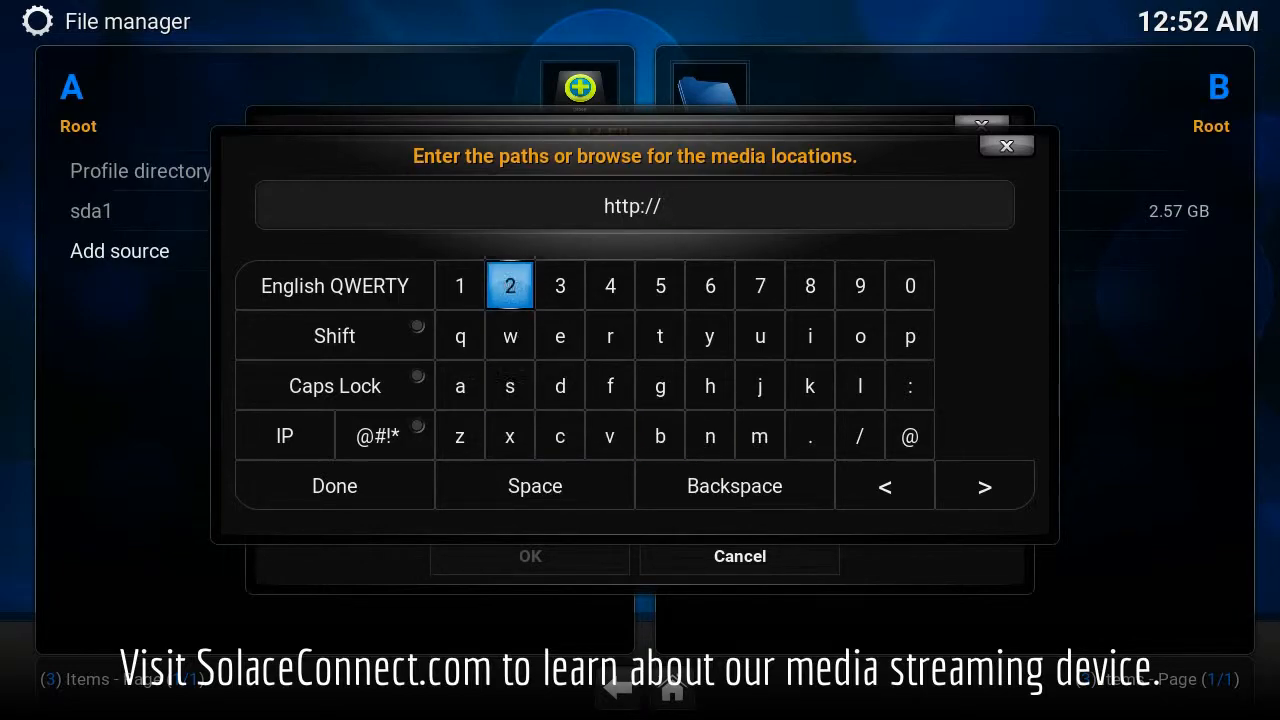
mouse_move(510, 336)
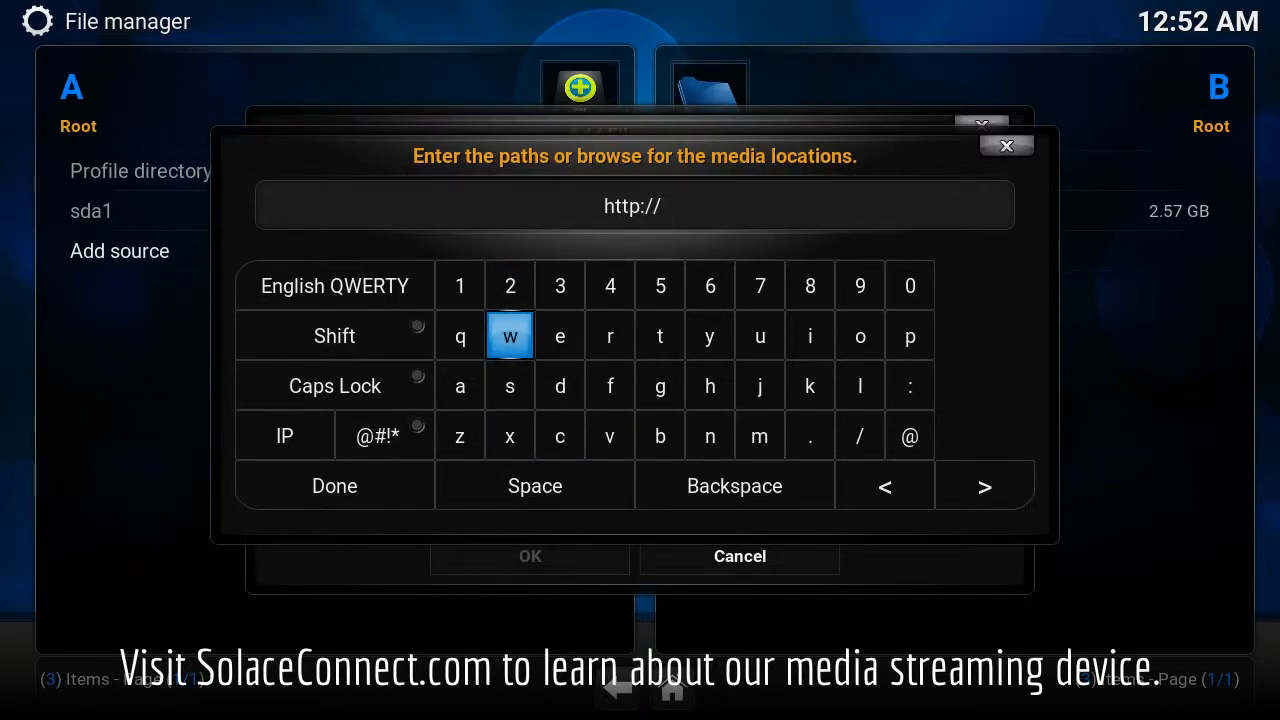
click(508, 336)
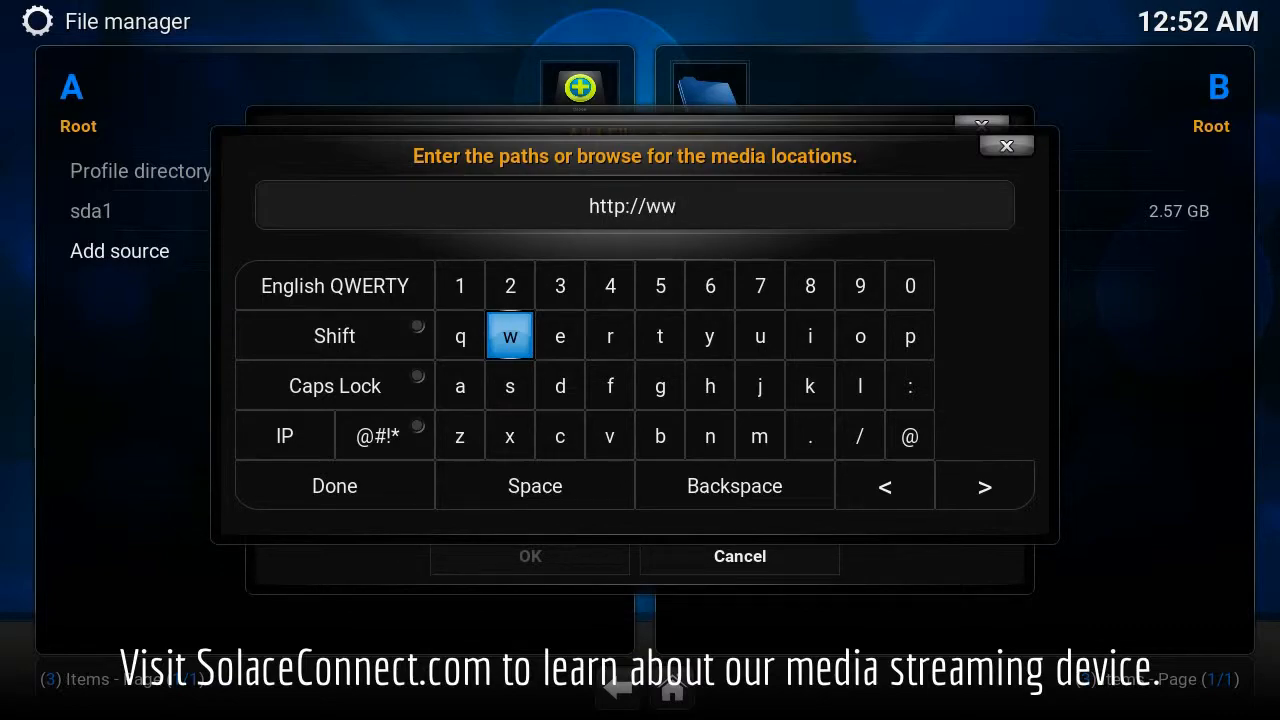
click(660, 436)
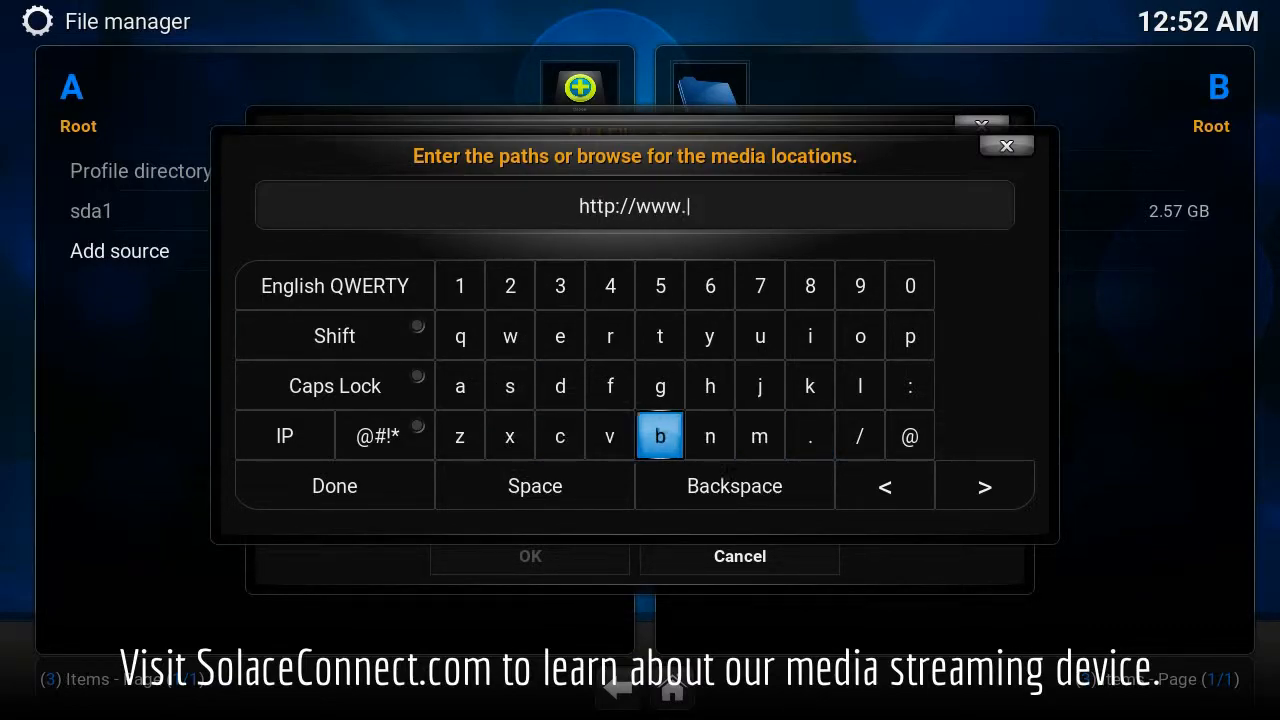
mouse_move(508, 436)
text(ar)
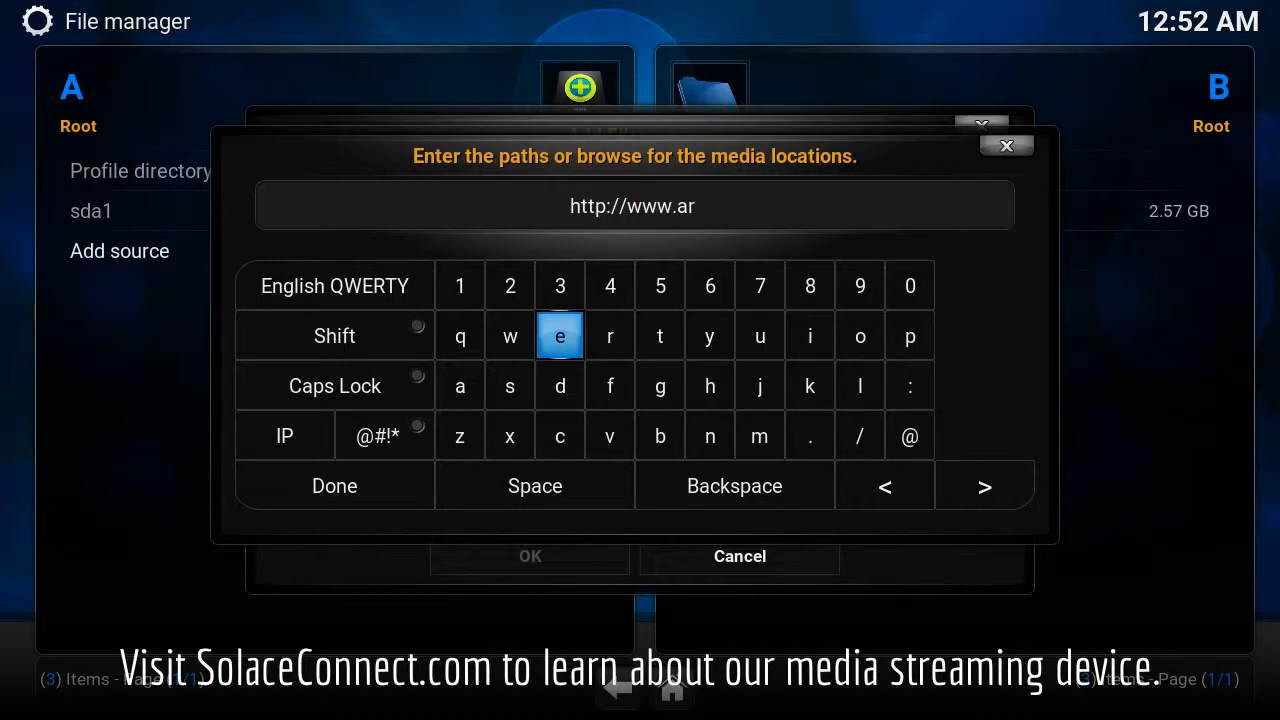
click(508, 386)
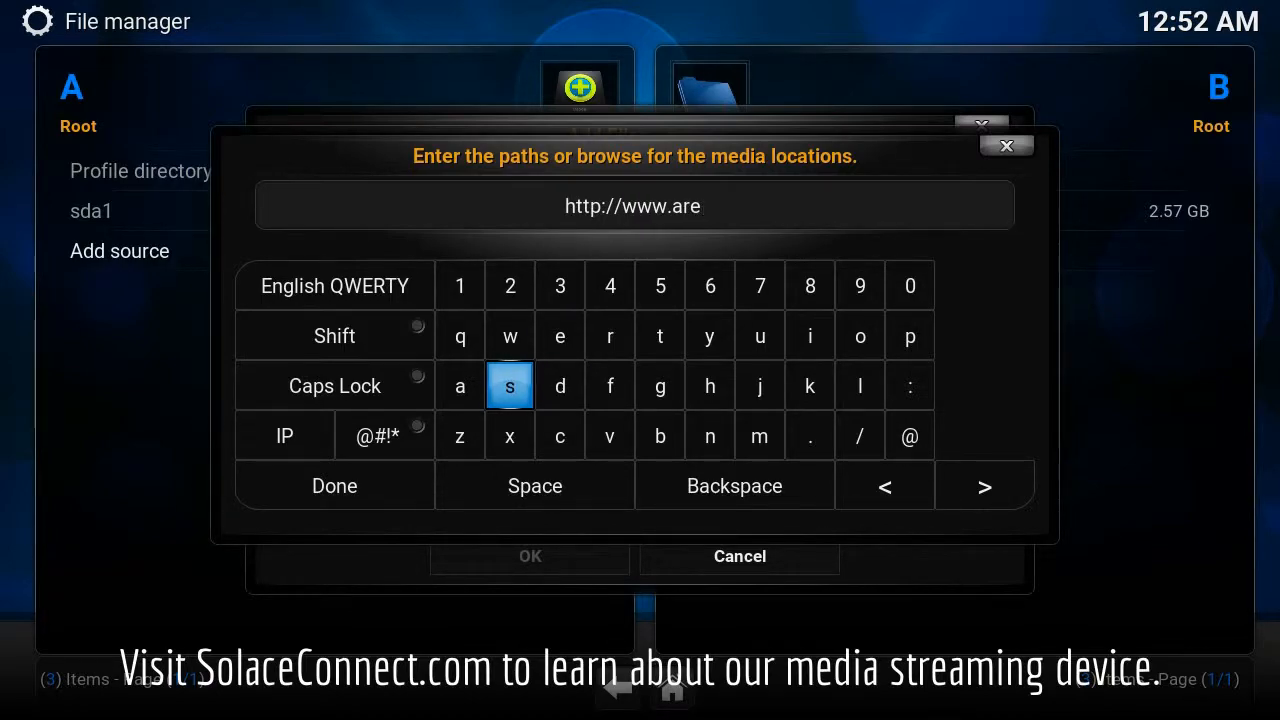
click(508, 384)
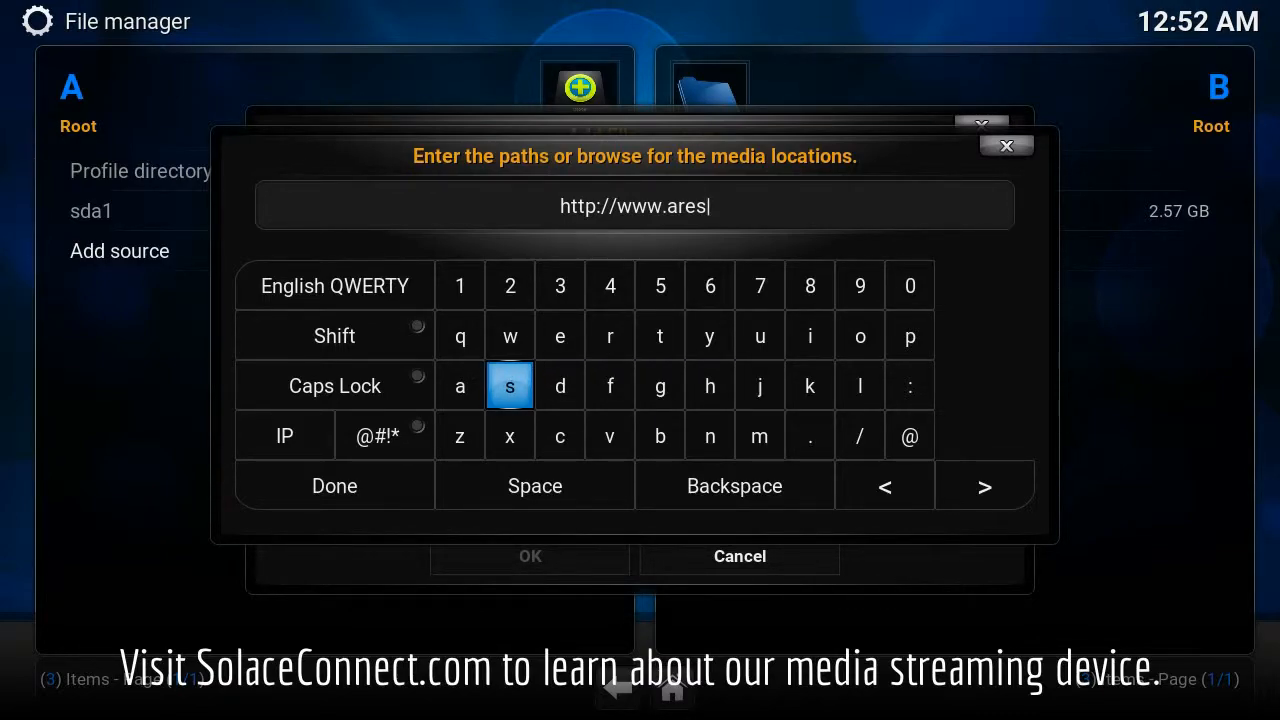
click(508, 336)
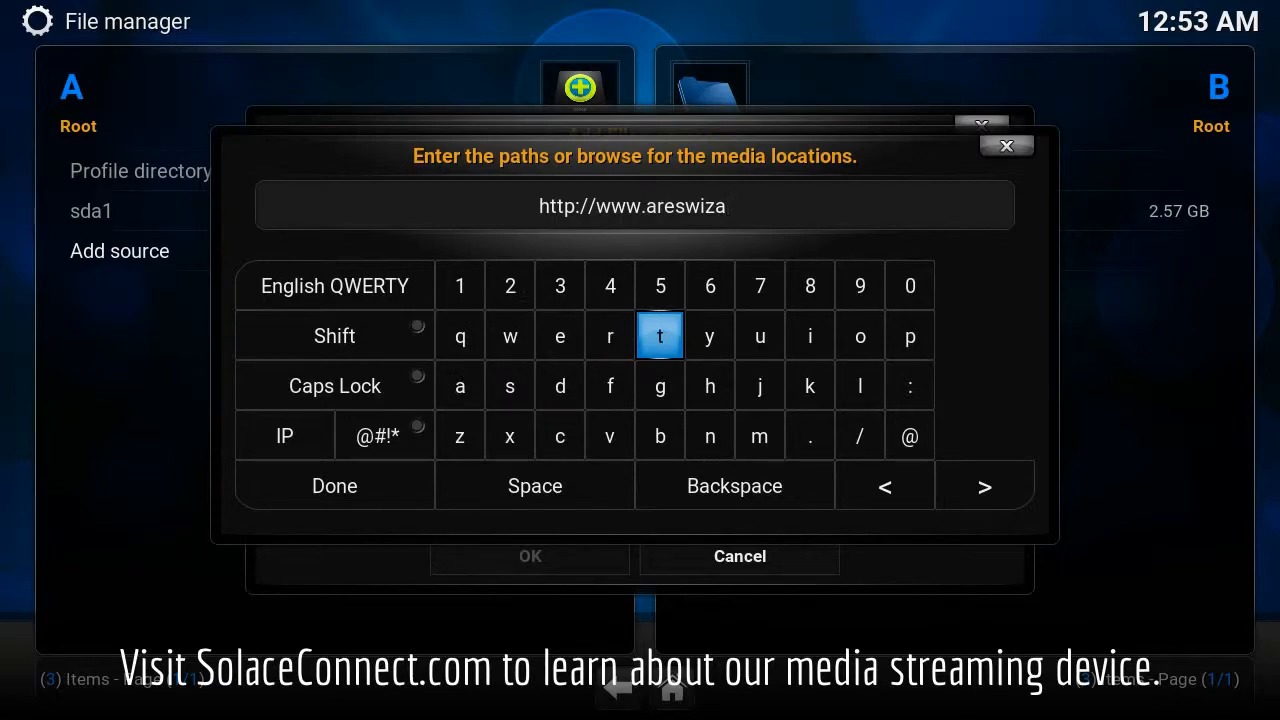
click(560, 386)
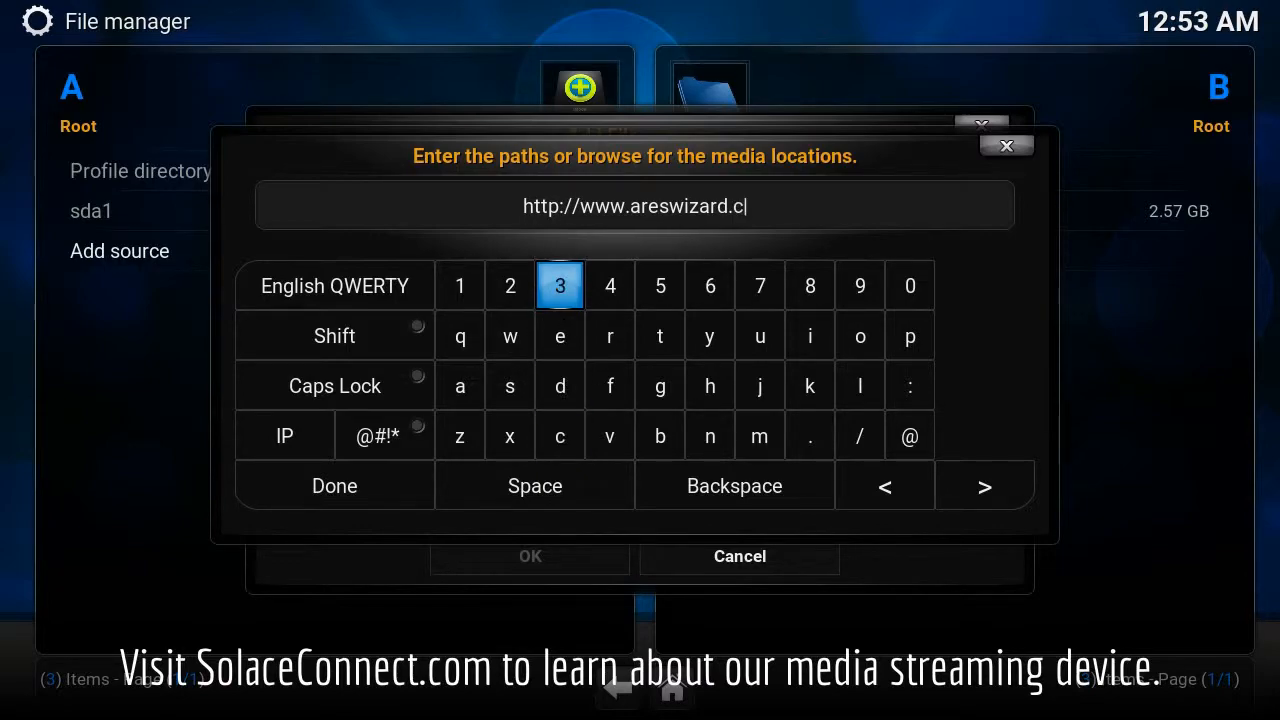
mouse_move(860, 336)
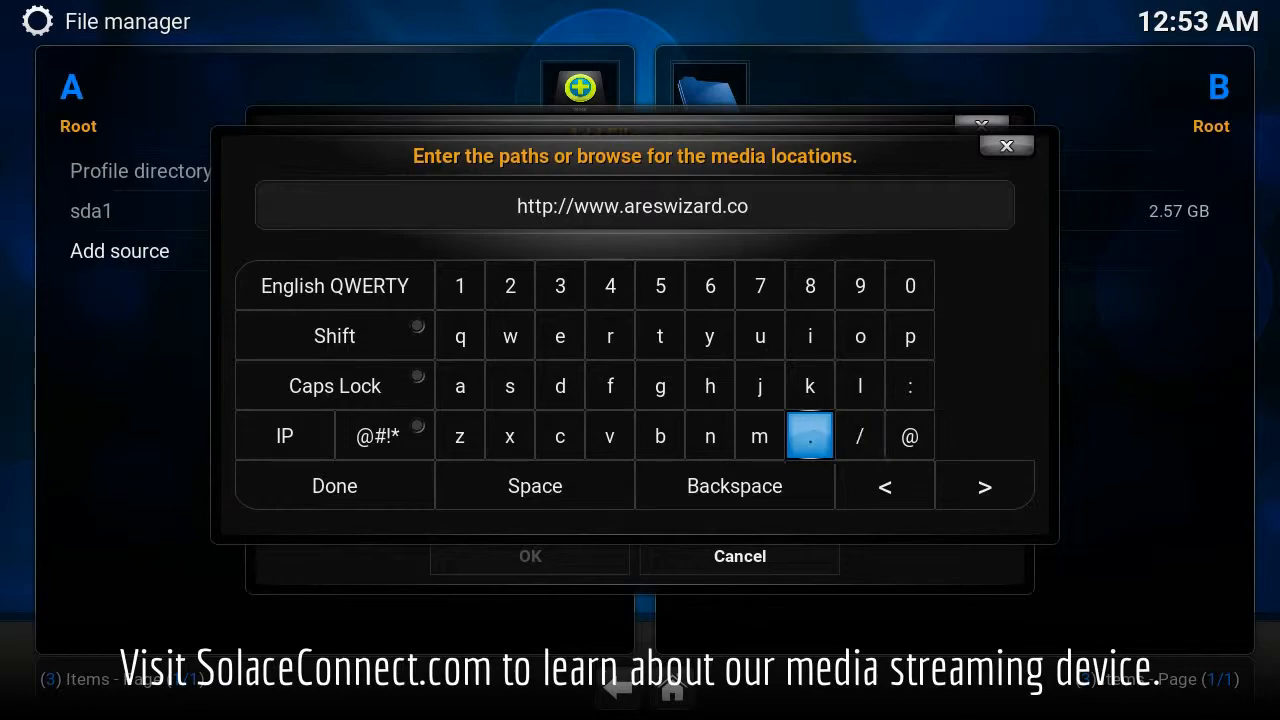
click(810, 436)
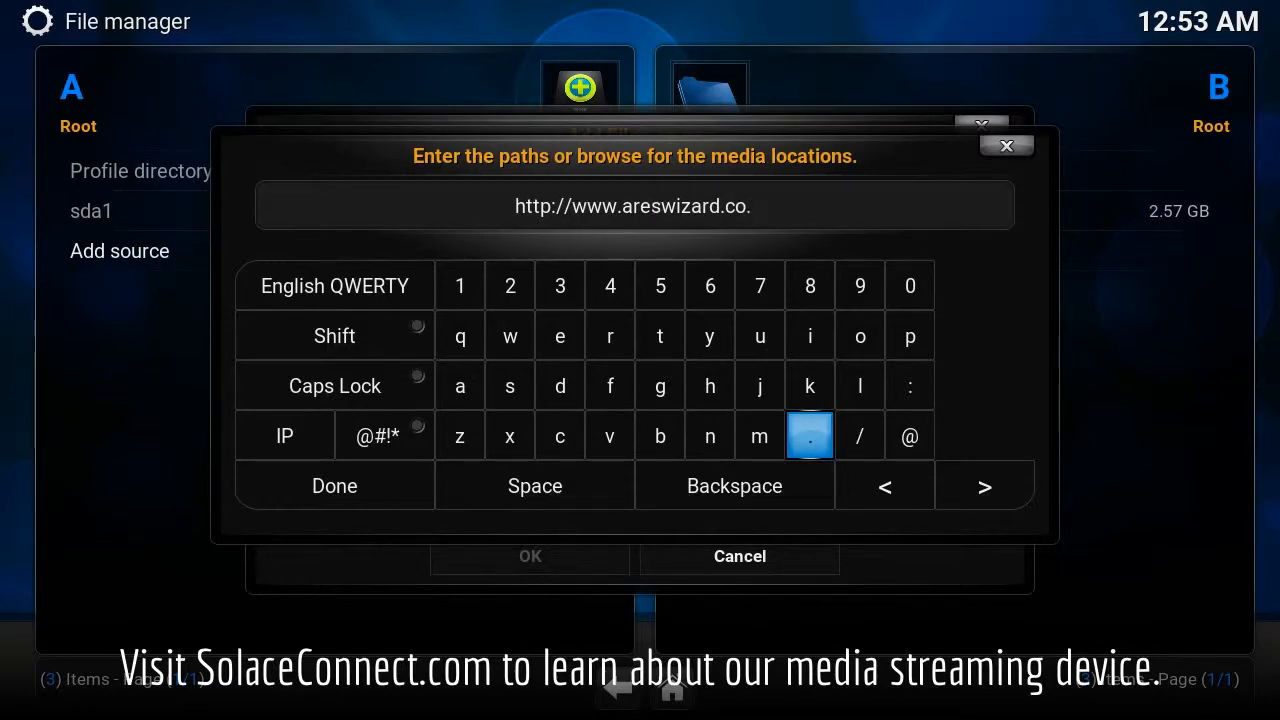
click(760, 336)
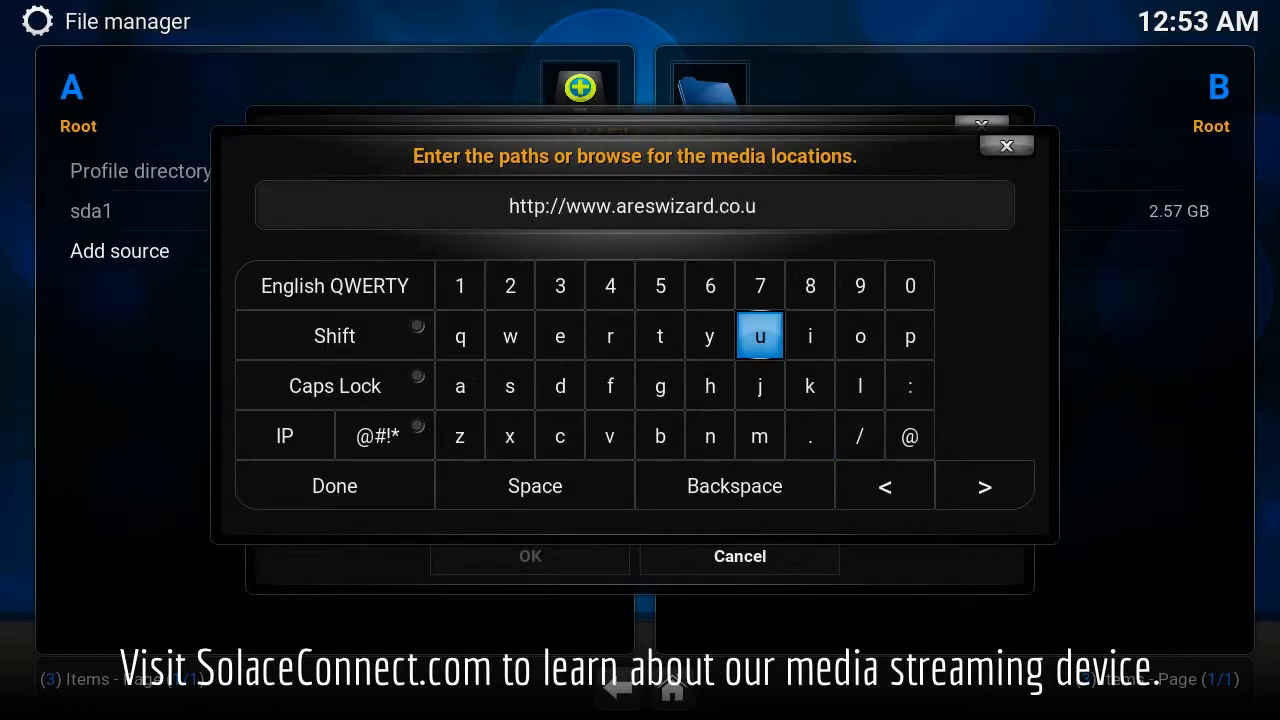
click(808, 384)
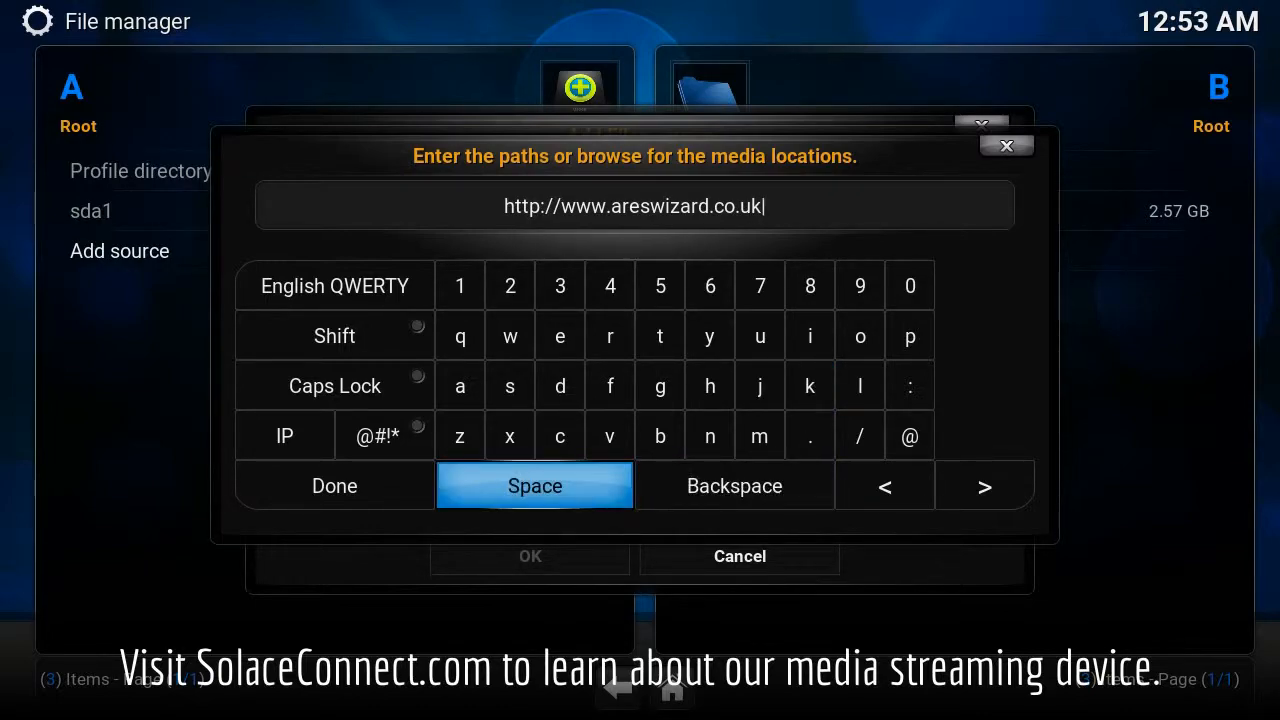
mouse_move(334, 486)
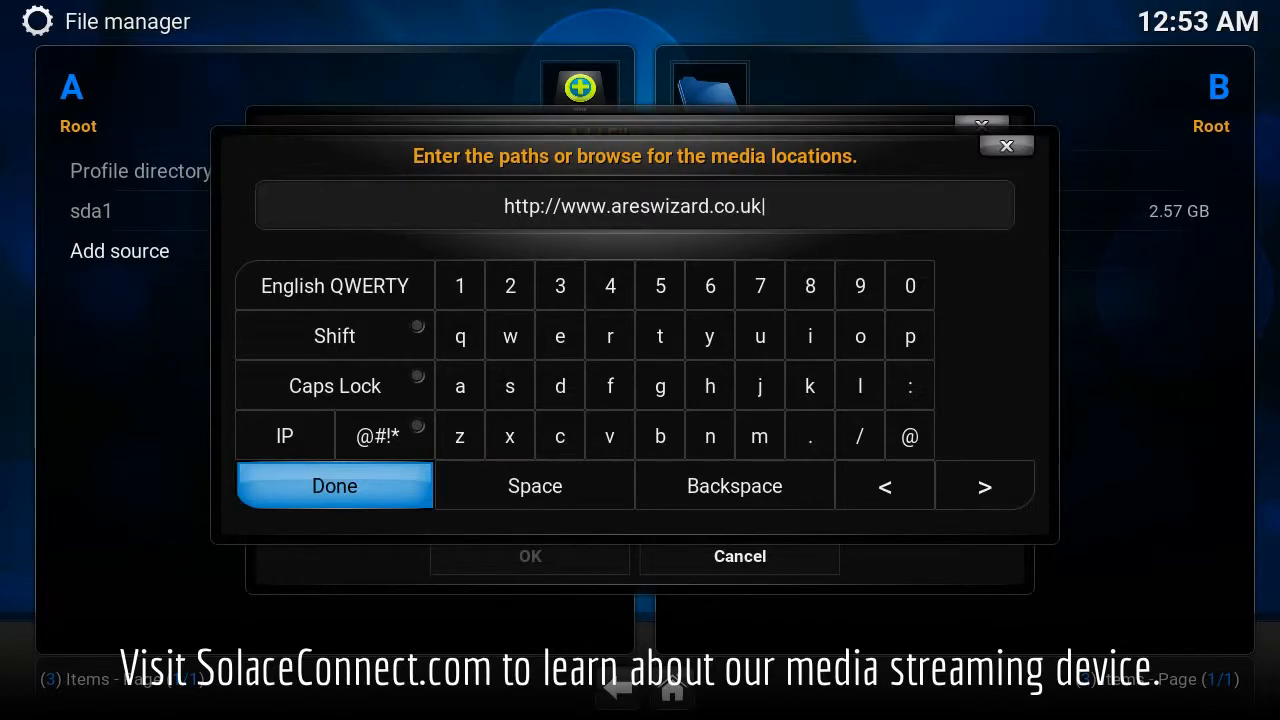
click(334, 486)
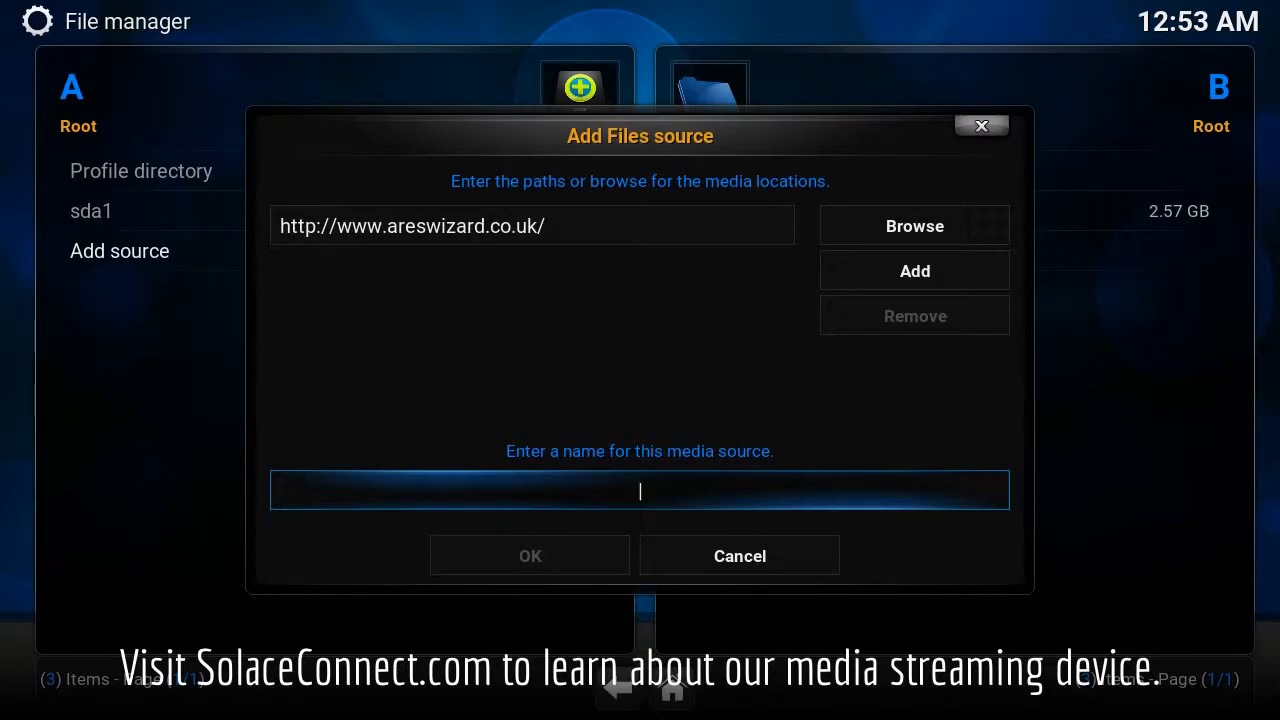
Step: Name the new source 'ares', correcting a typo, and accept the name
click(640, 488)
text(ar)
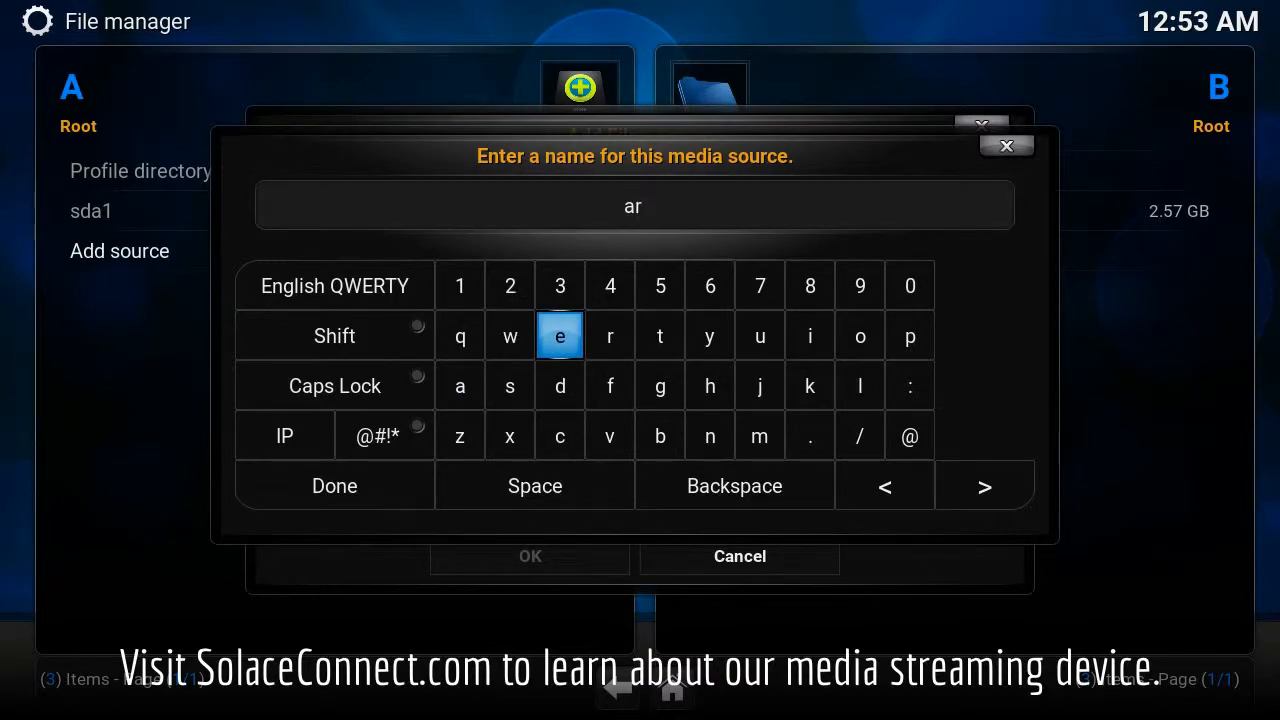
click(560, 336)
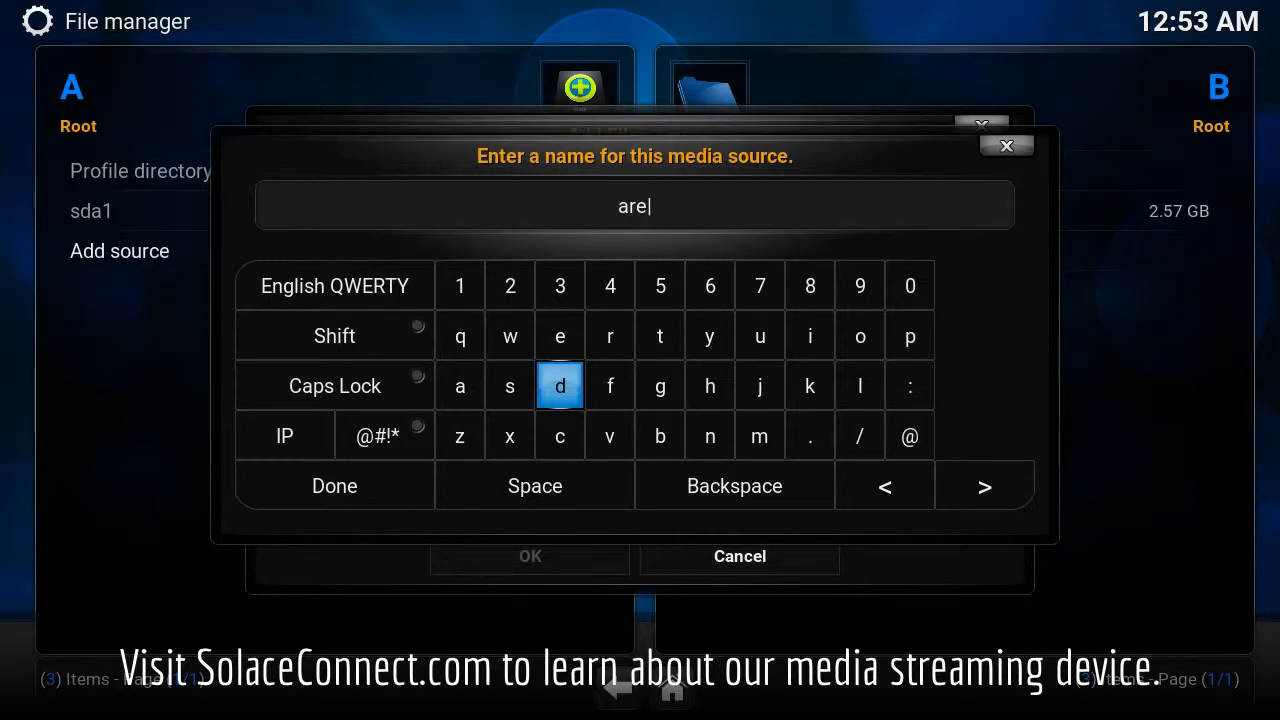
mouse_move(460, 436)
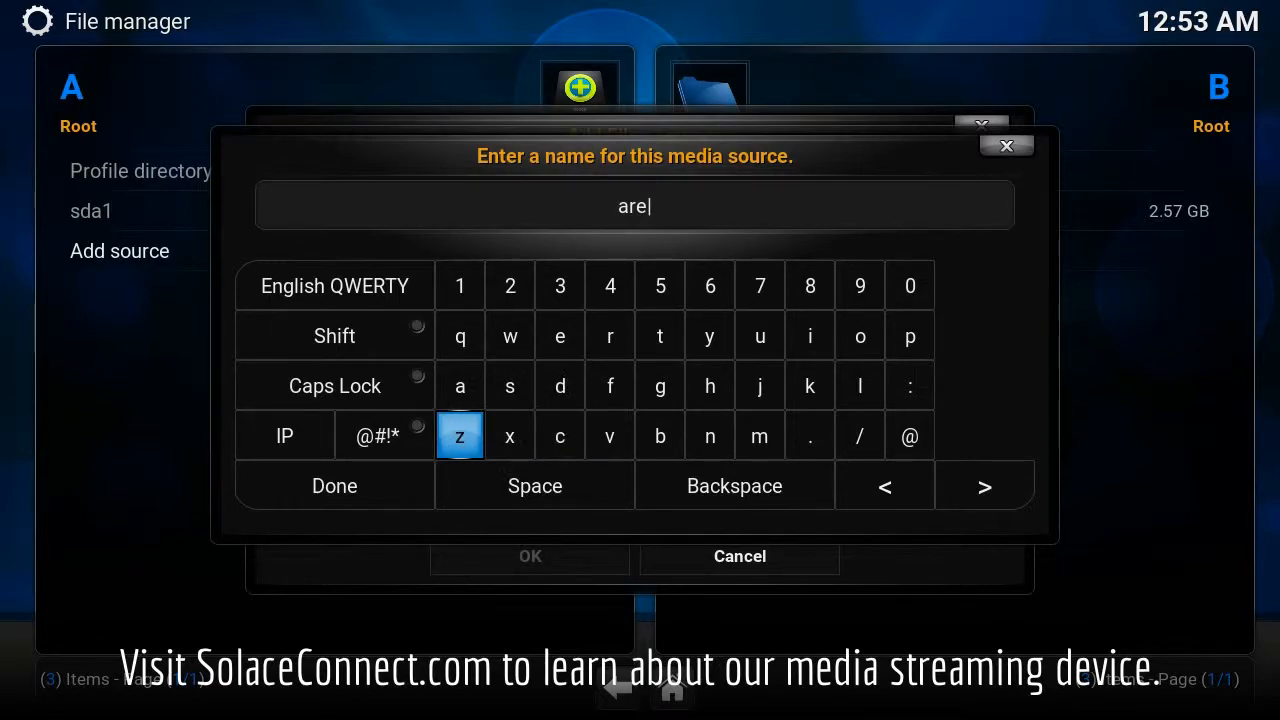
click(460, 436)
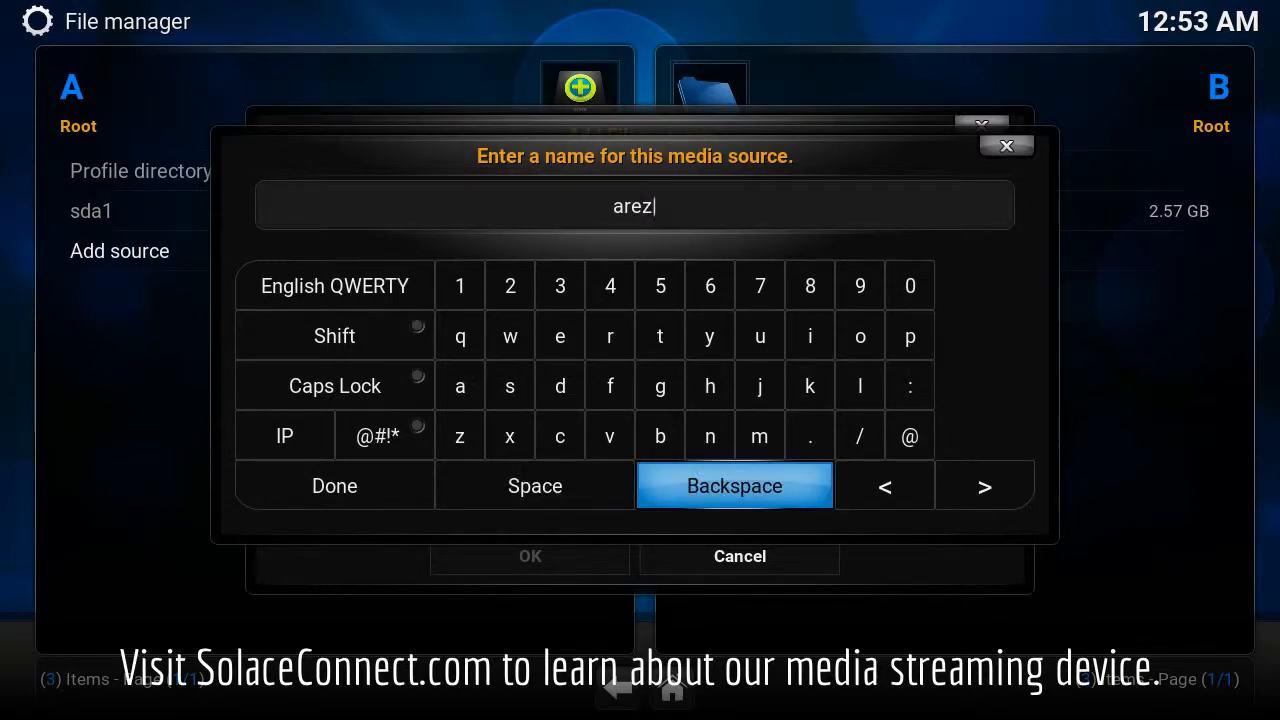
click(734, 486)
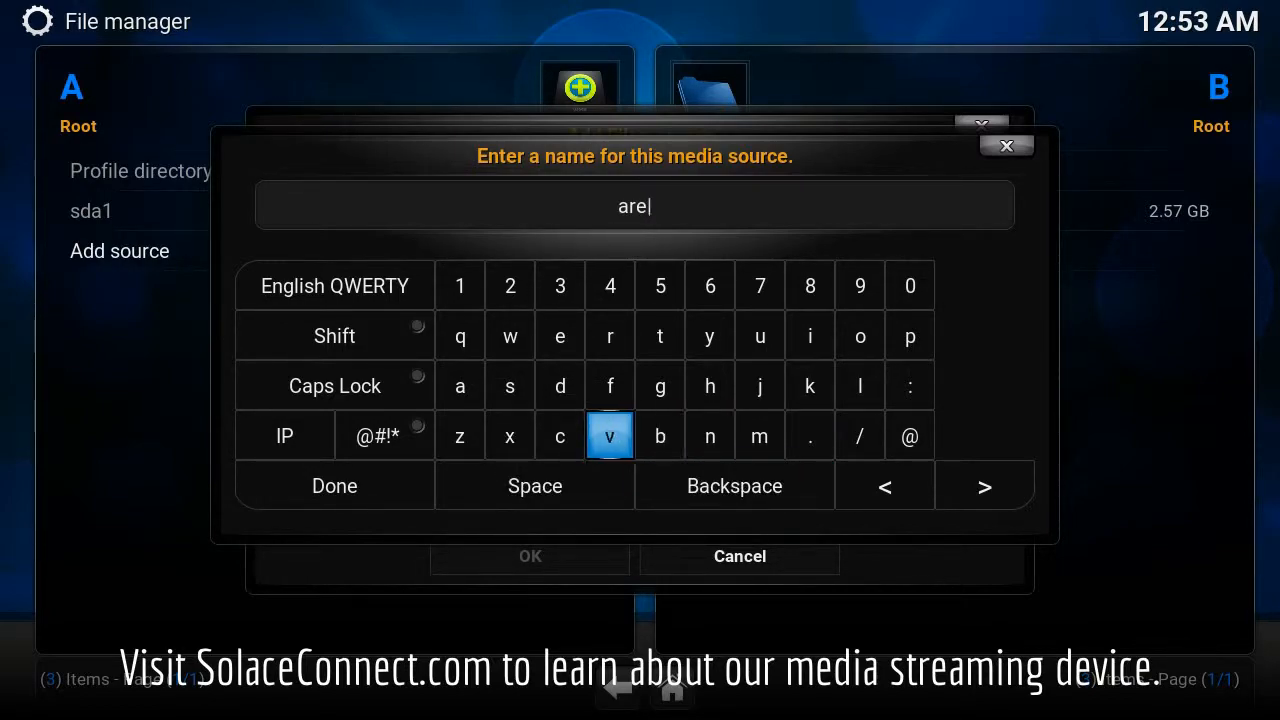
click(510, 386)
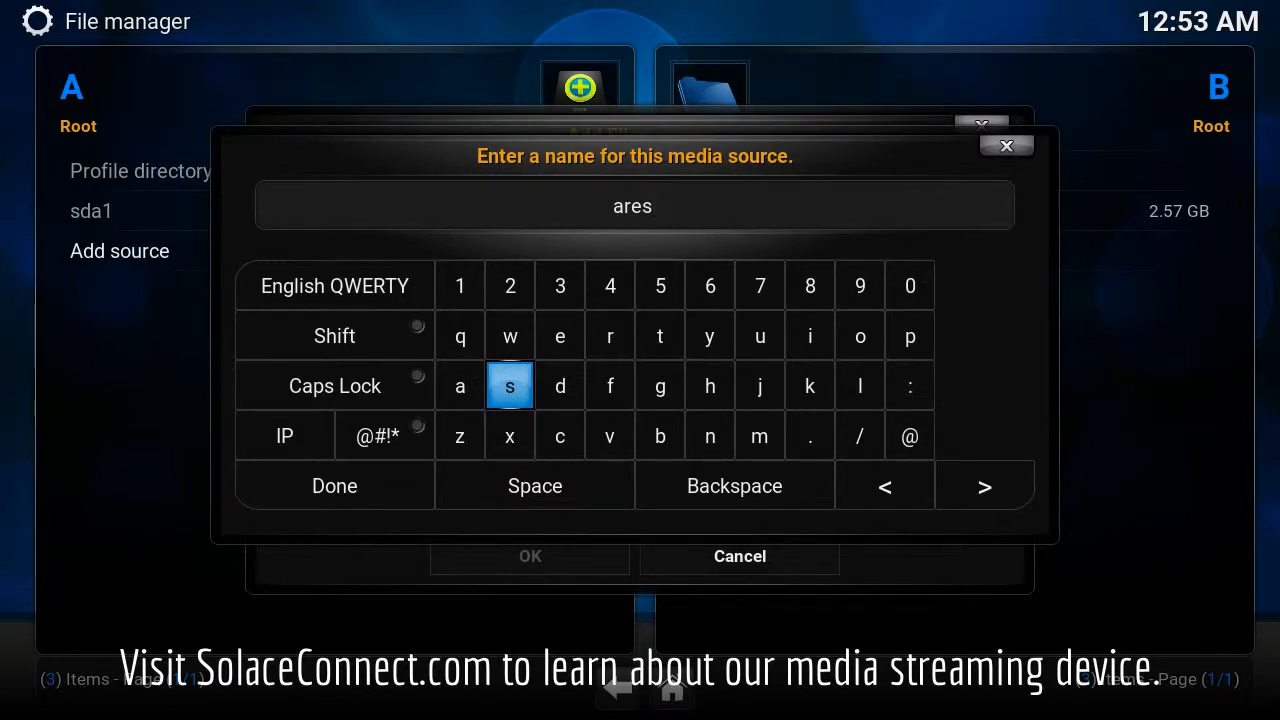
click(508, 436)
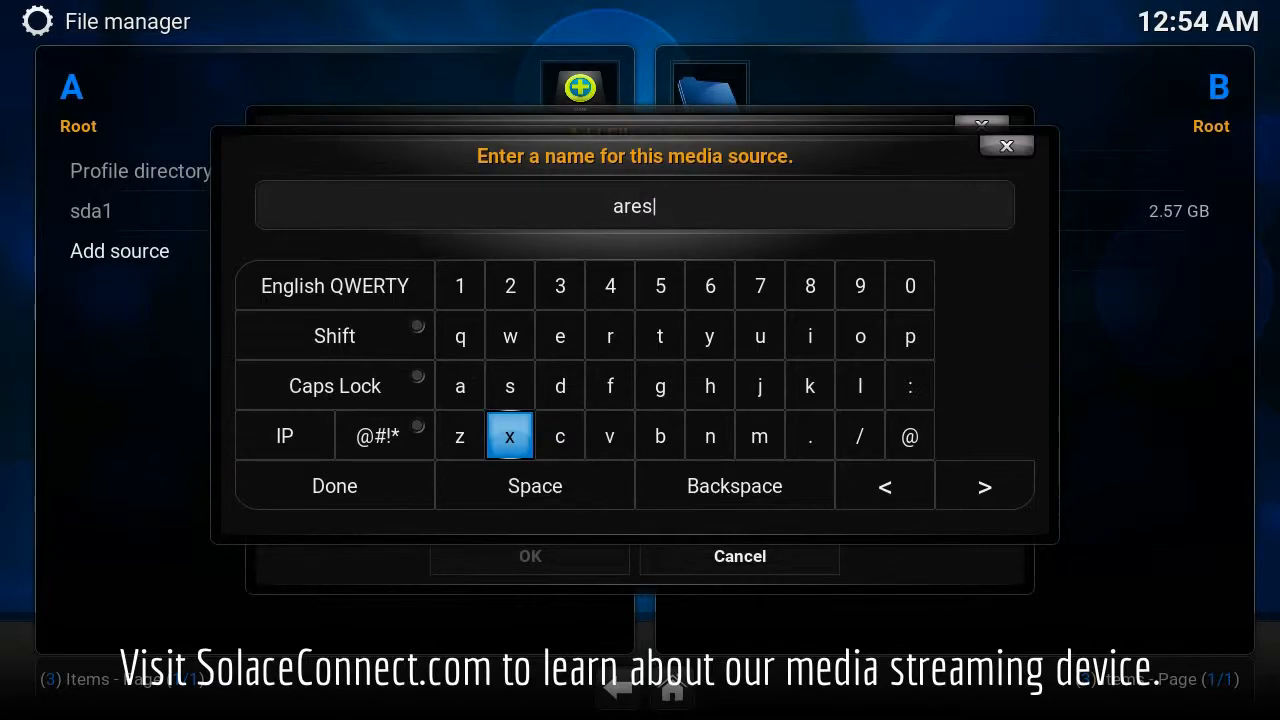
mouse_move(536, 486)
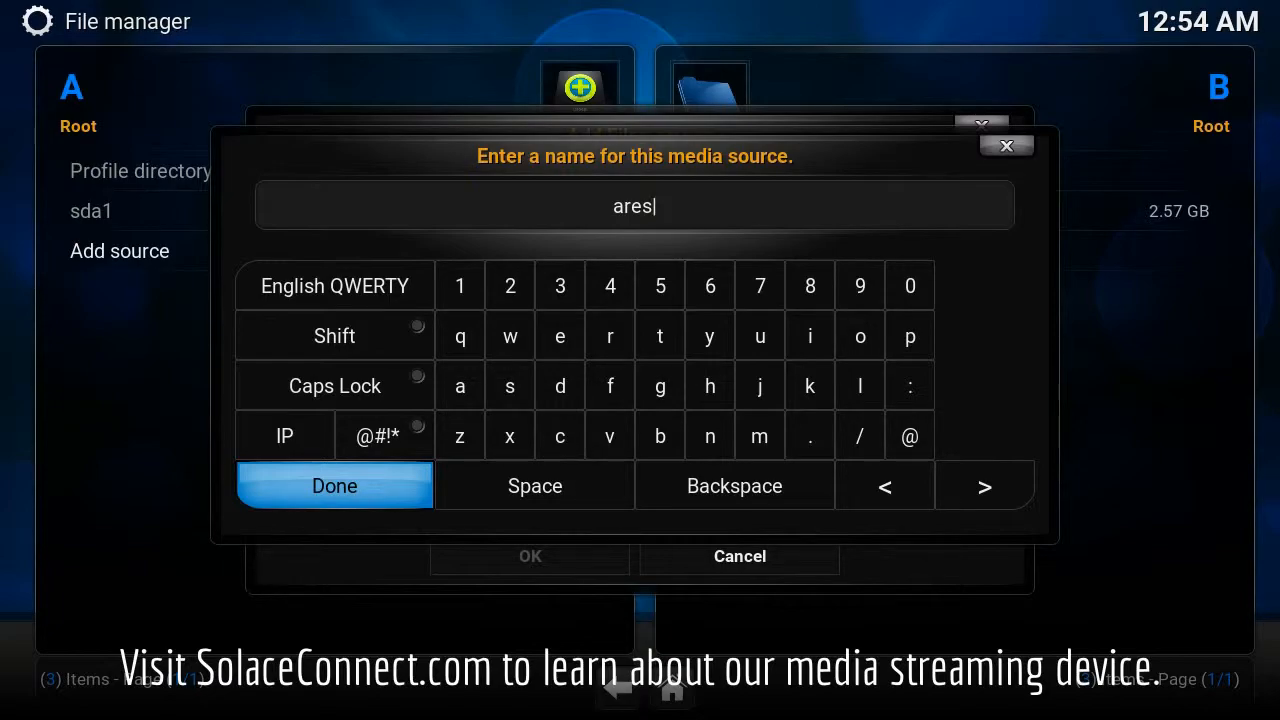
click(334, 486)
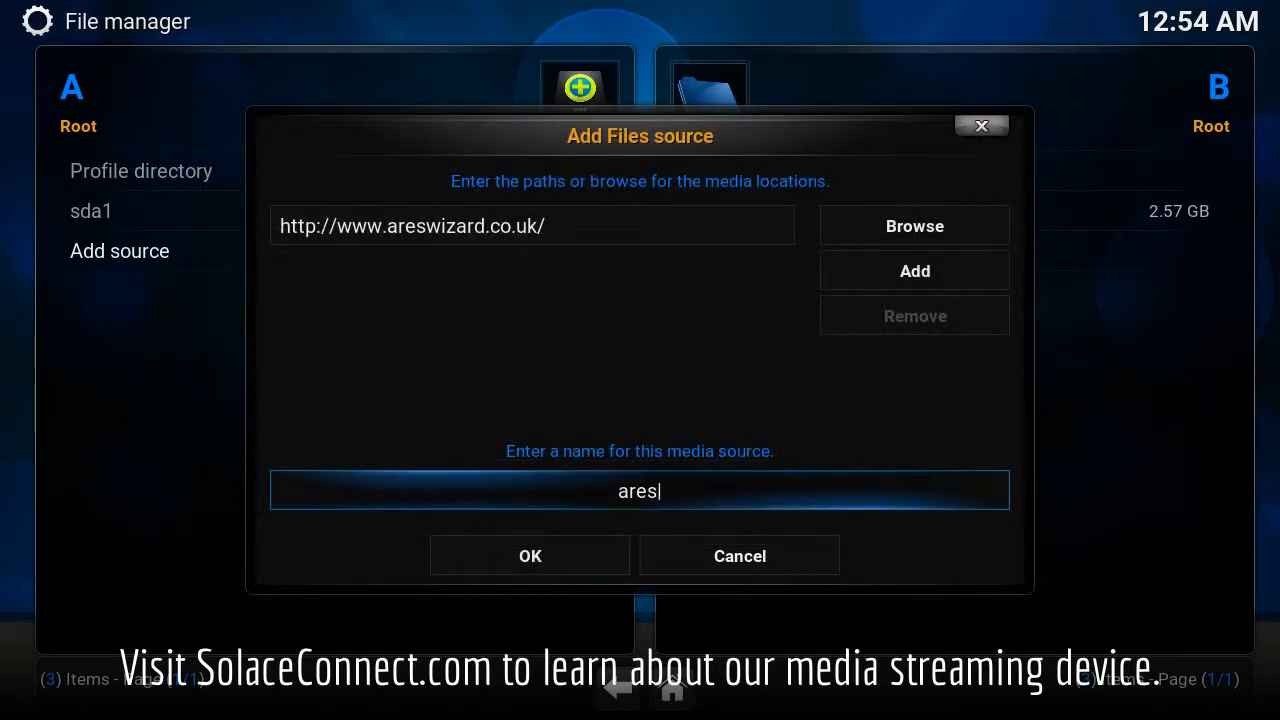
click(528, 556)
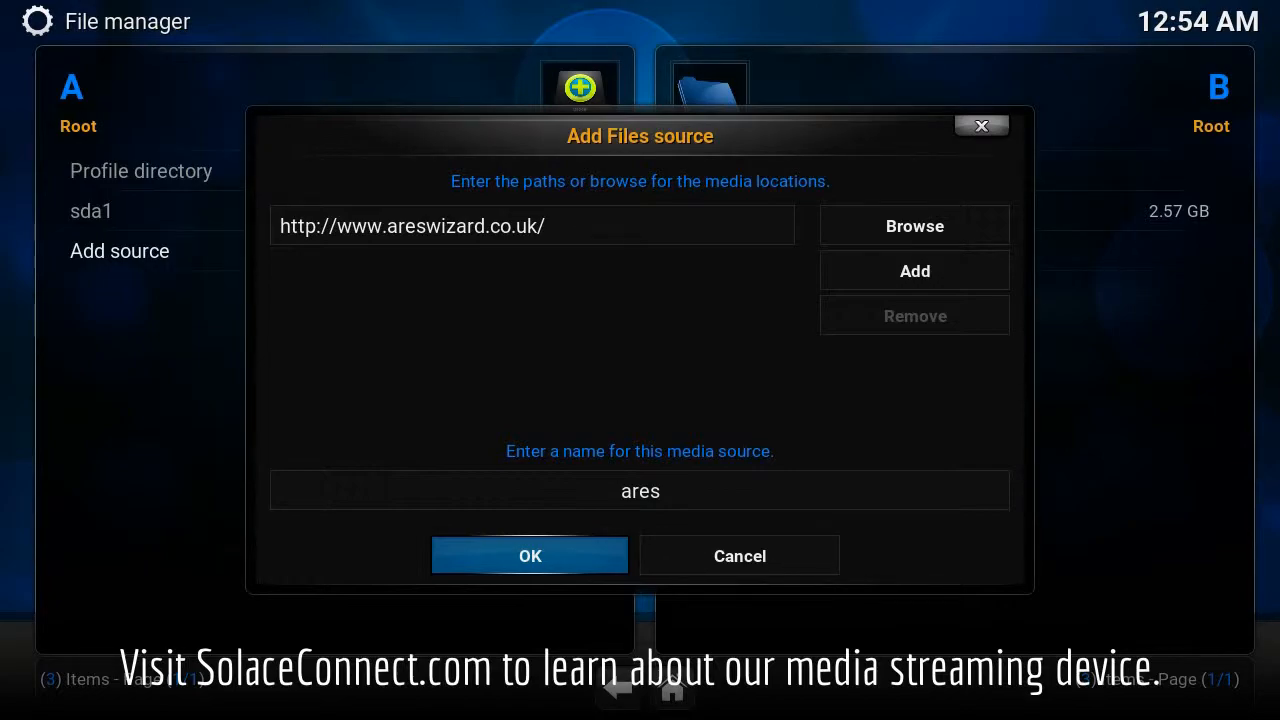
Step: Save the ares source and open the Add-ons section from System
click(528, 556)
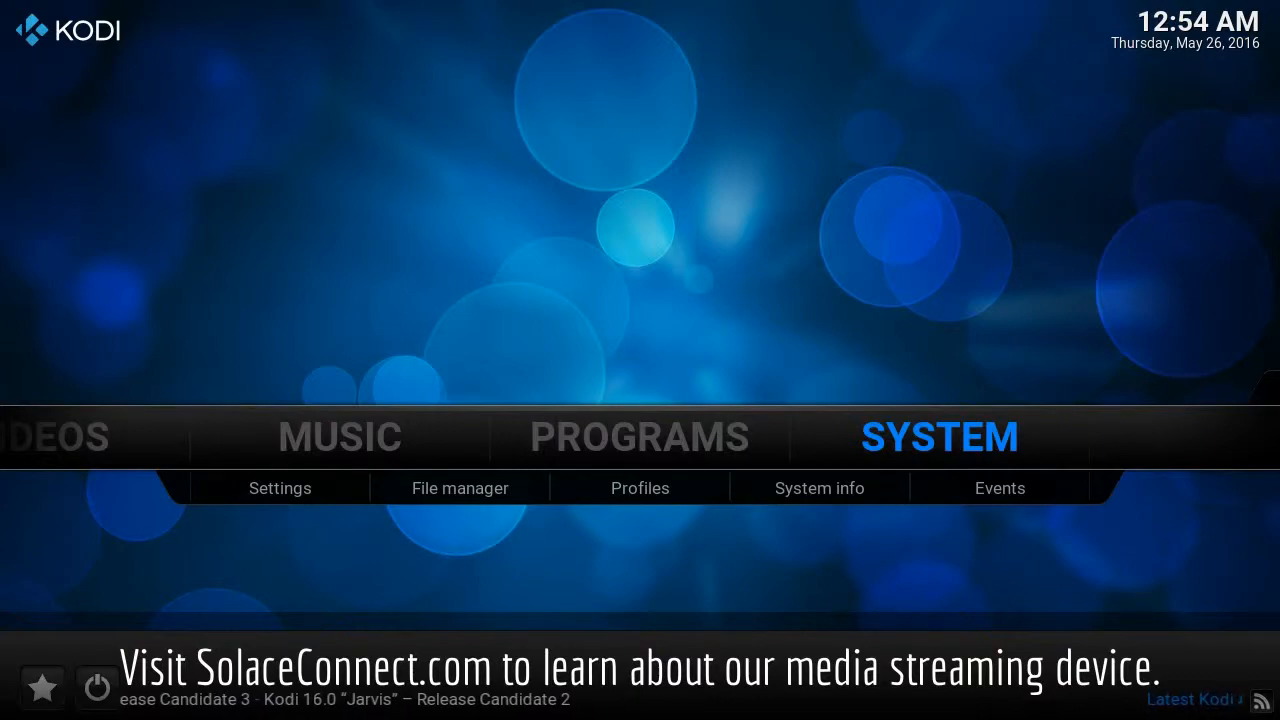
click(280, 488)
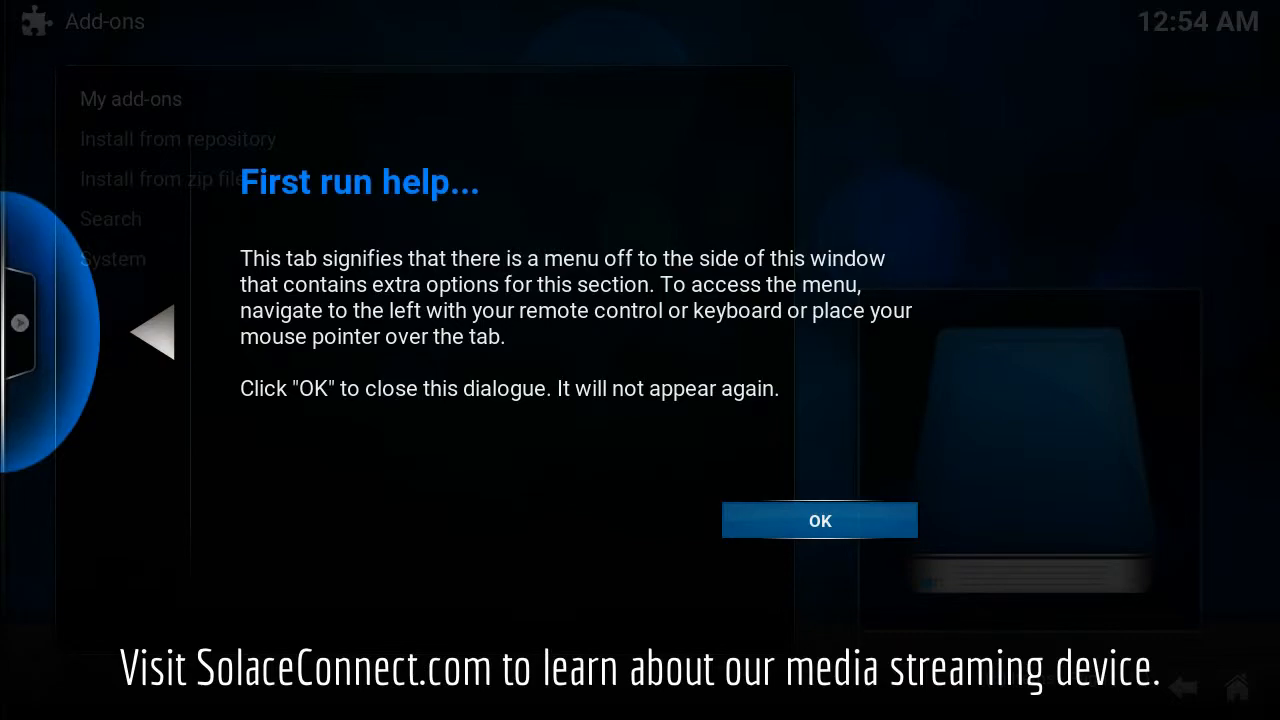
Step: Dismiss the first-run help and browse the ares source via Install from zip file
click(820, 520)
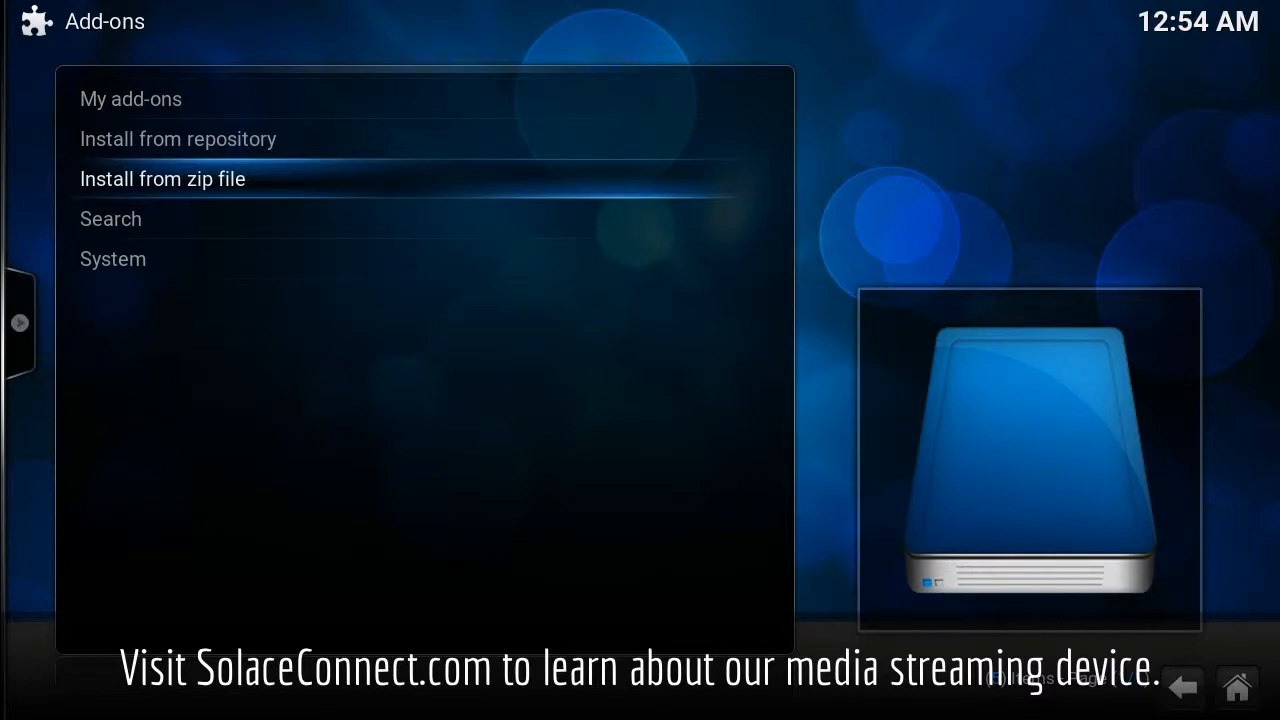
click(162, 180)
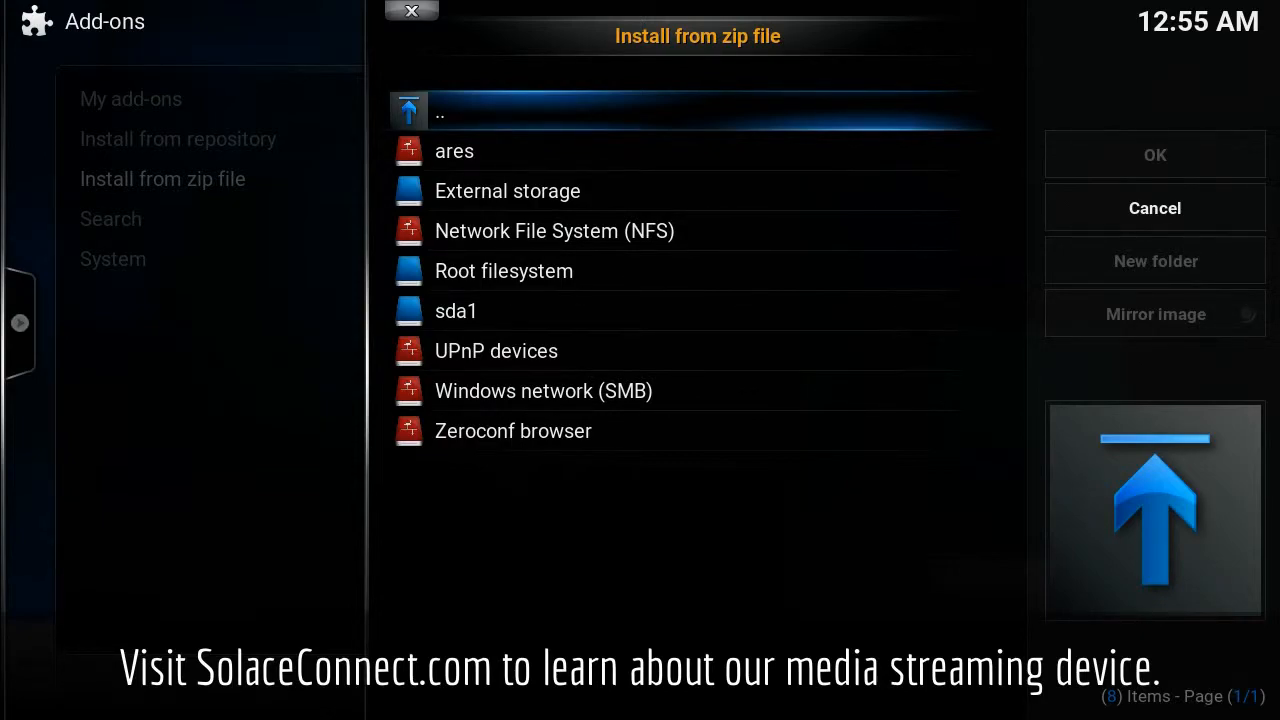
click(1154, 208)
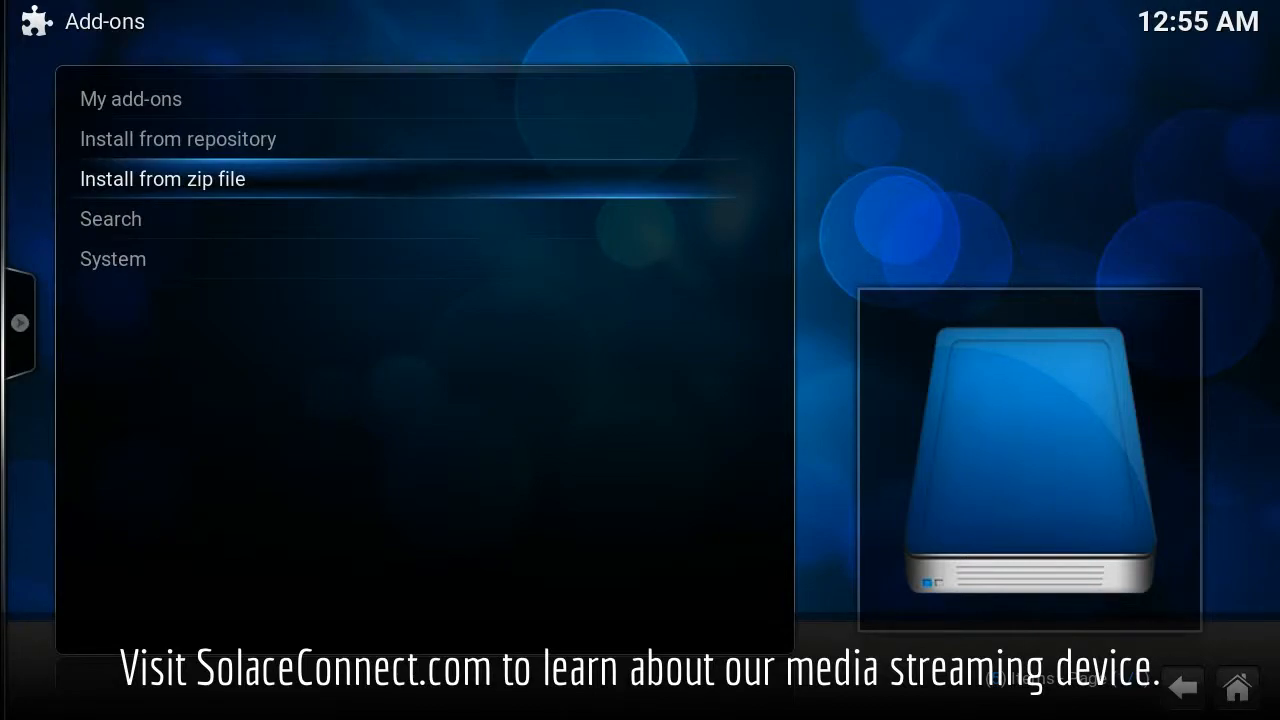
click(162, 180)
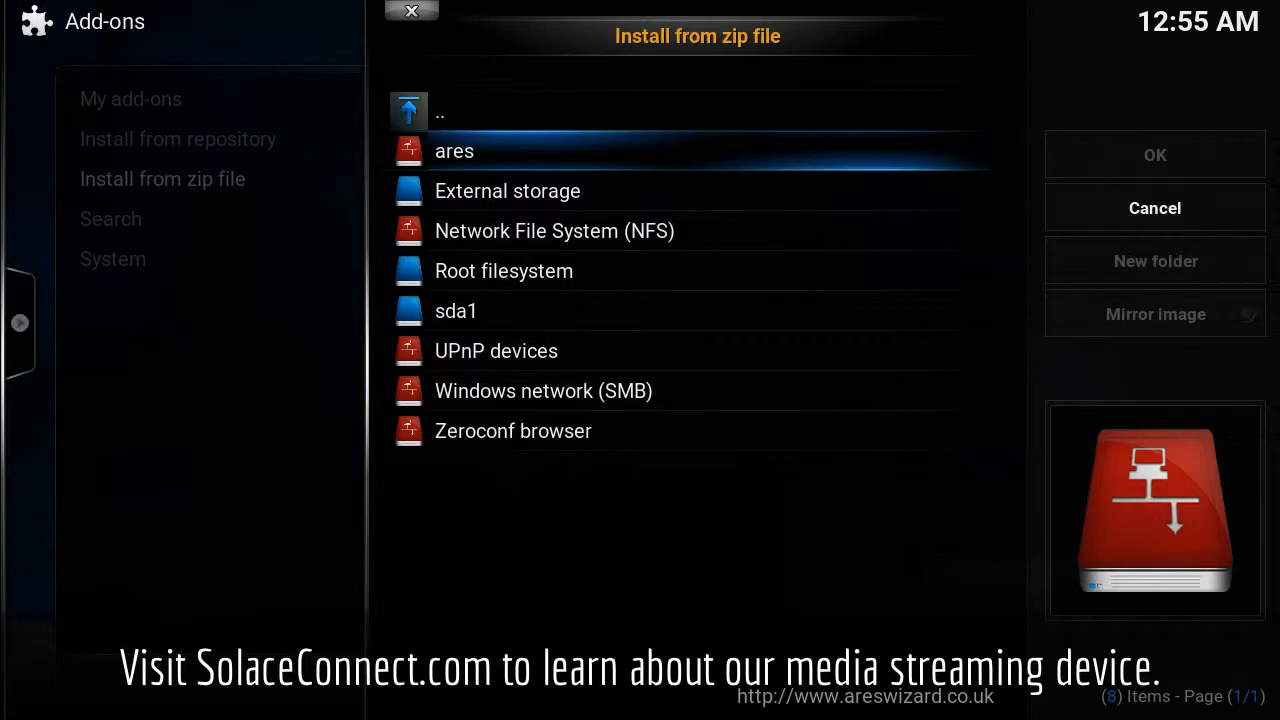
click(454, 152)
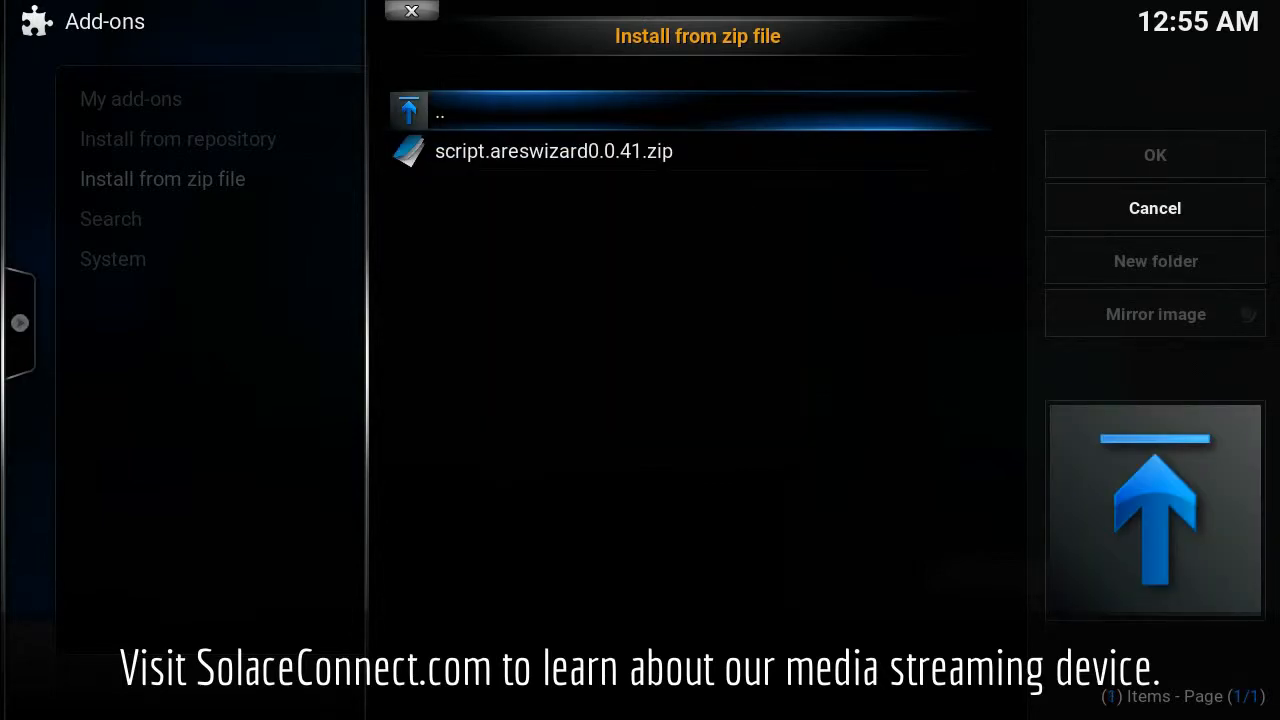
Step: Install script.areswizard0.0.41.zip from the ares source
click(552, 152)
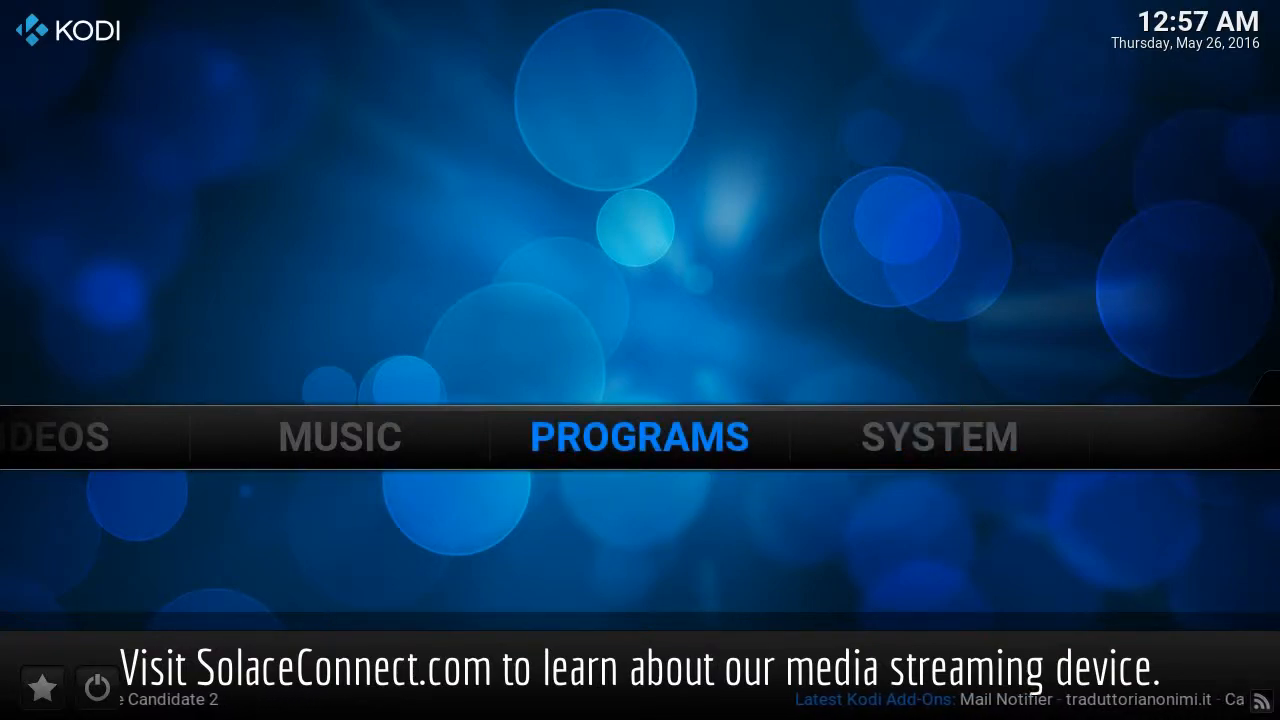
Step: Reach the My add-ons list through System Settings > Add-ons
click(640, 436)
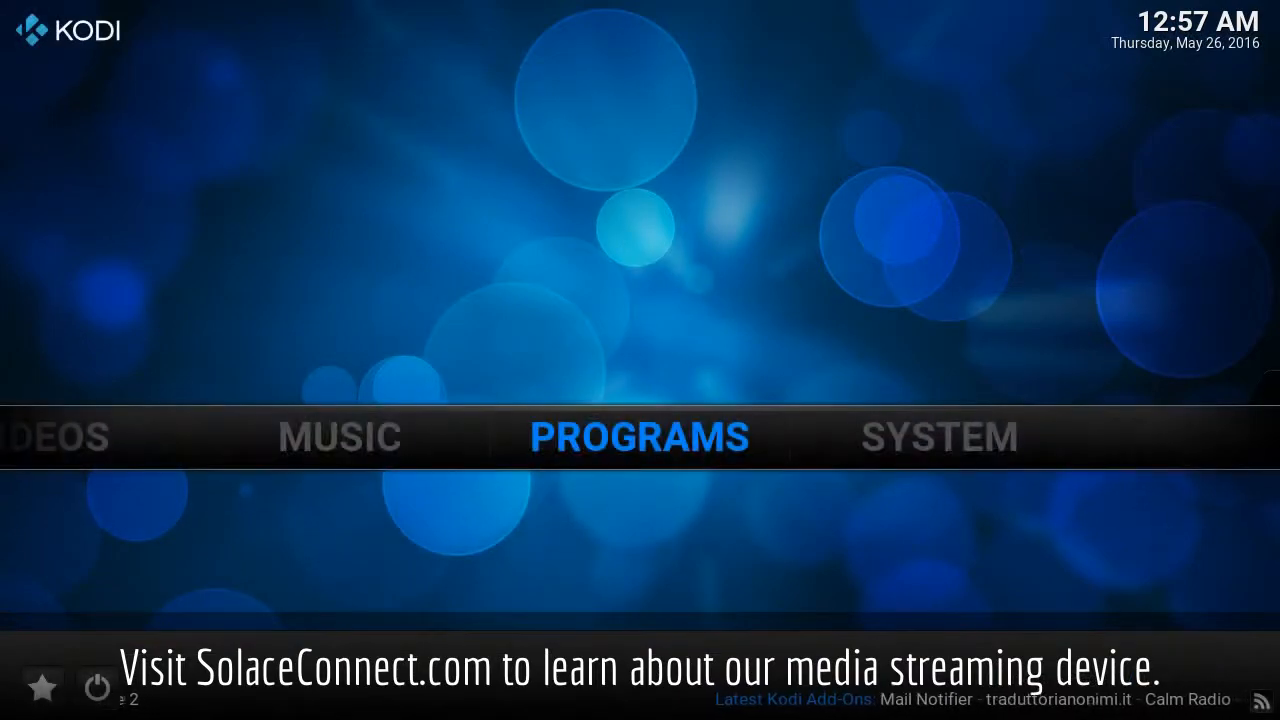
click(936, 436)
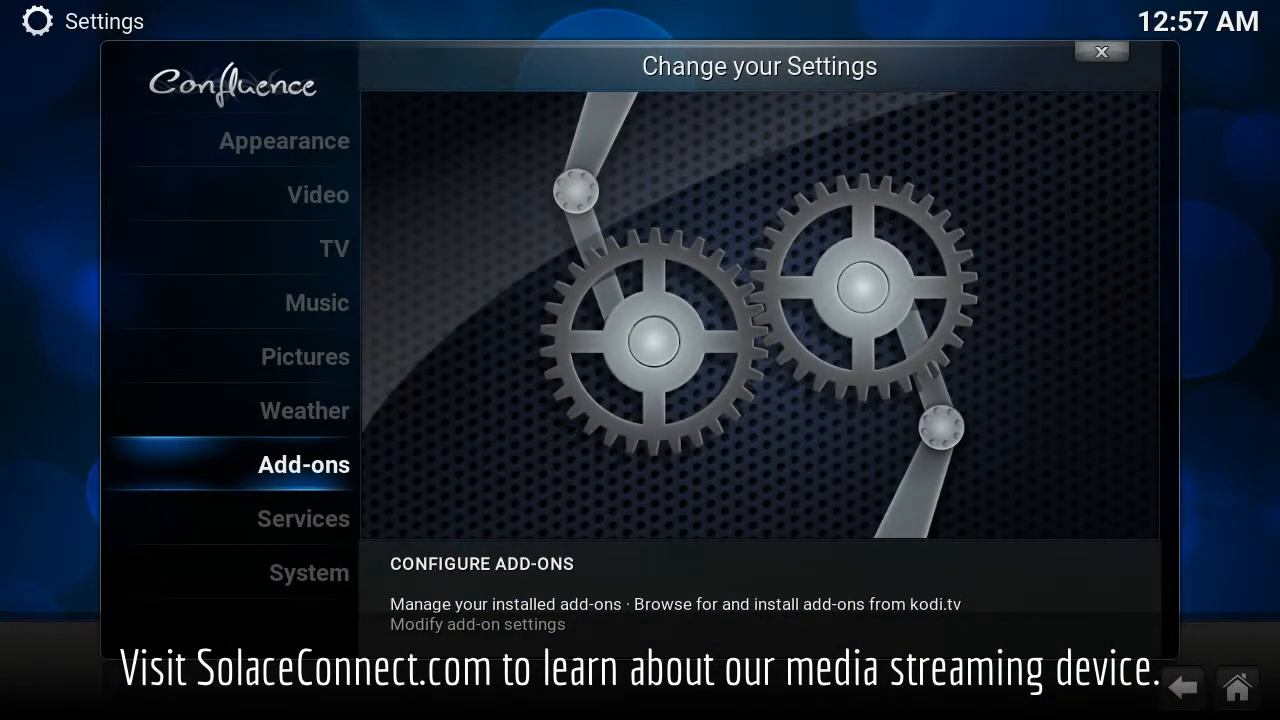
click(304, 464)
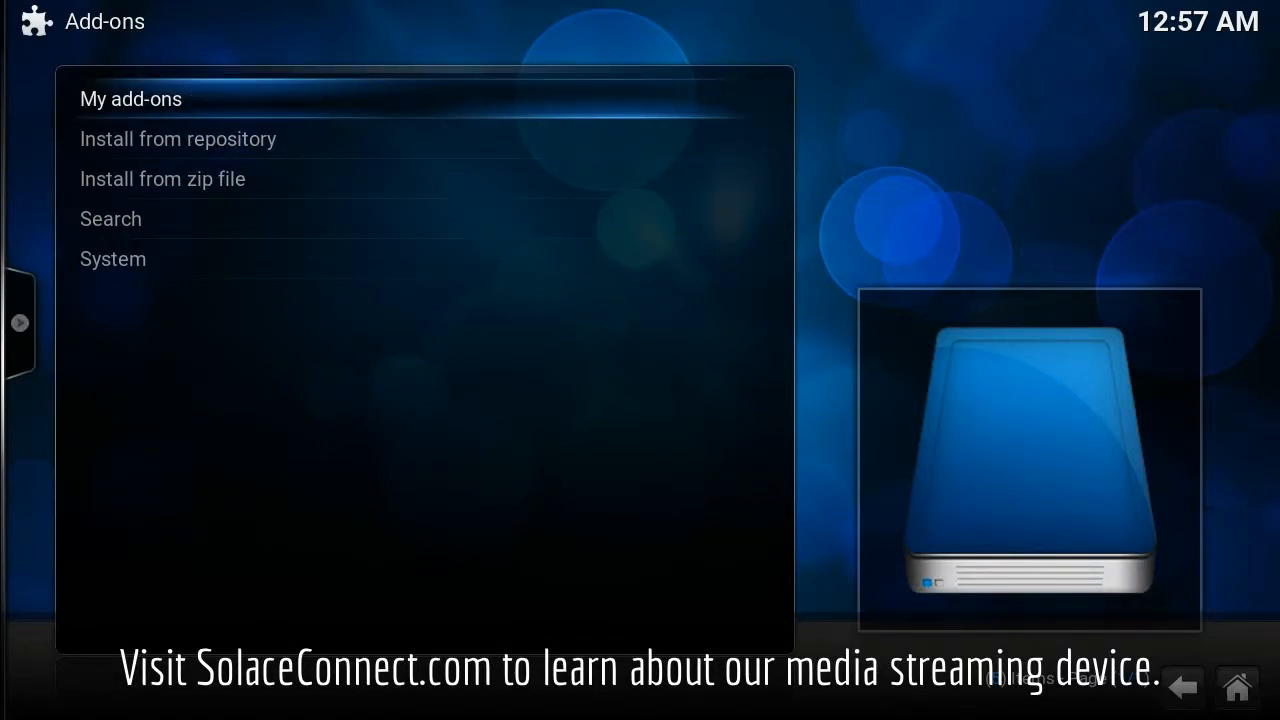
click(130, 98)
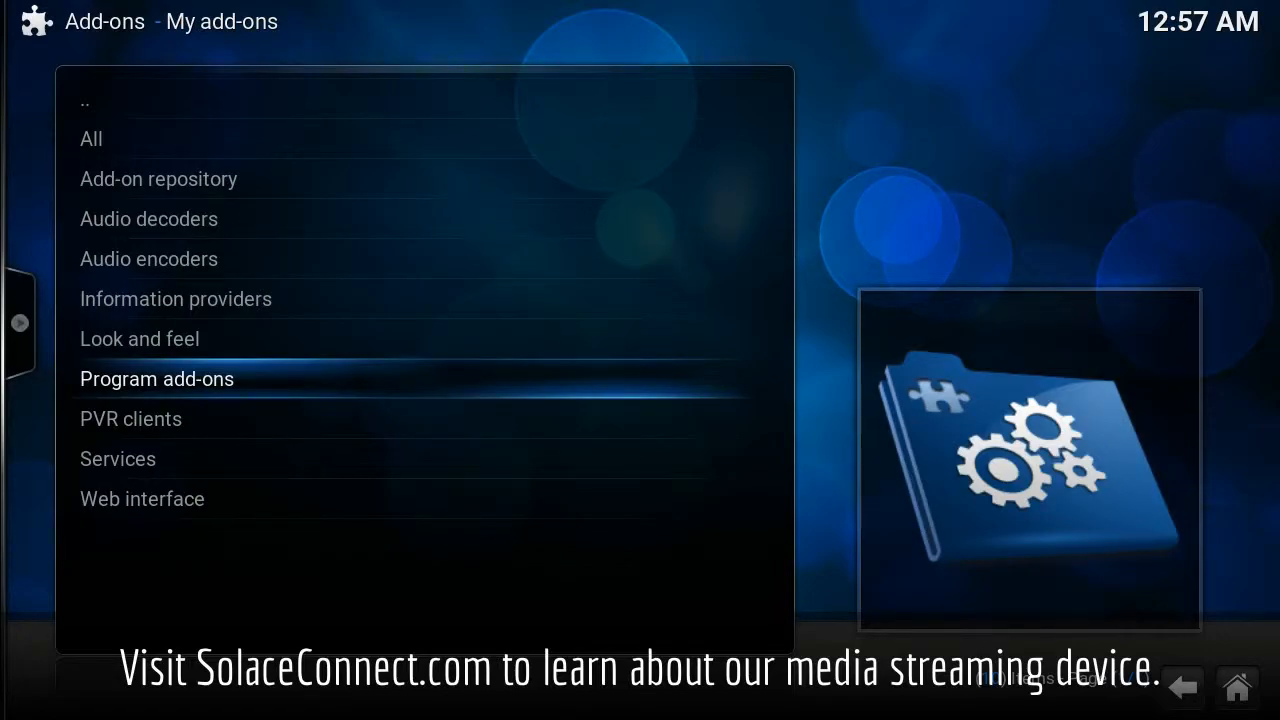
Step: Check Ares Wizard 0.0.41 is enabled under Program add-ons, then return to the add-ons list
click(156, 378)
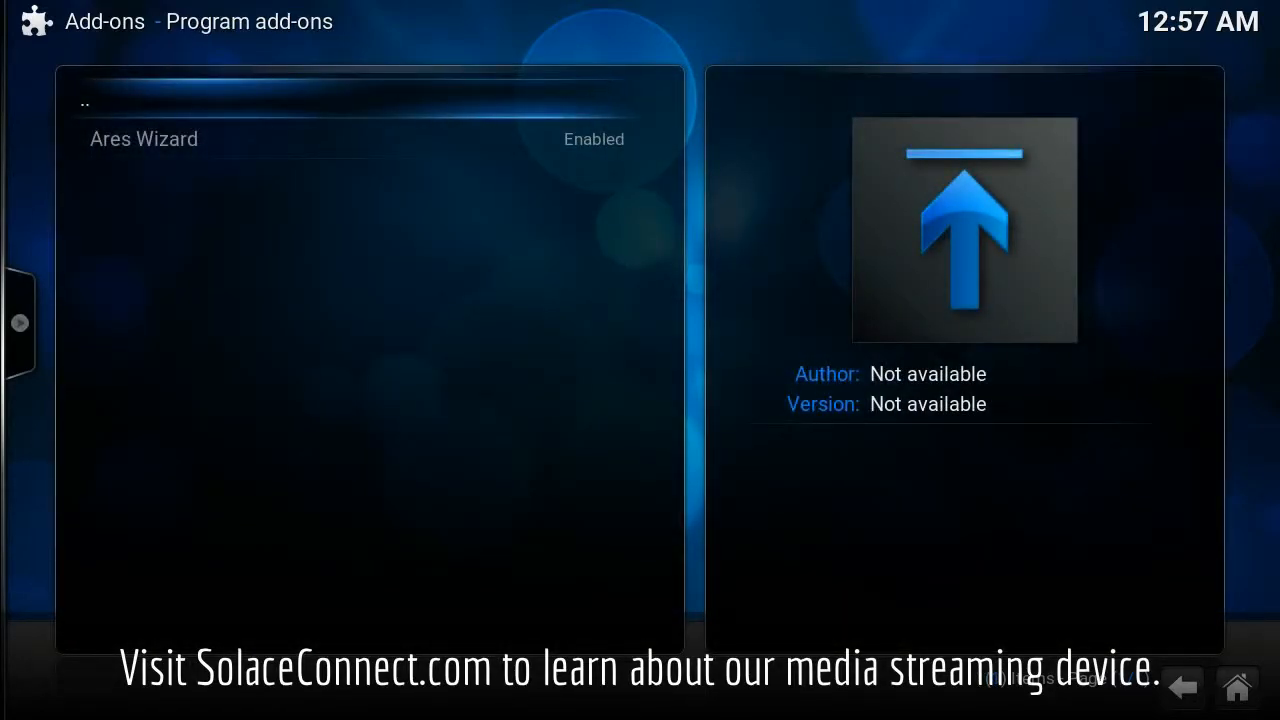
click(144, 140)
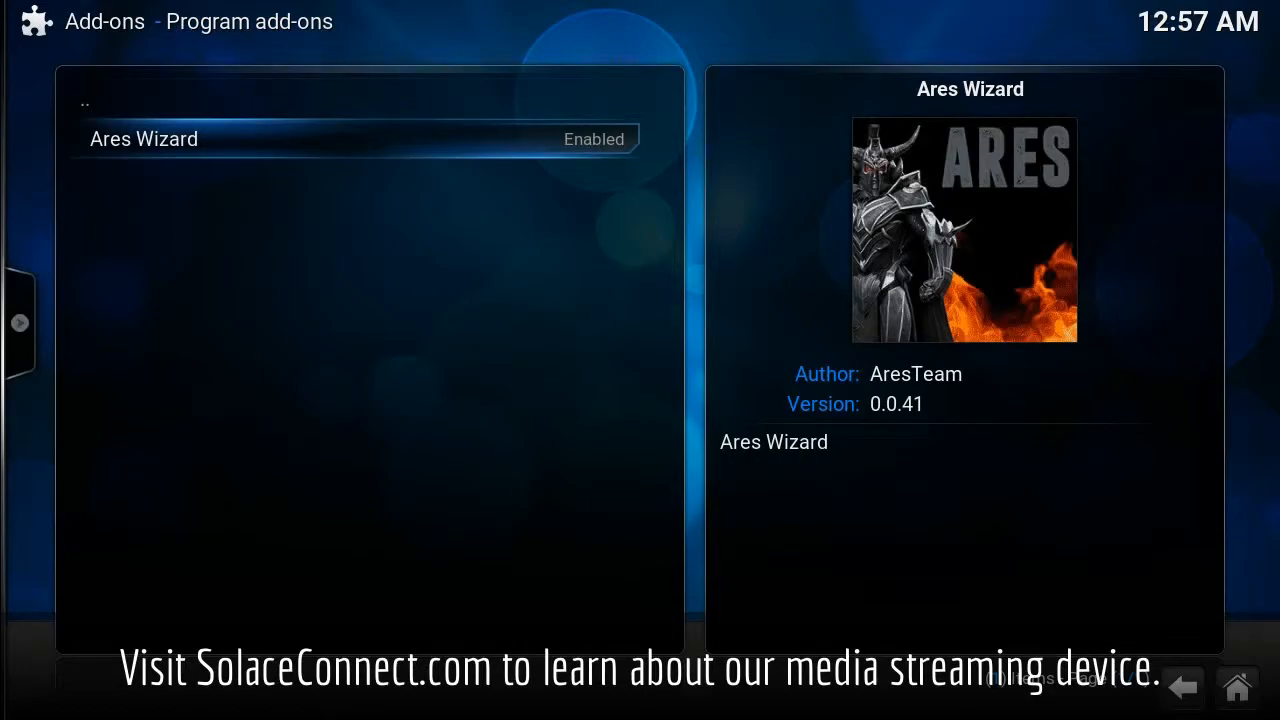
click(144, 138)
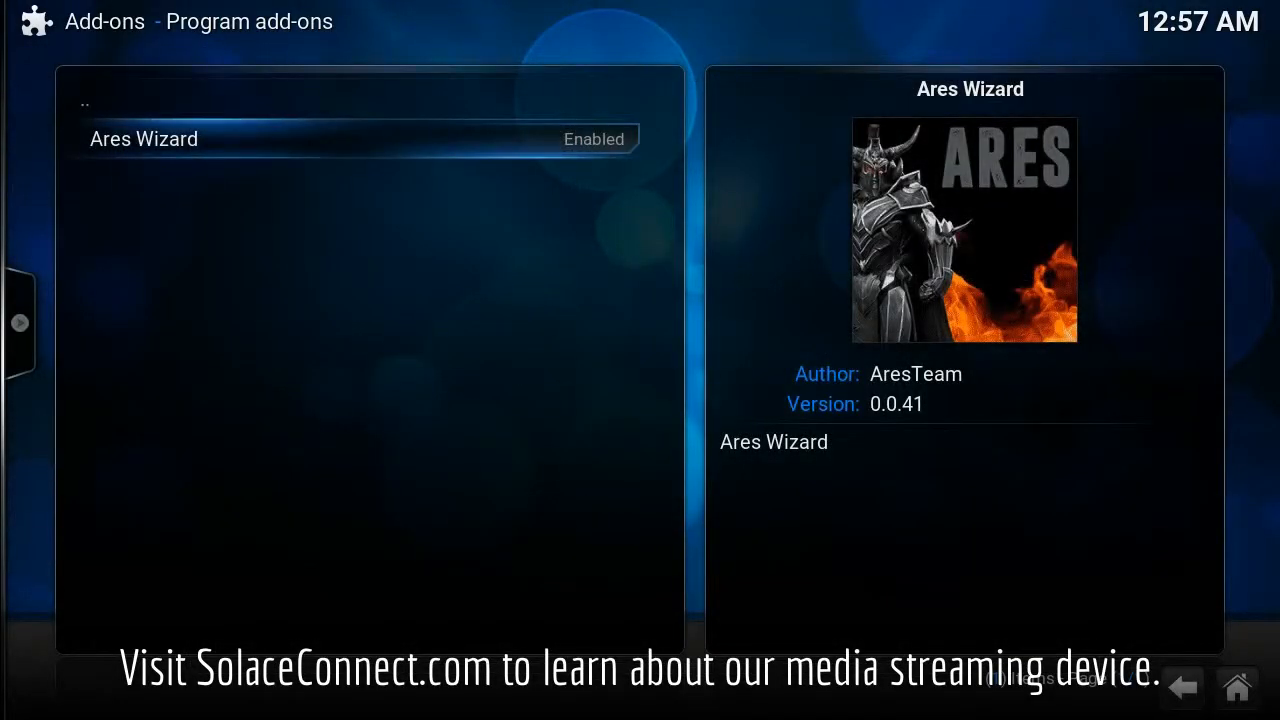
click(144, 140)
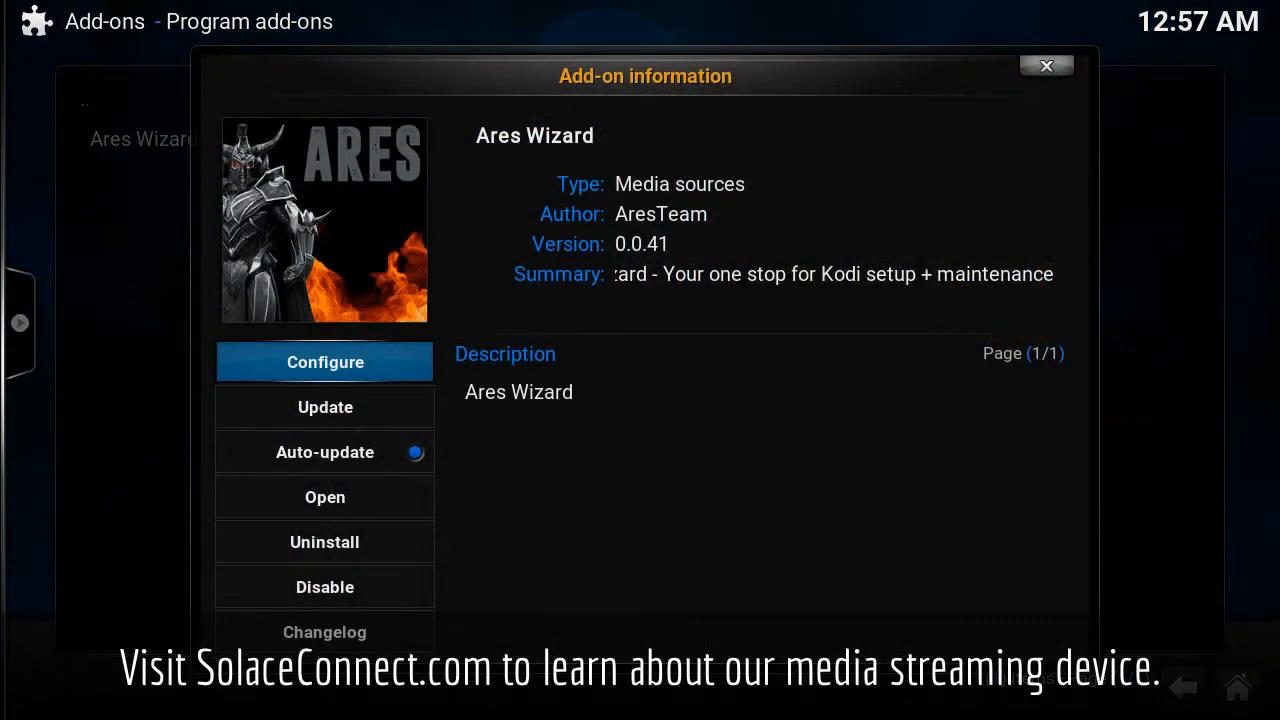
click(324, 362)
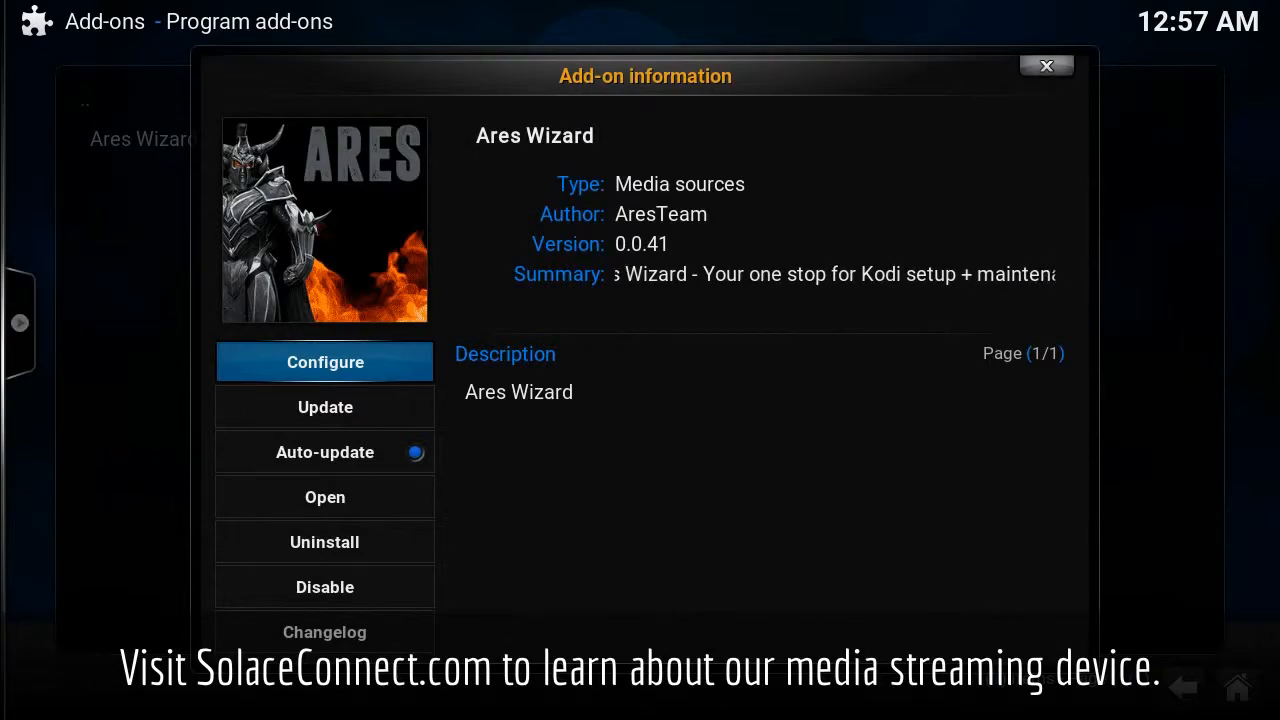
click(1046, 66)
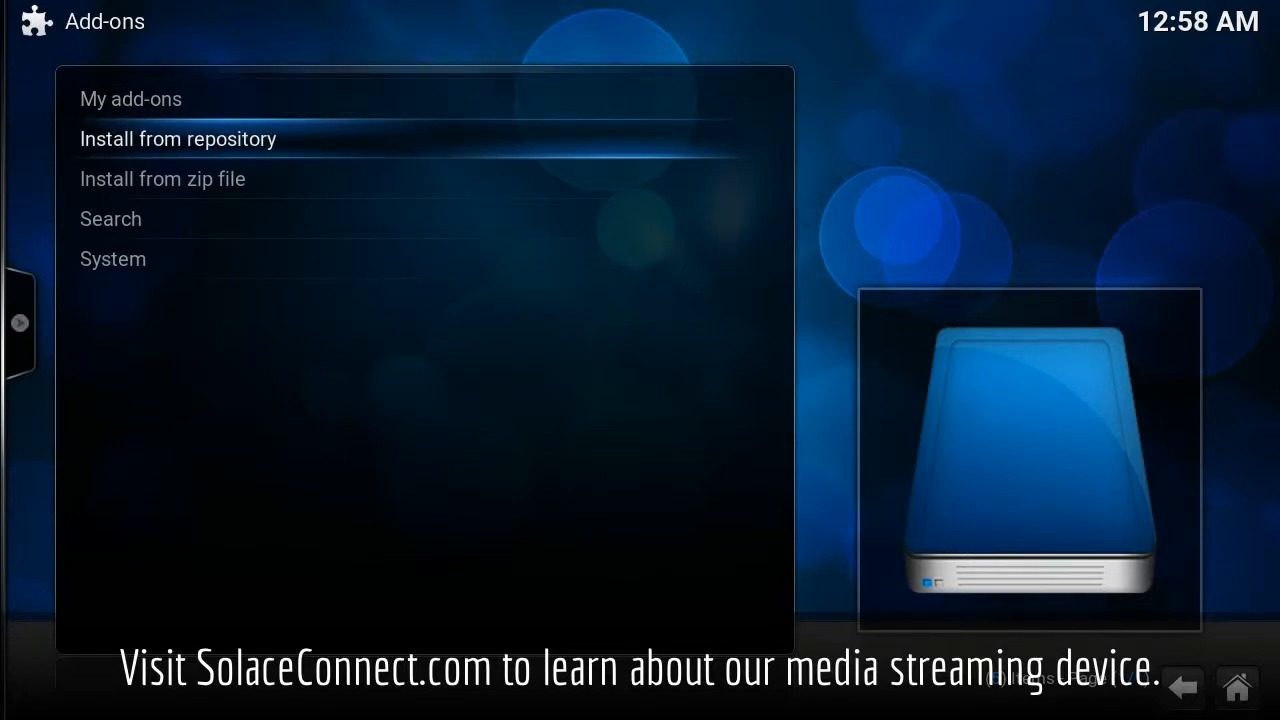
Step: Briefly browse the add-on repository, then back out to the home screen
click(178, 138)
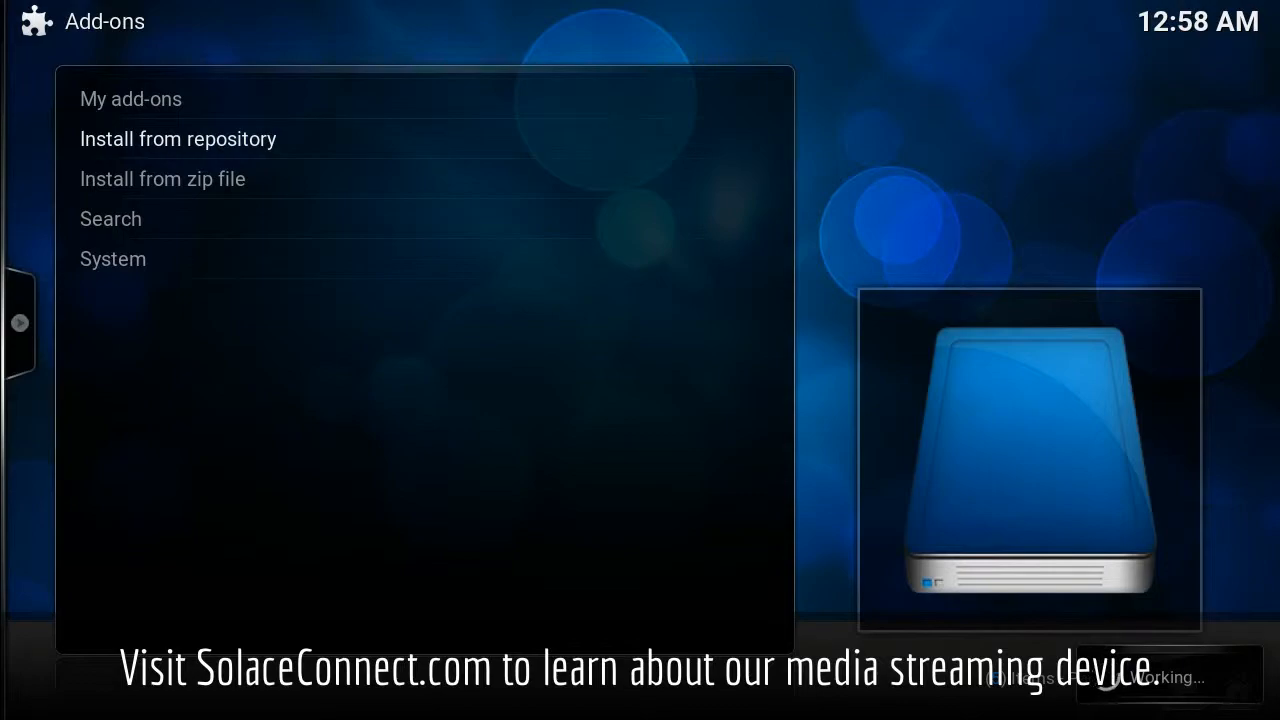
click(178, 138)
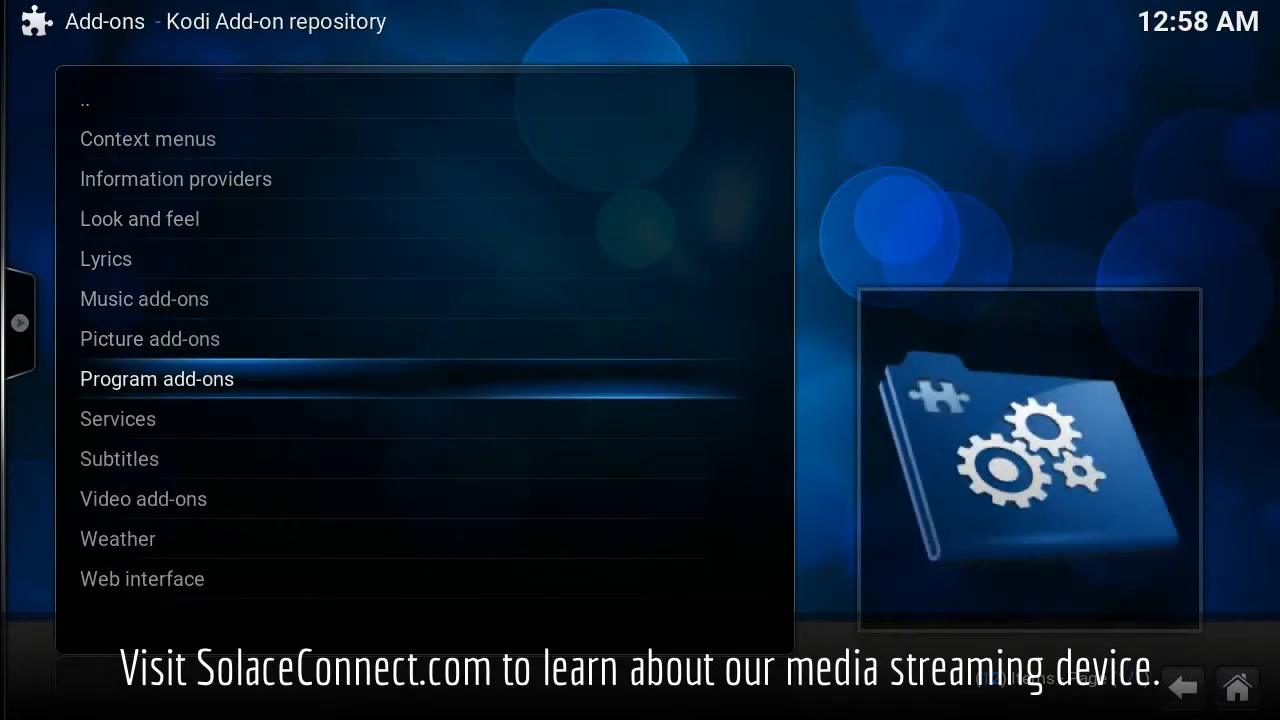
click(156, 378)
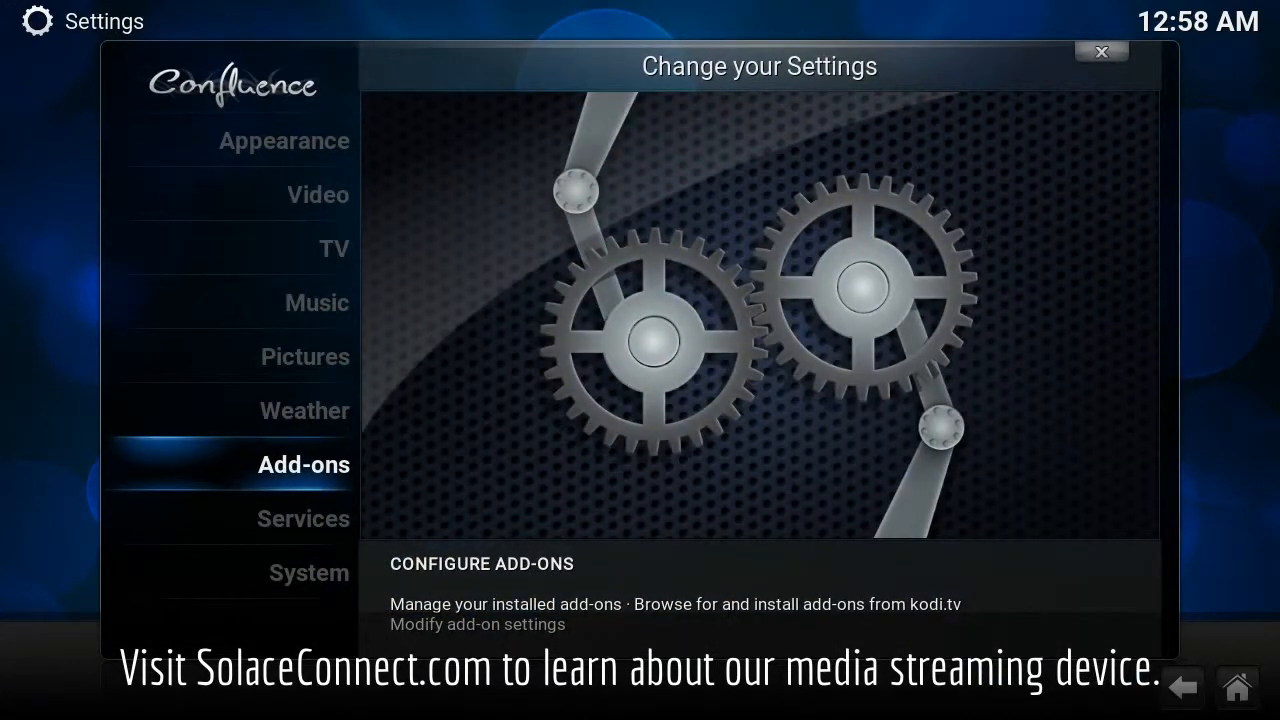
click(1100, 52)
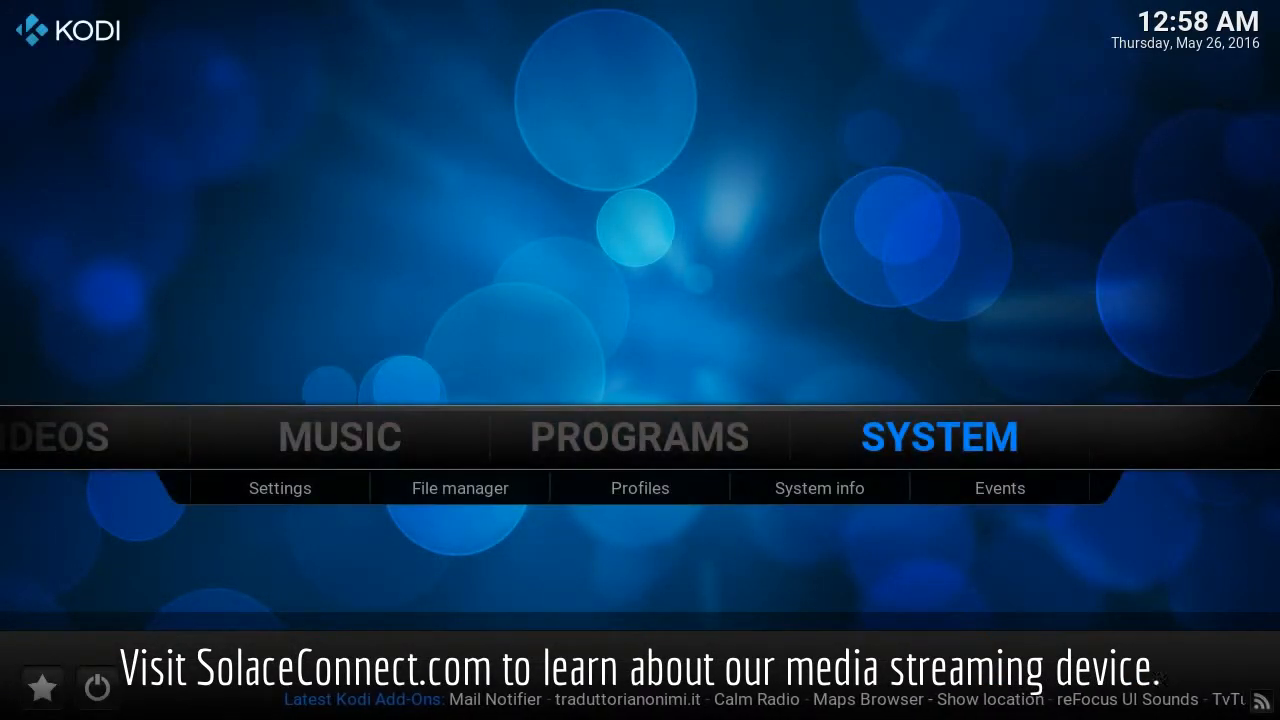
Step: Launch Ares Wizard from Programs > Program add-ons to its welcome page
click(640, 436)
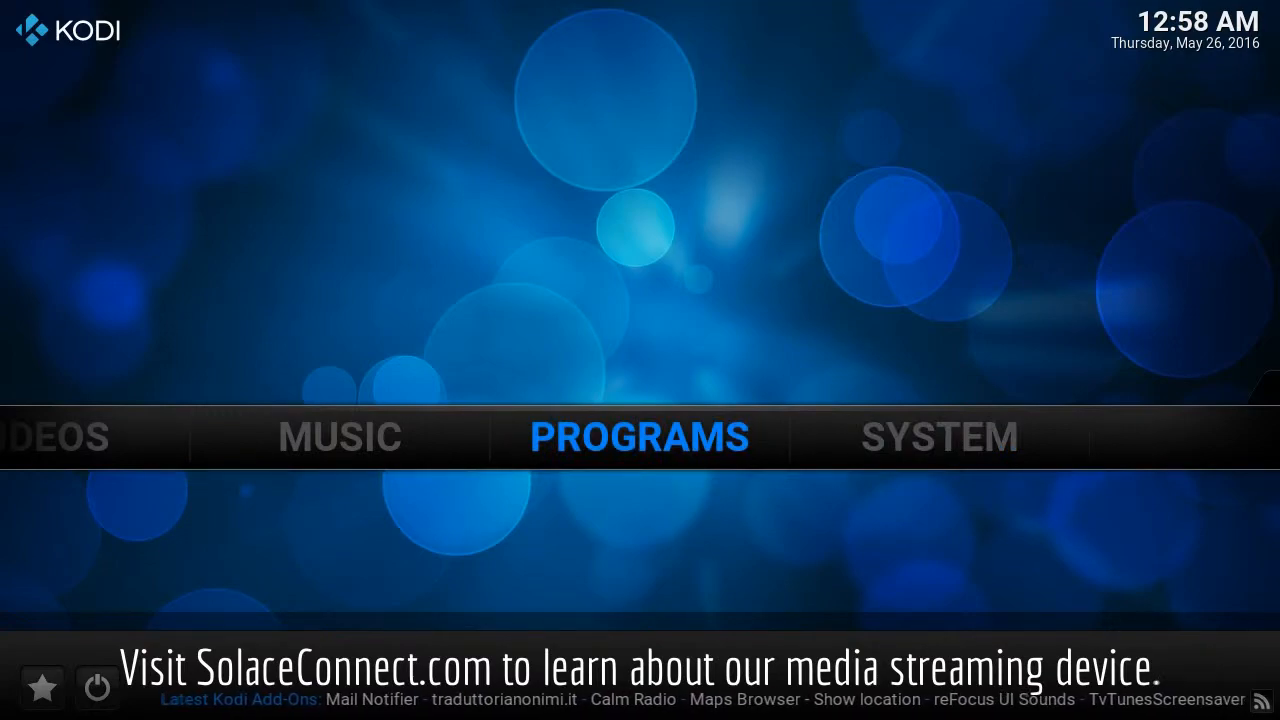
click(640, 436)
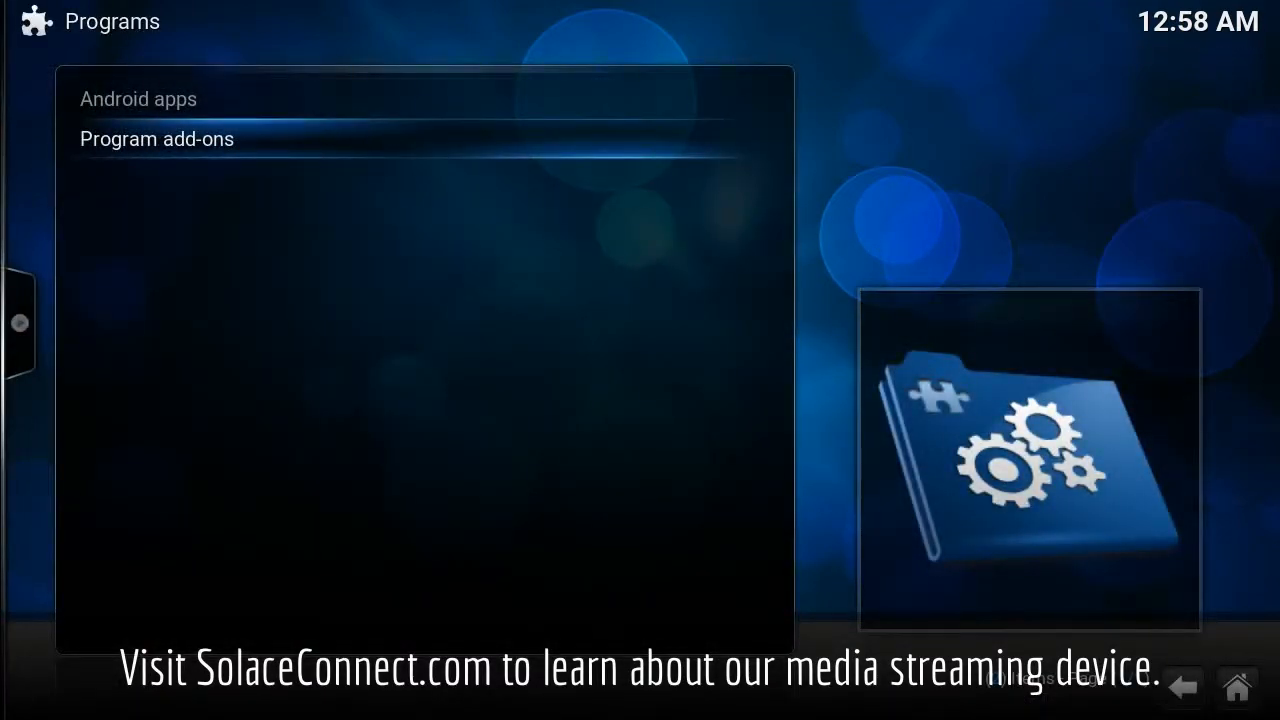
click(156, 138)
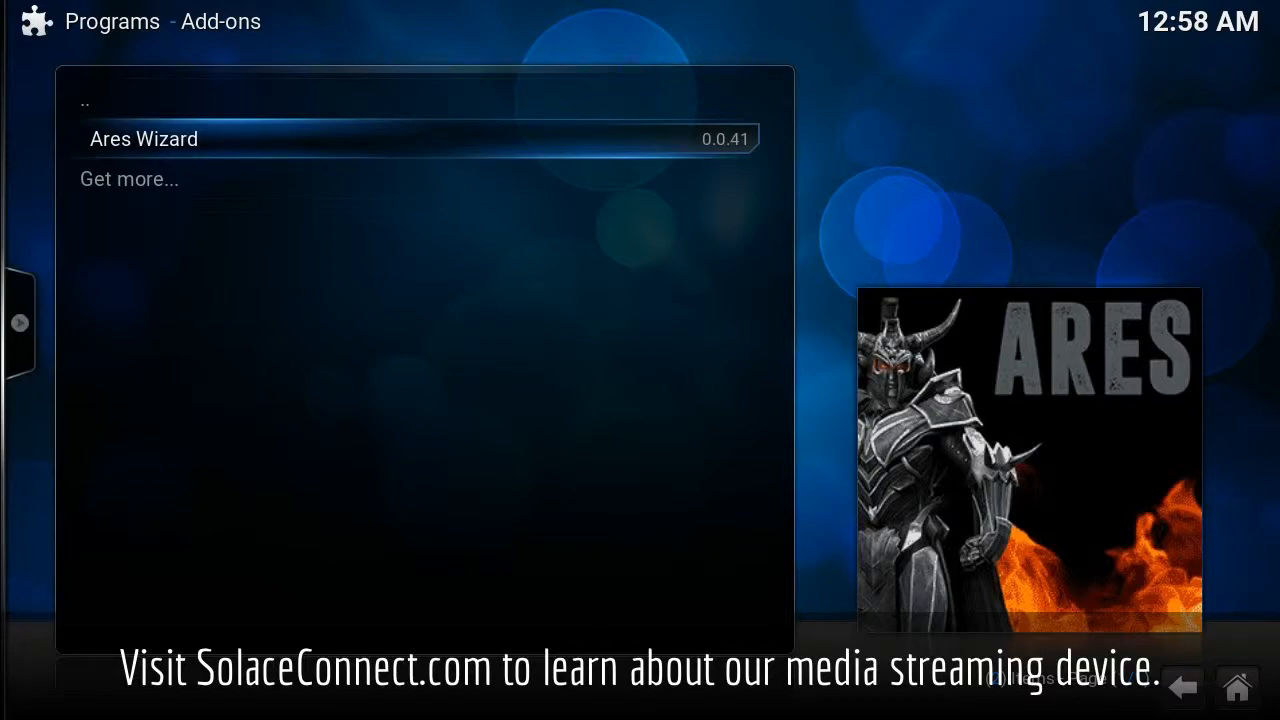
click(144, 140)
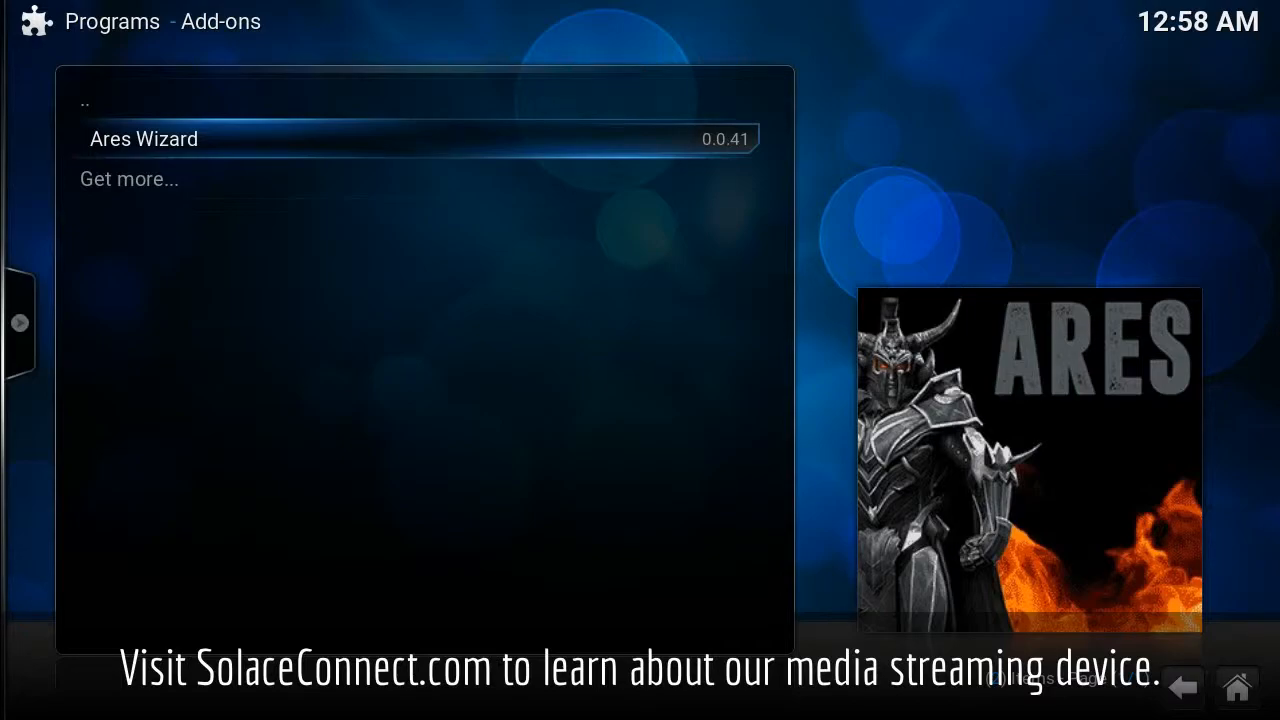
click(144, 138)
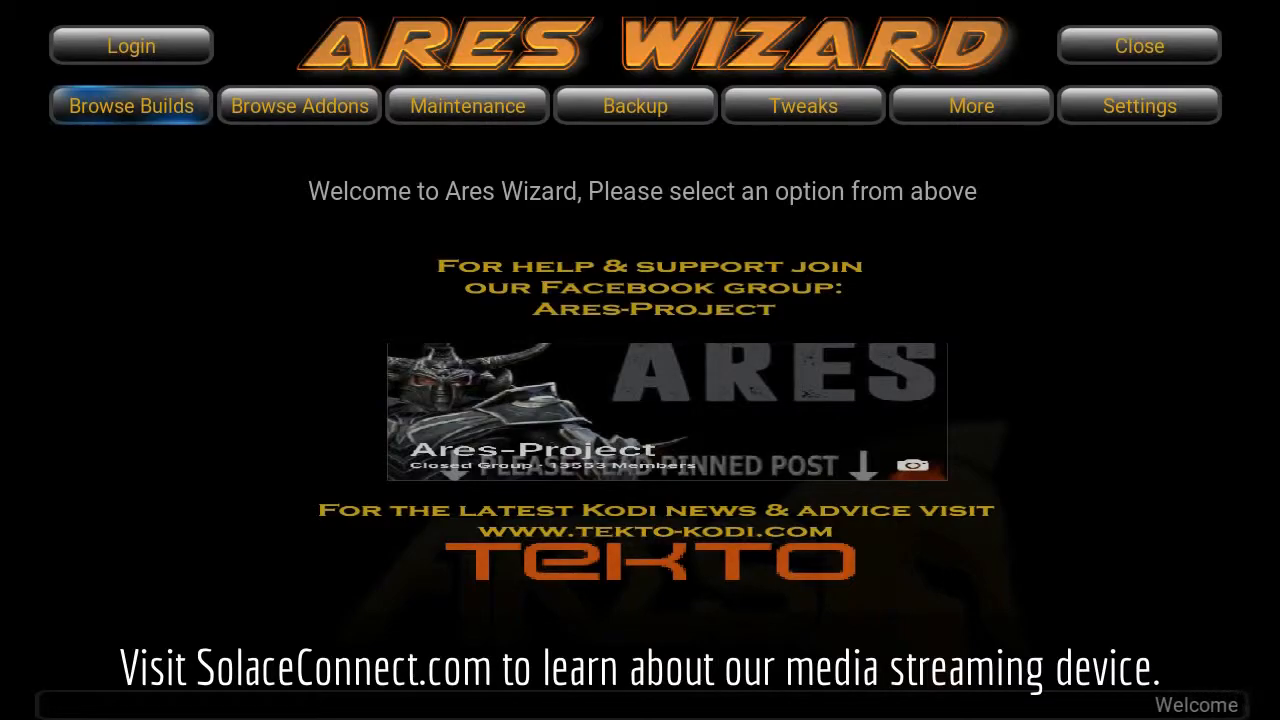
Step: Show the Top 20 Builds list and bring up Pulse-CCM (Jarvis) details with its install options
click(132, 106)
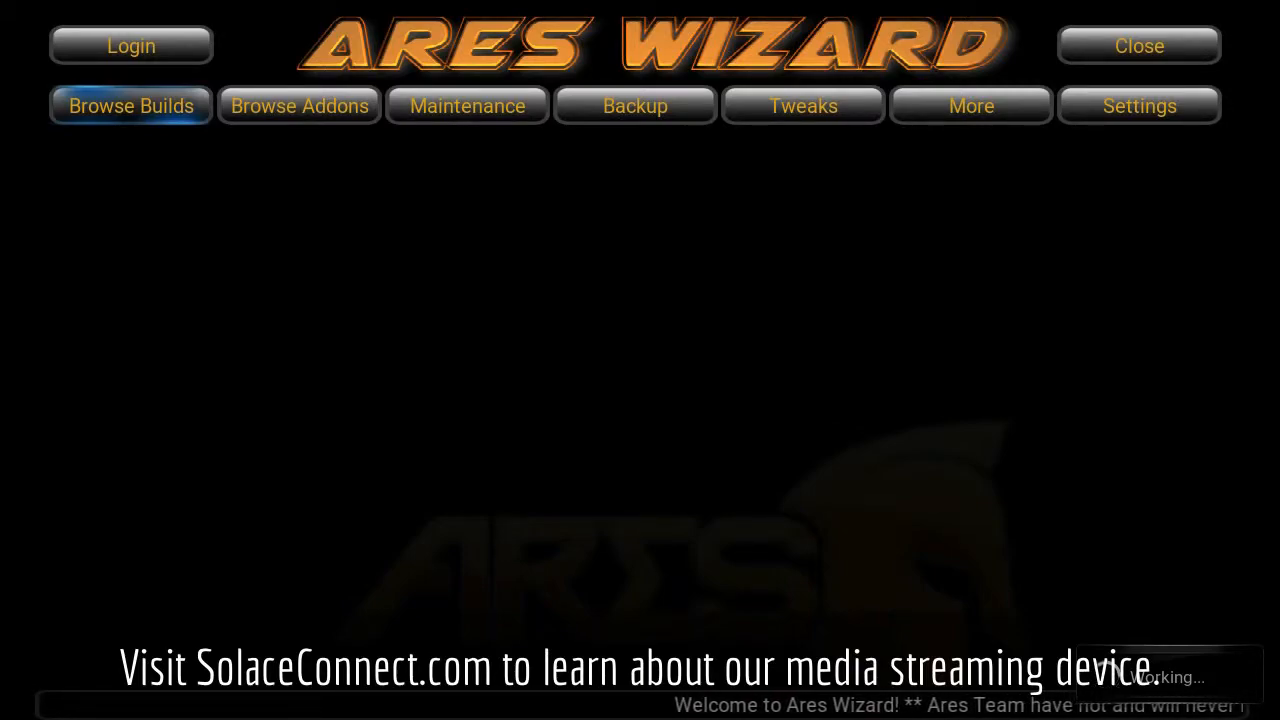
click(132, 106)
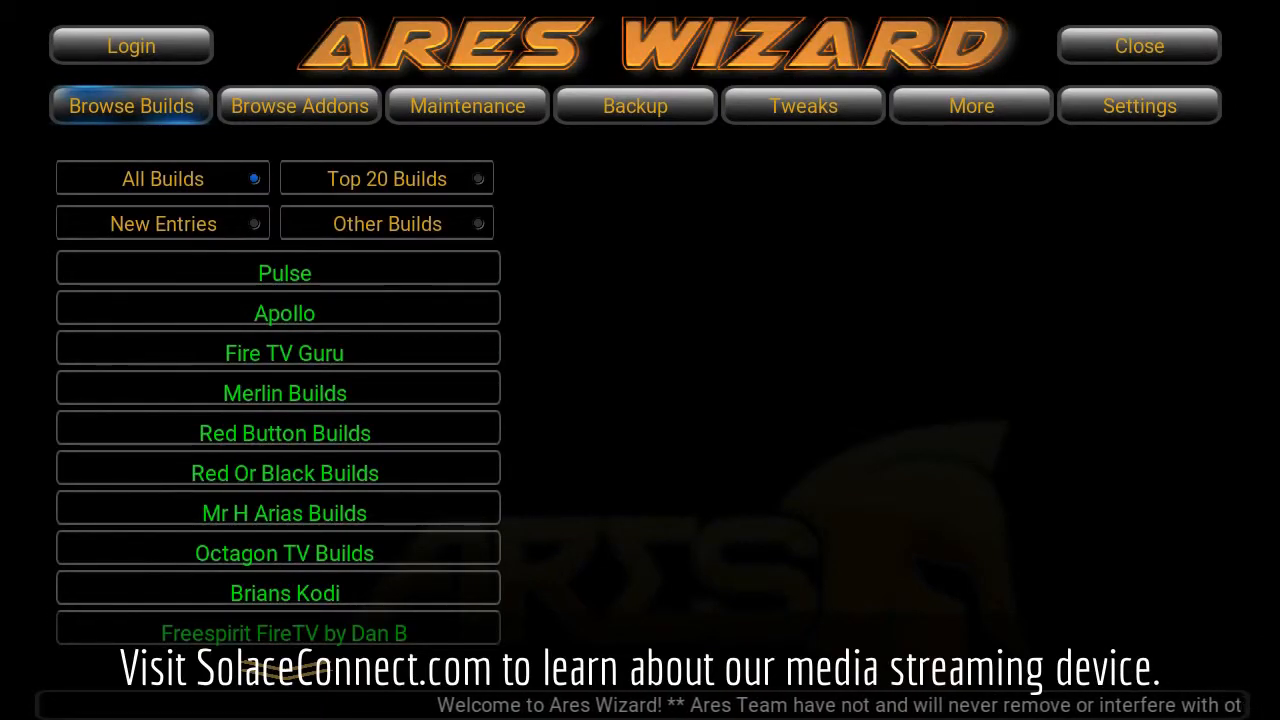
click(284, 272)
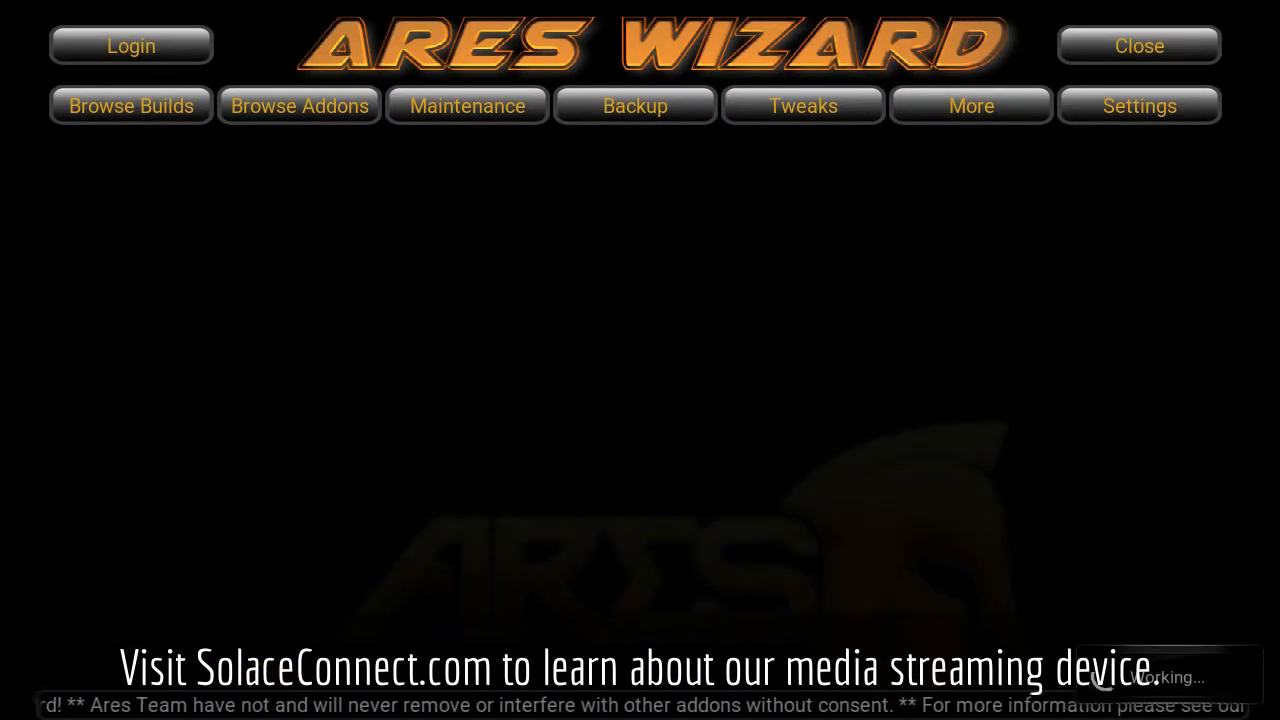
click(132, 106)
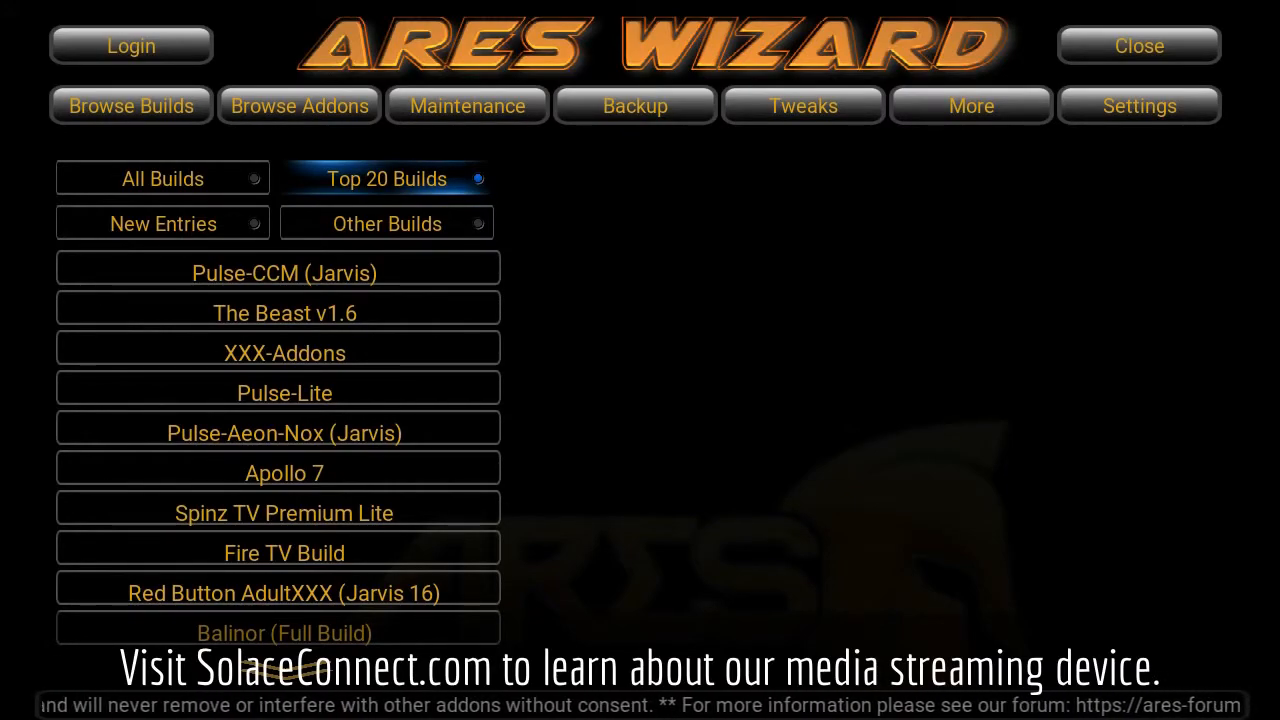
click(284, 272)
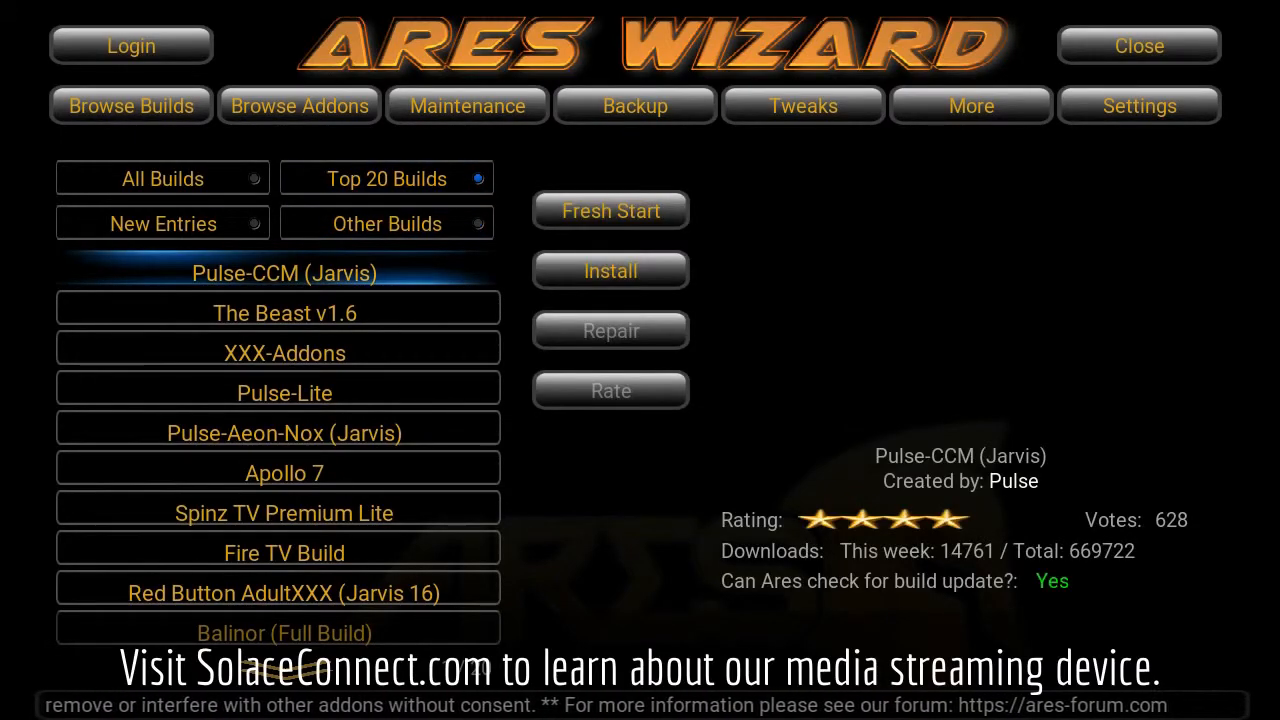
Step: Choose Spinz TV Premium Lite, start a Fresh Start install and confirm the wipe of existing add-ons
click(284, 312)
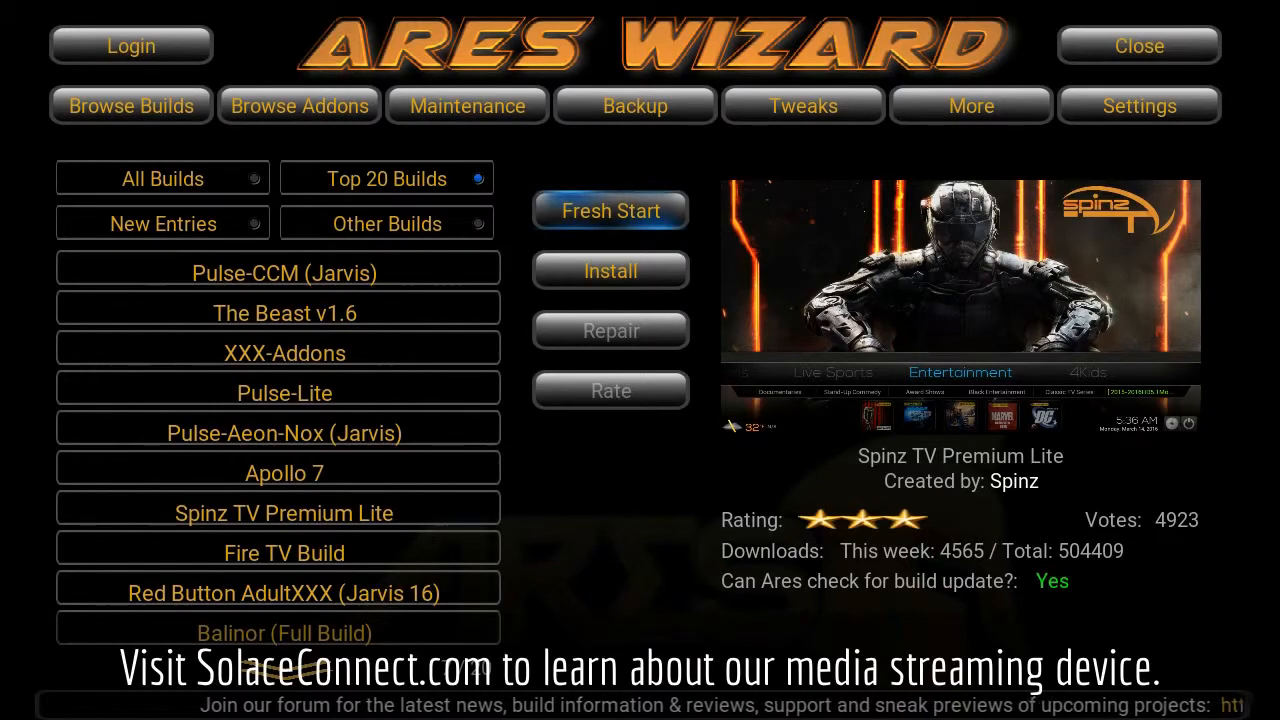
click(610, 210)
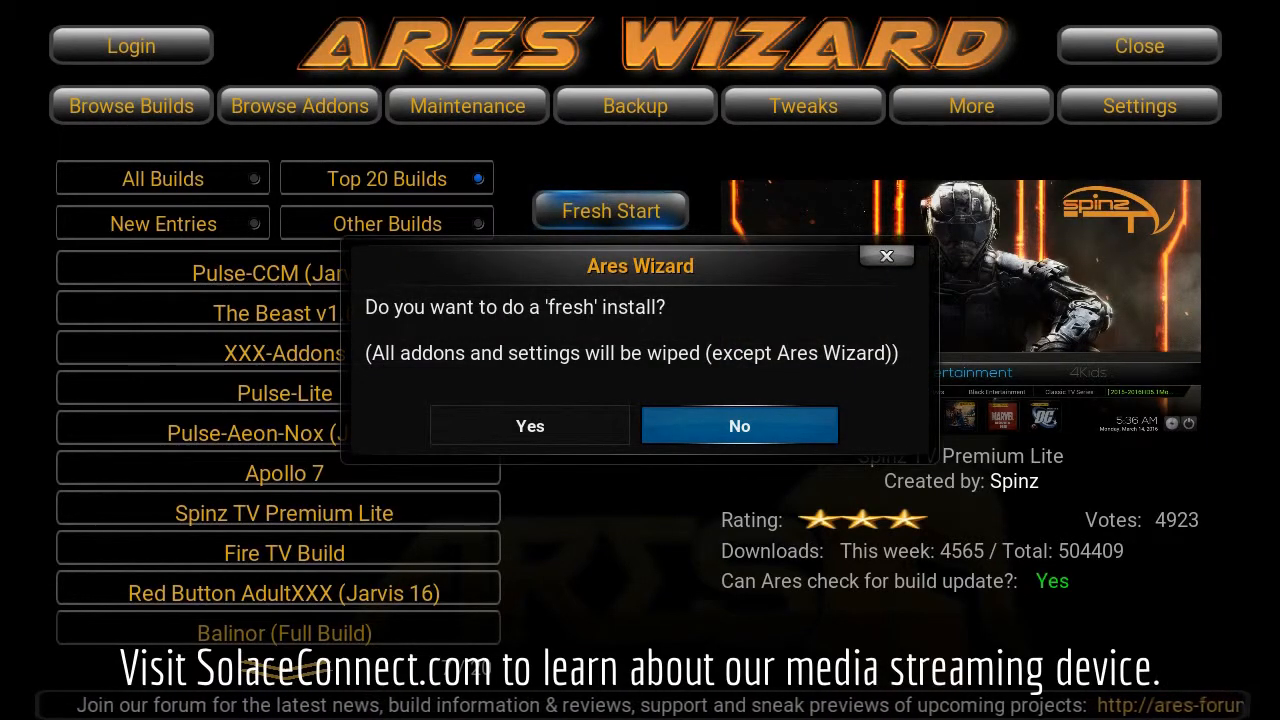
click(528, 424)
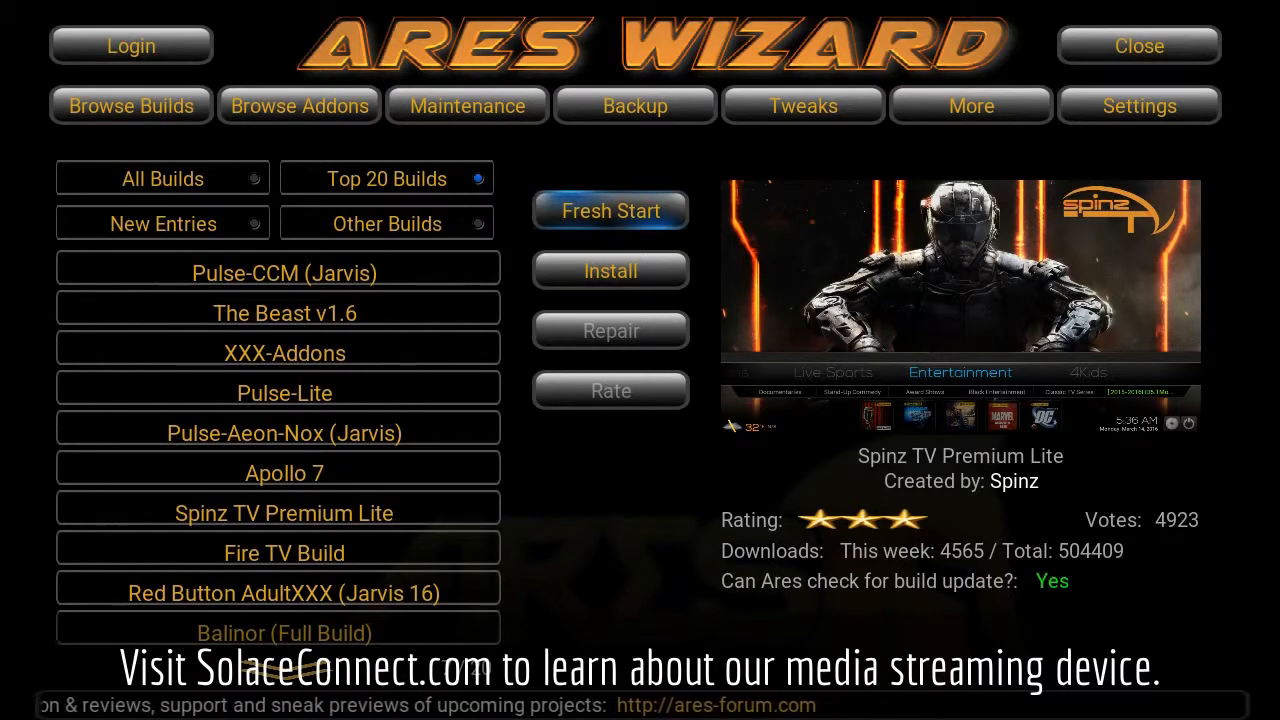
click(610, 272)
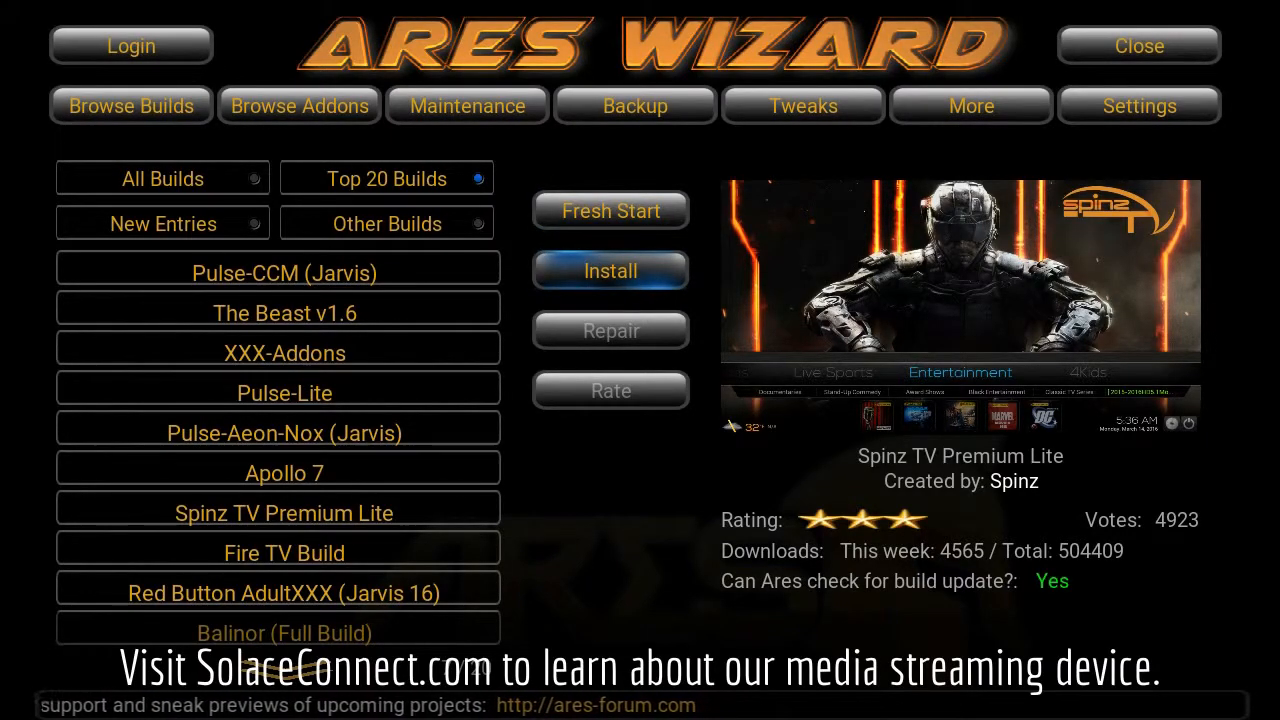
Step: Run the Spinz TV Premium Lite install, answering the skin and profile backup question, until it asks to close Kodi
click(610, 272)
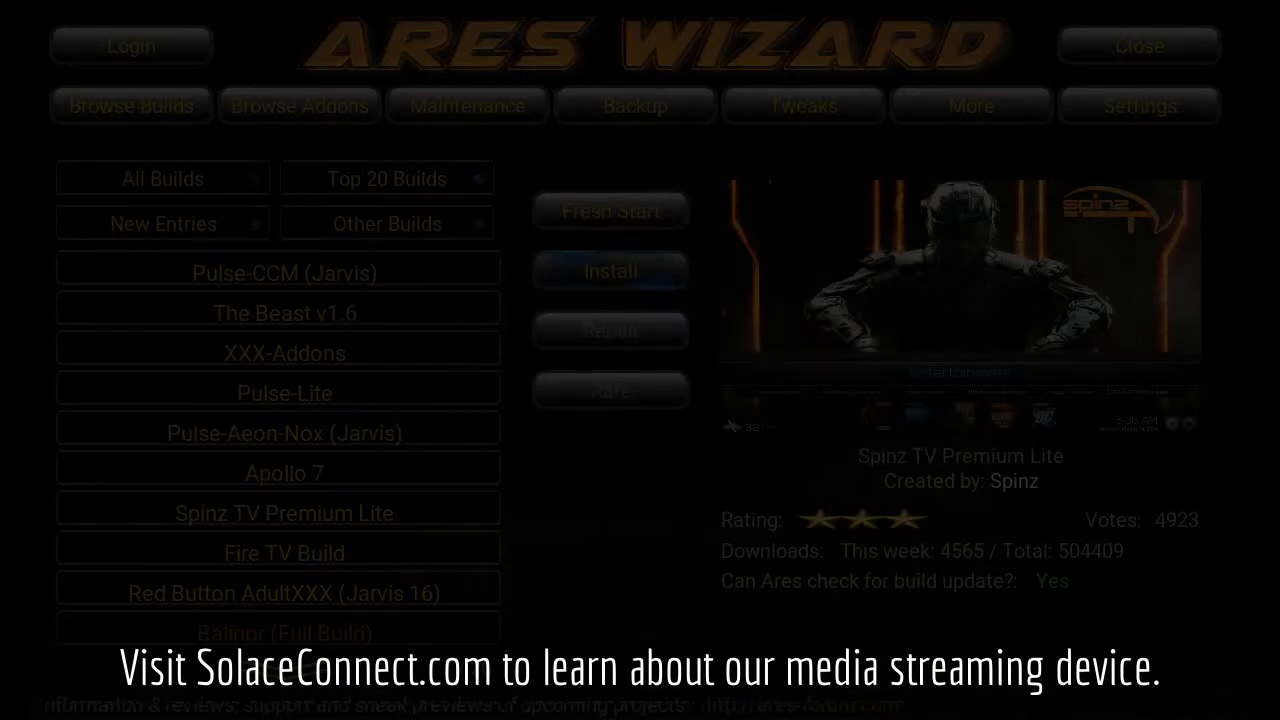
click(610, 272)
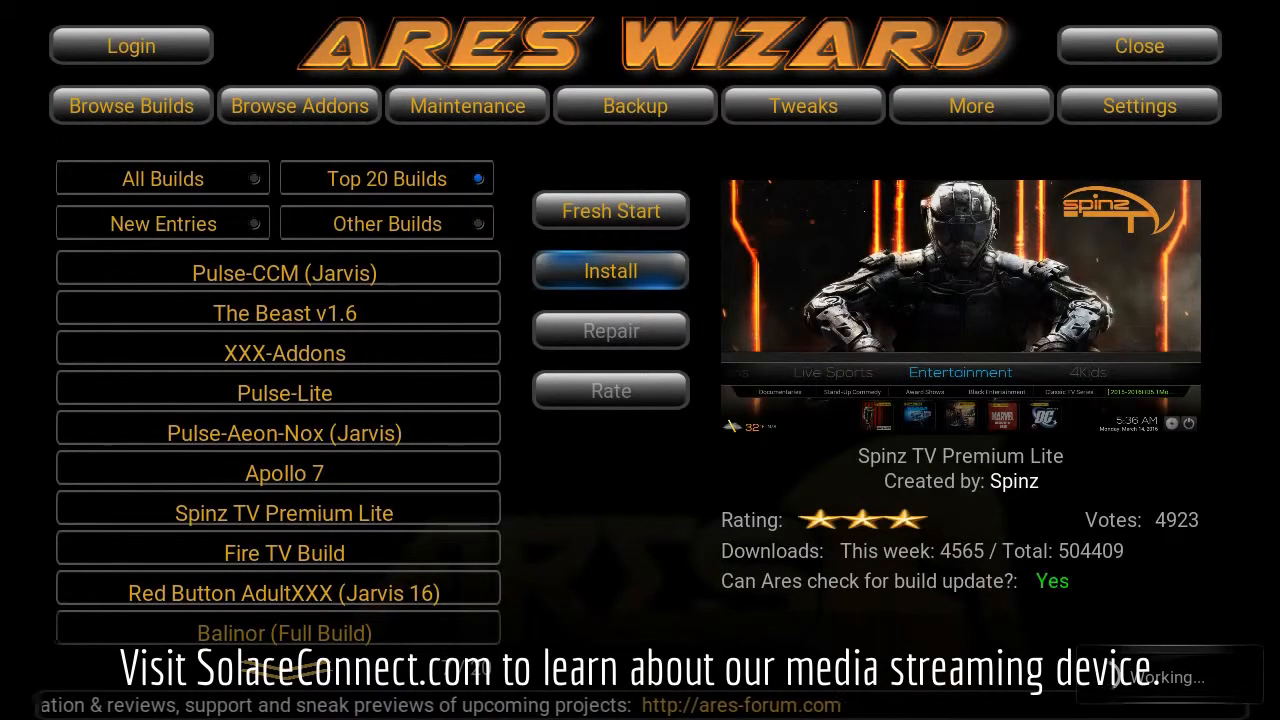
click(610, 272)
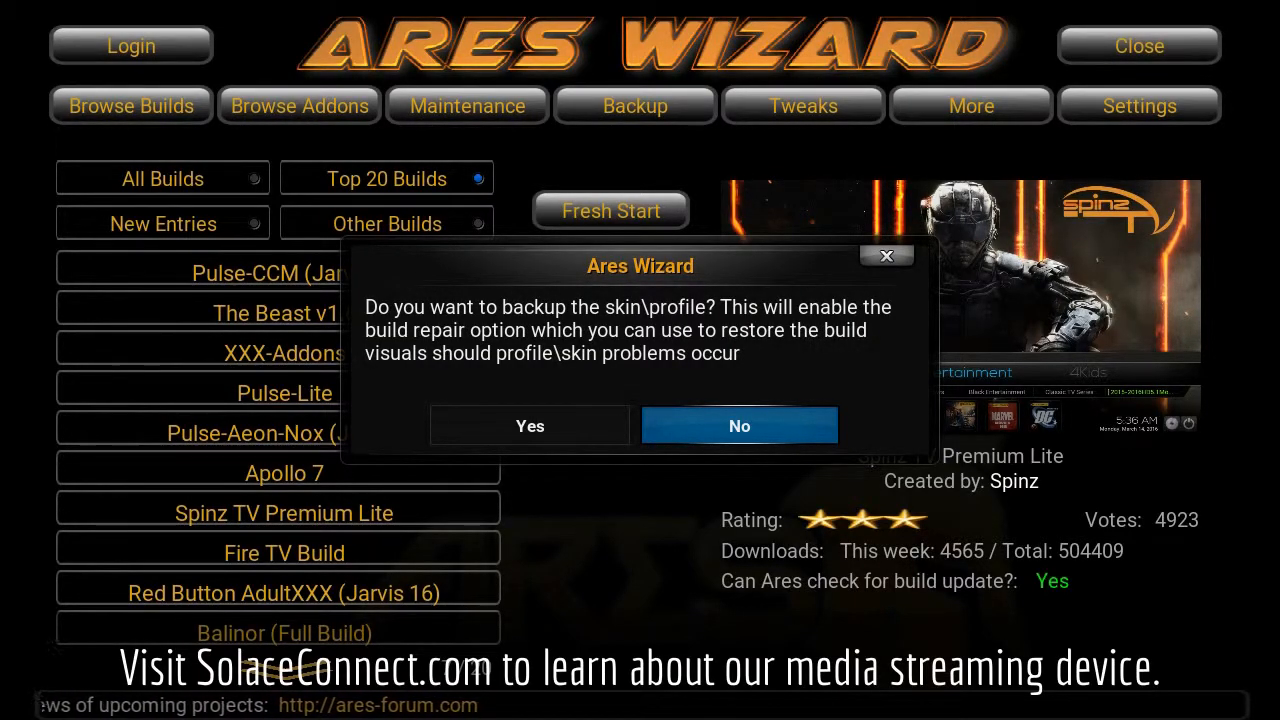
click(740, 424)
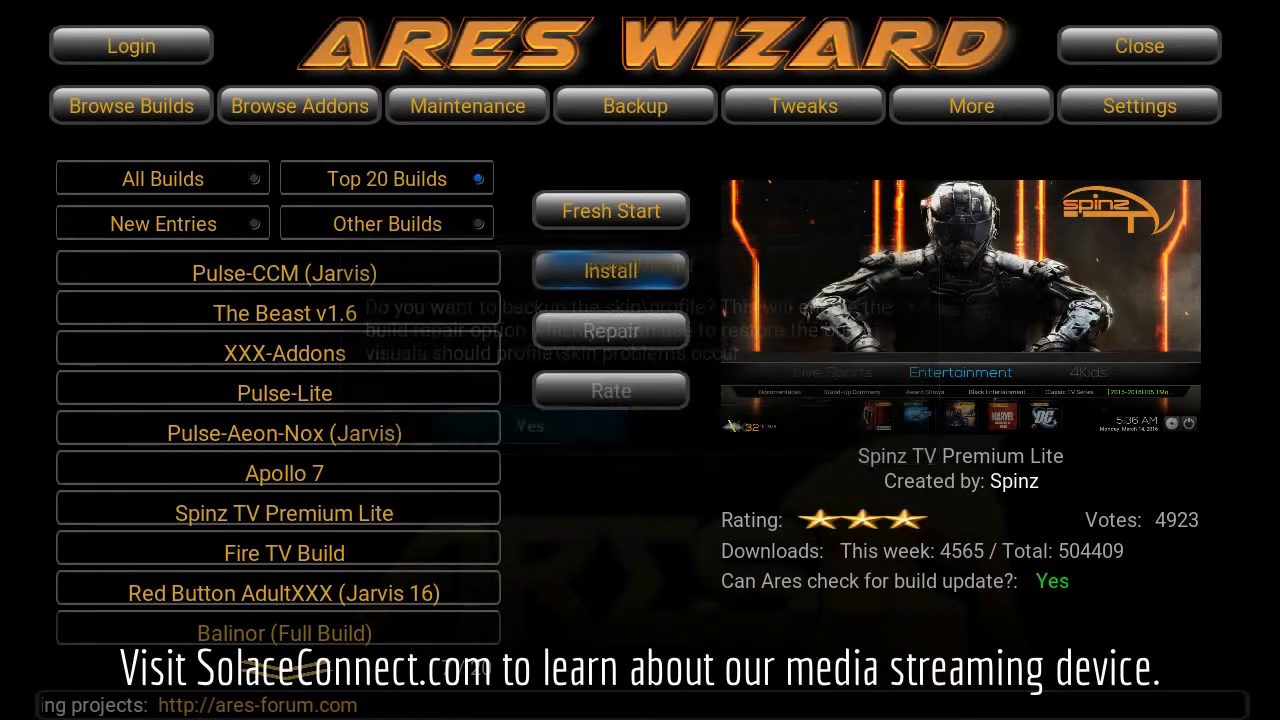
click(530, 426)
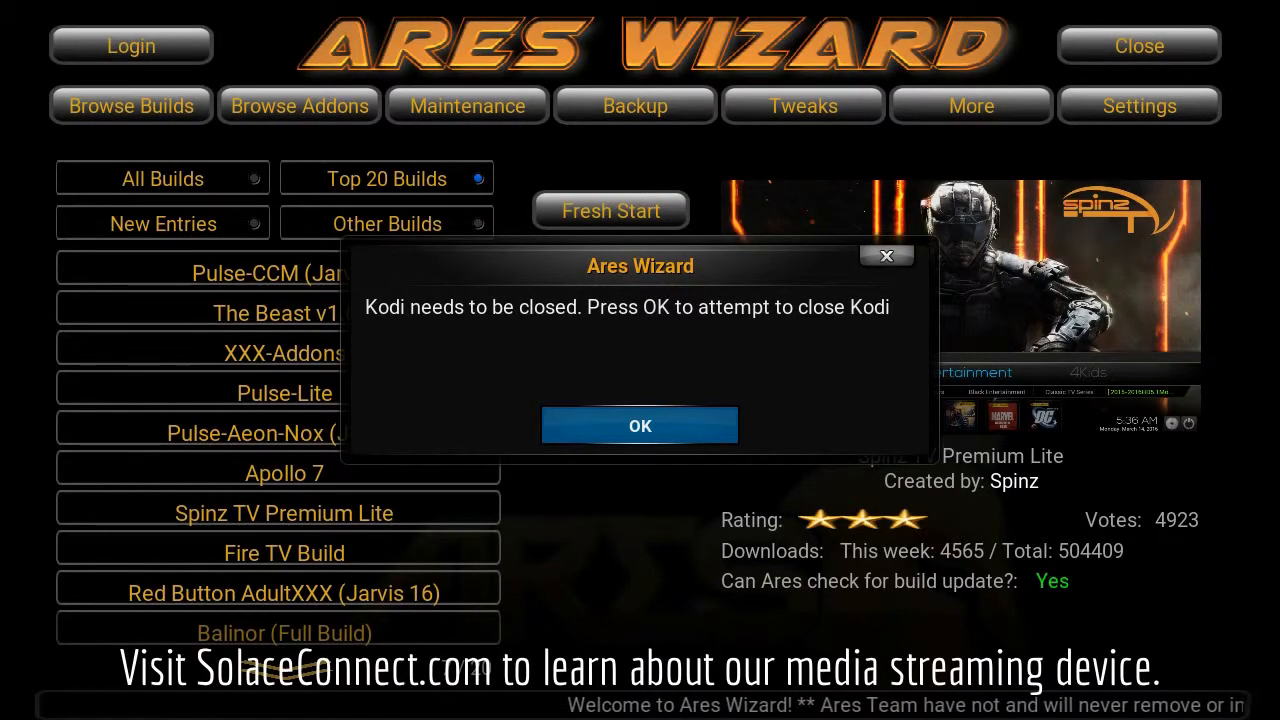
Step: Let Ares Wizard close Kodi so it relaunches into the Spinz TV Premium Lite build
click(640, 424)
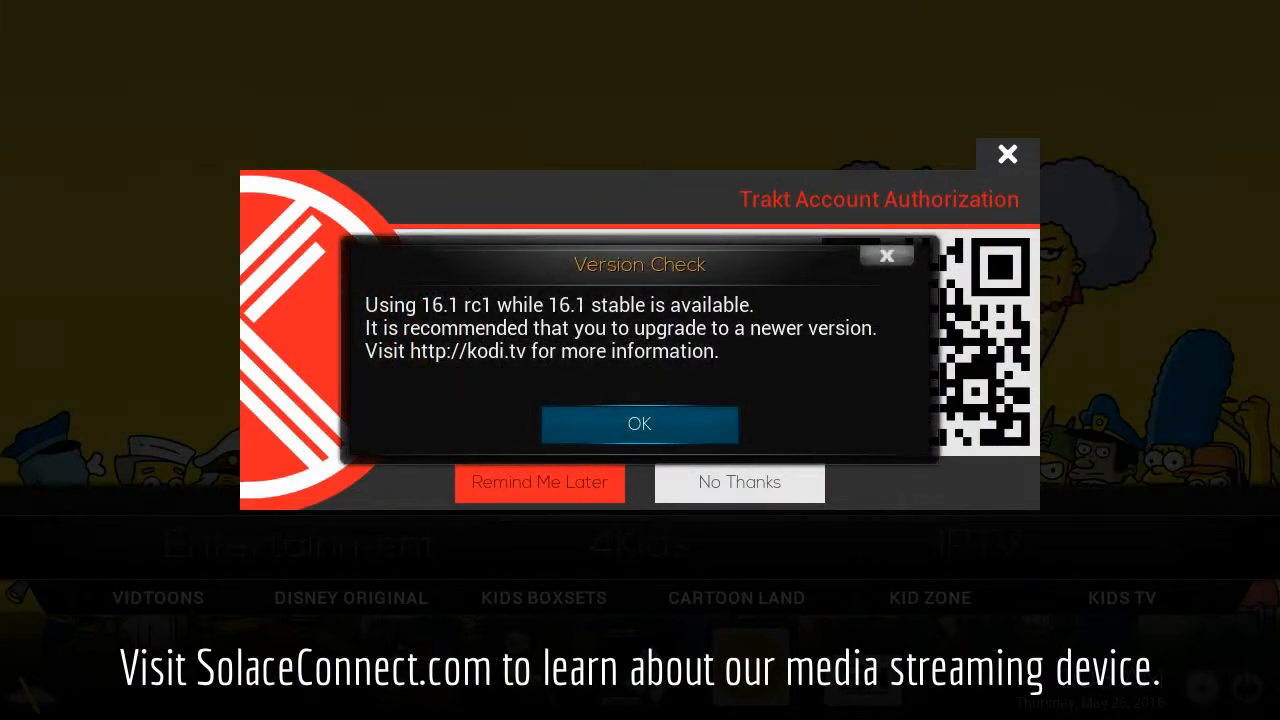
Step: Dismiss the version check and Trakt notices, show a 4Kids movie collection and close the build-update popup
click(640, 424)
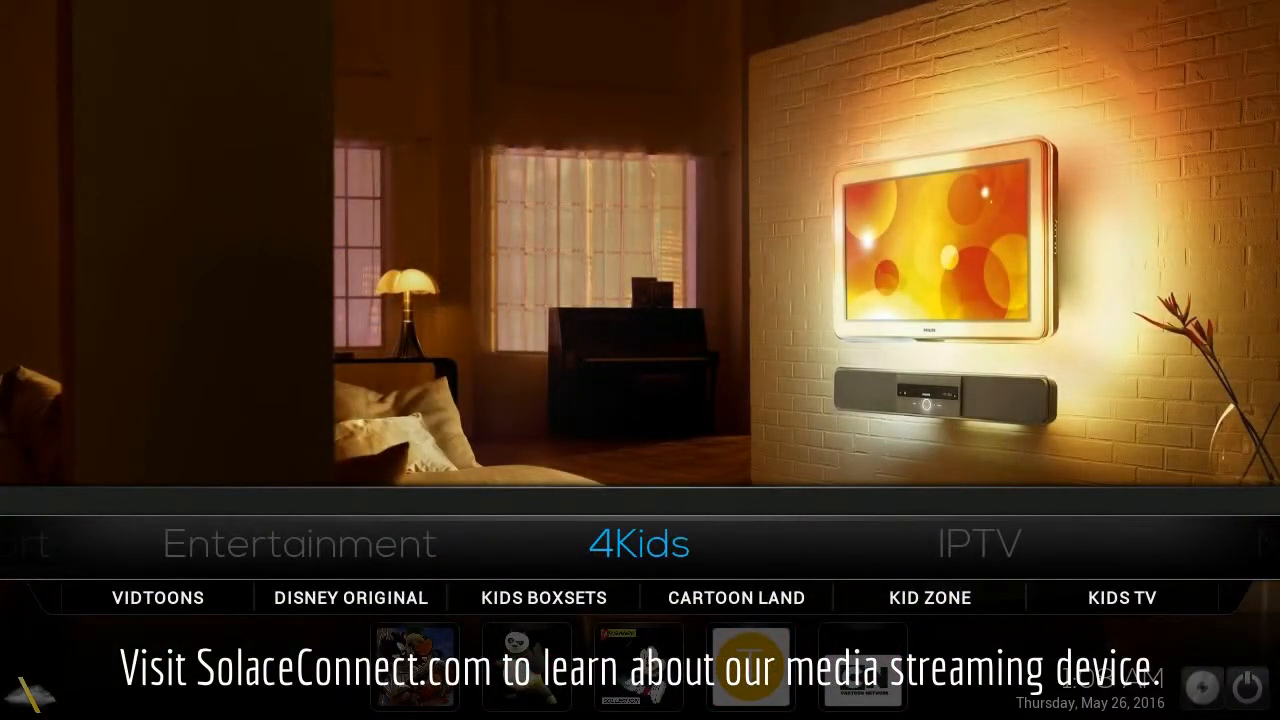
click(350, 596)
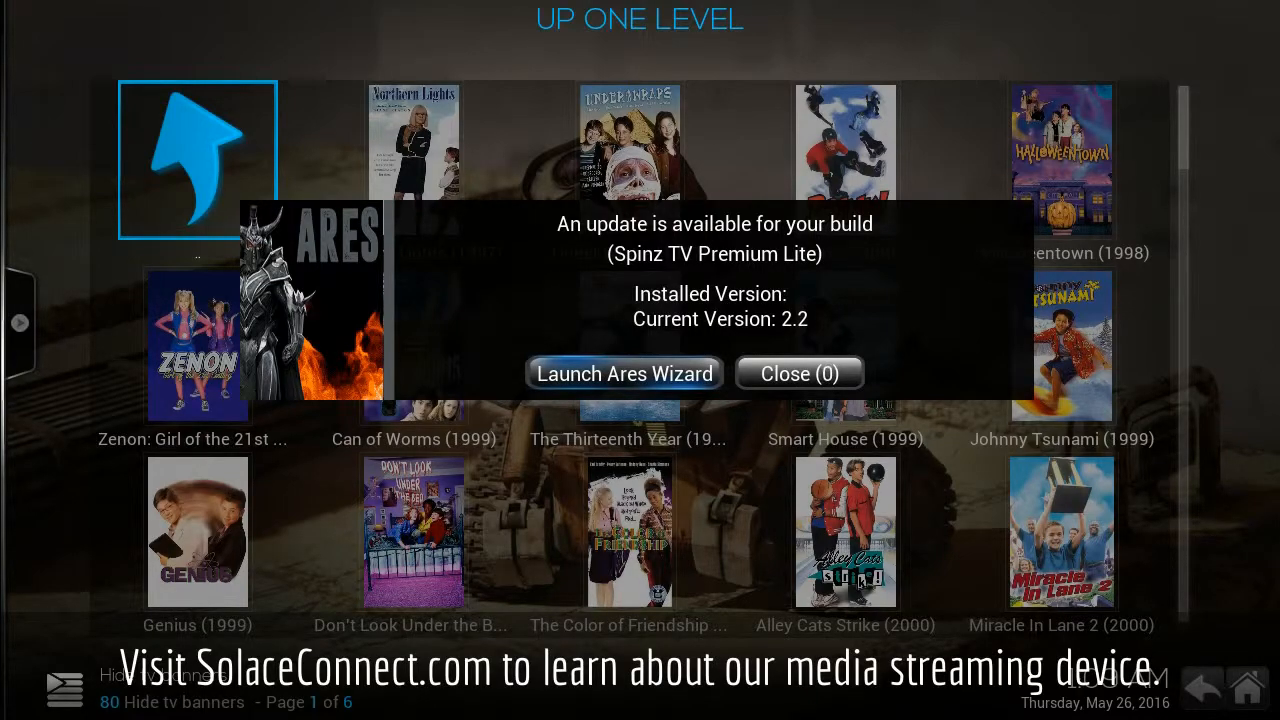
click(798, 374)
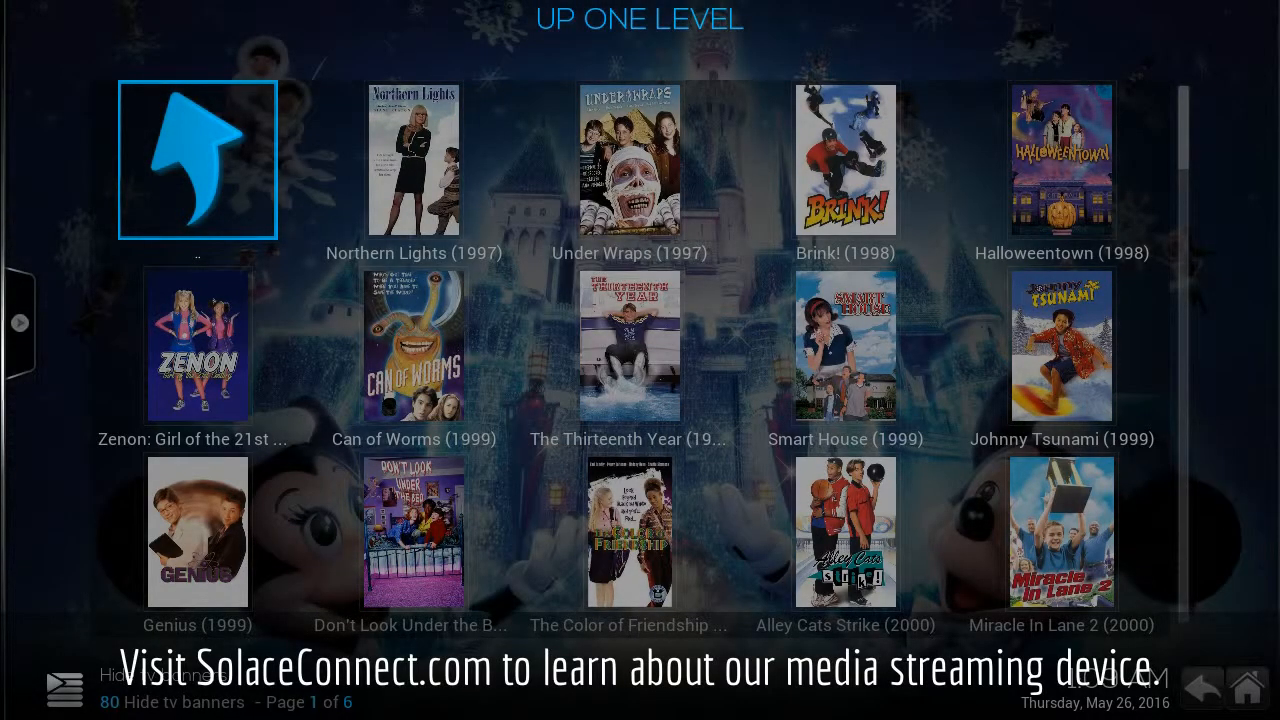